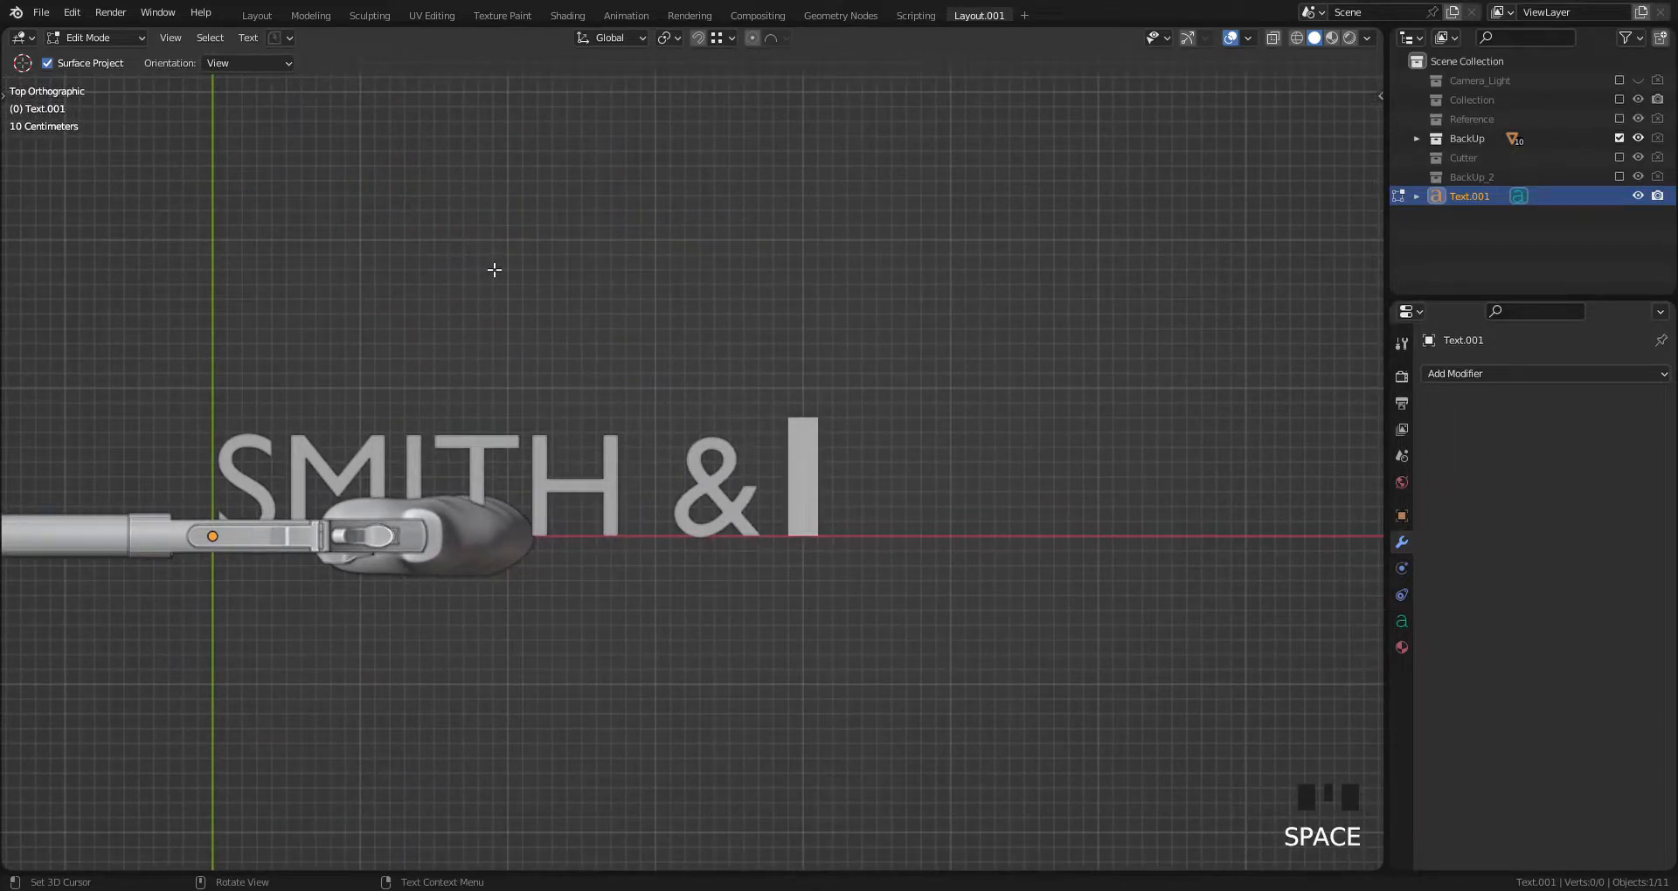
Step: Complete the lettering as 'SMITH & WESSON' and finish text editing
text(WESSON)
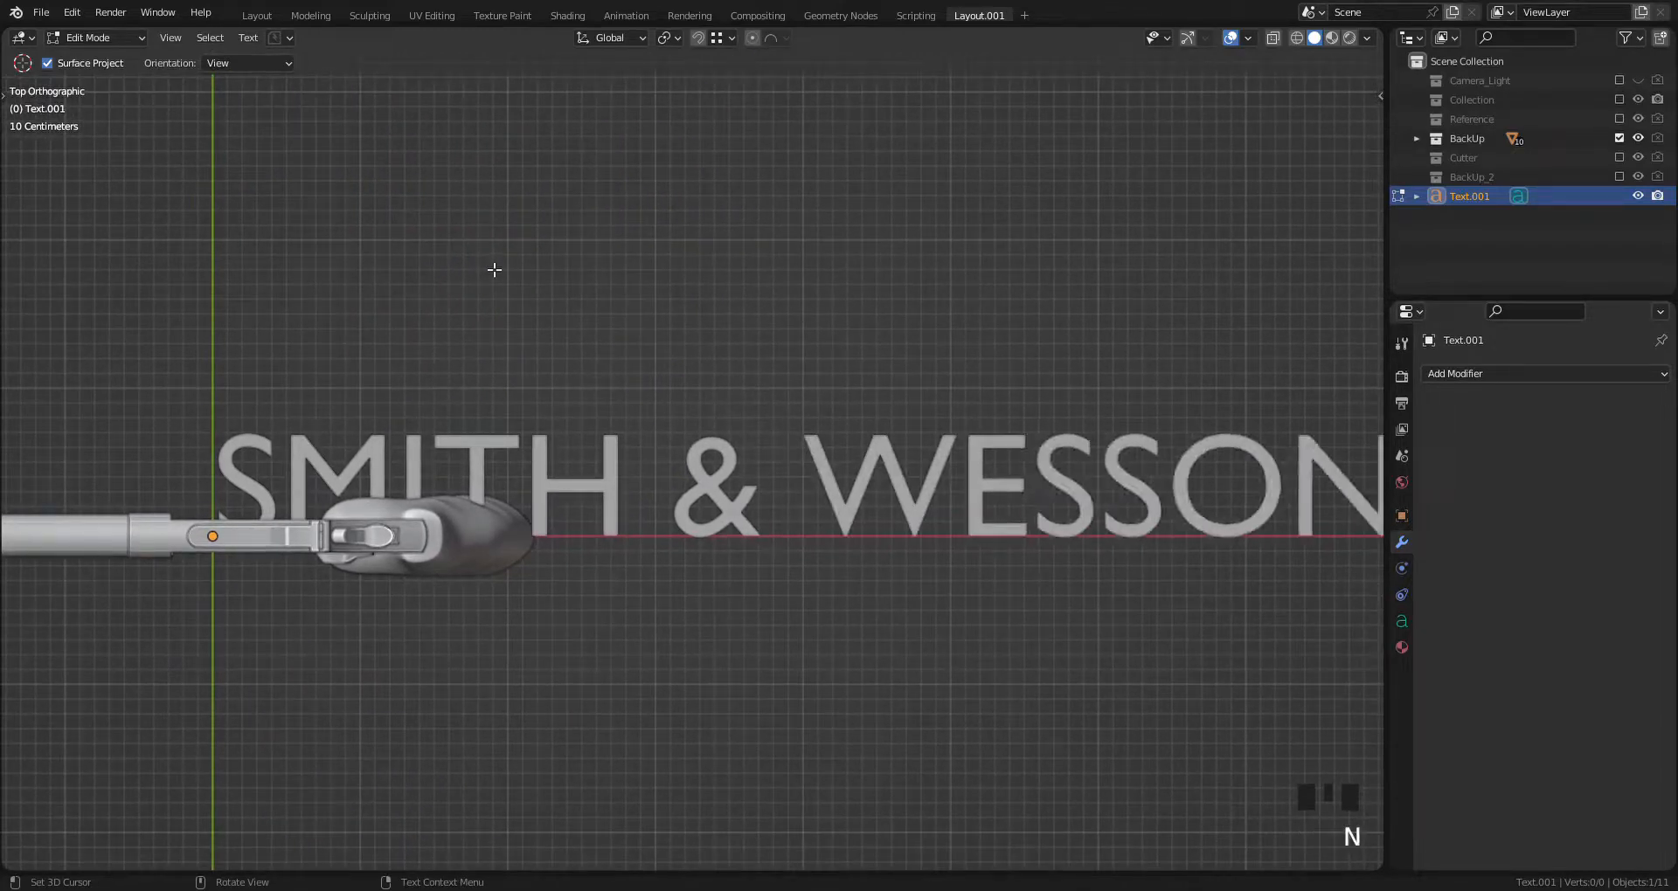
scroll(down, 3)
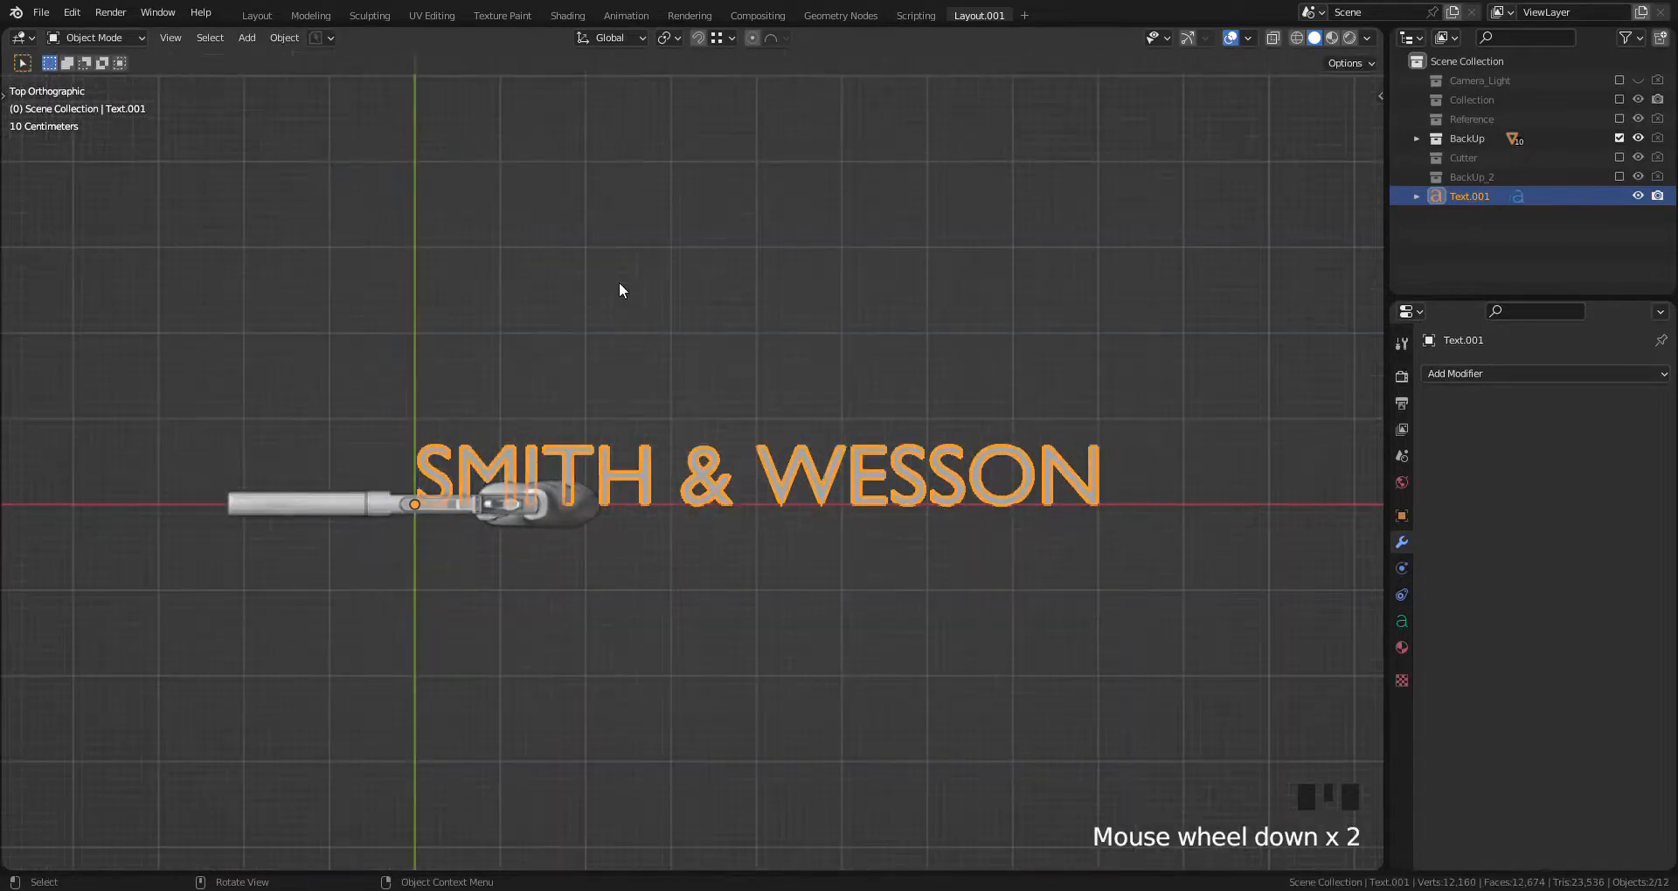
Step: Convert the SMITH & WESSON text to a mesh and enable its viewport wireframe display
click(283, 38)
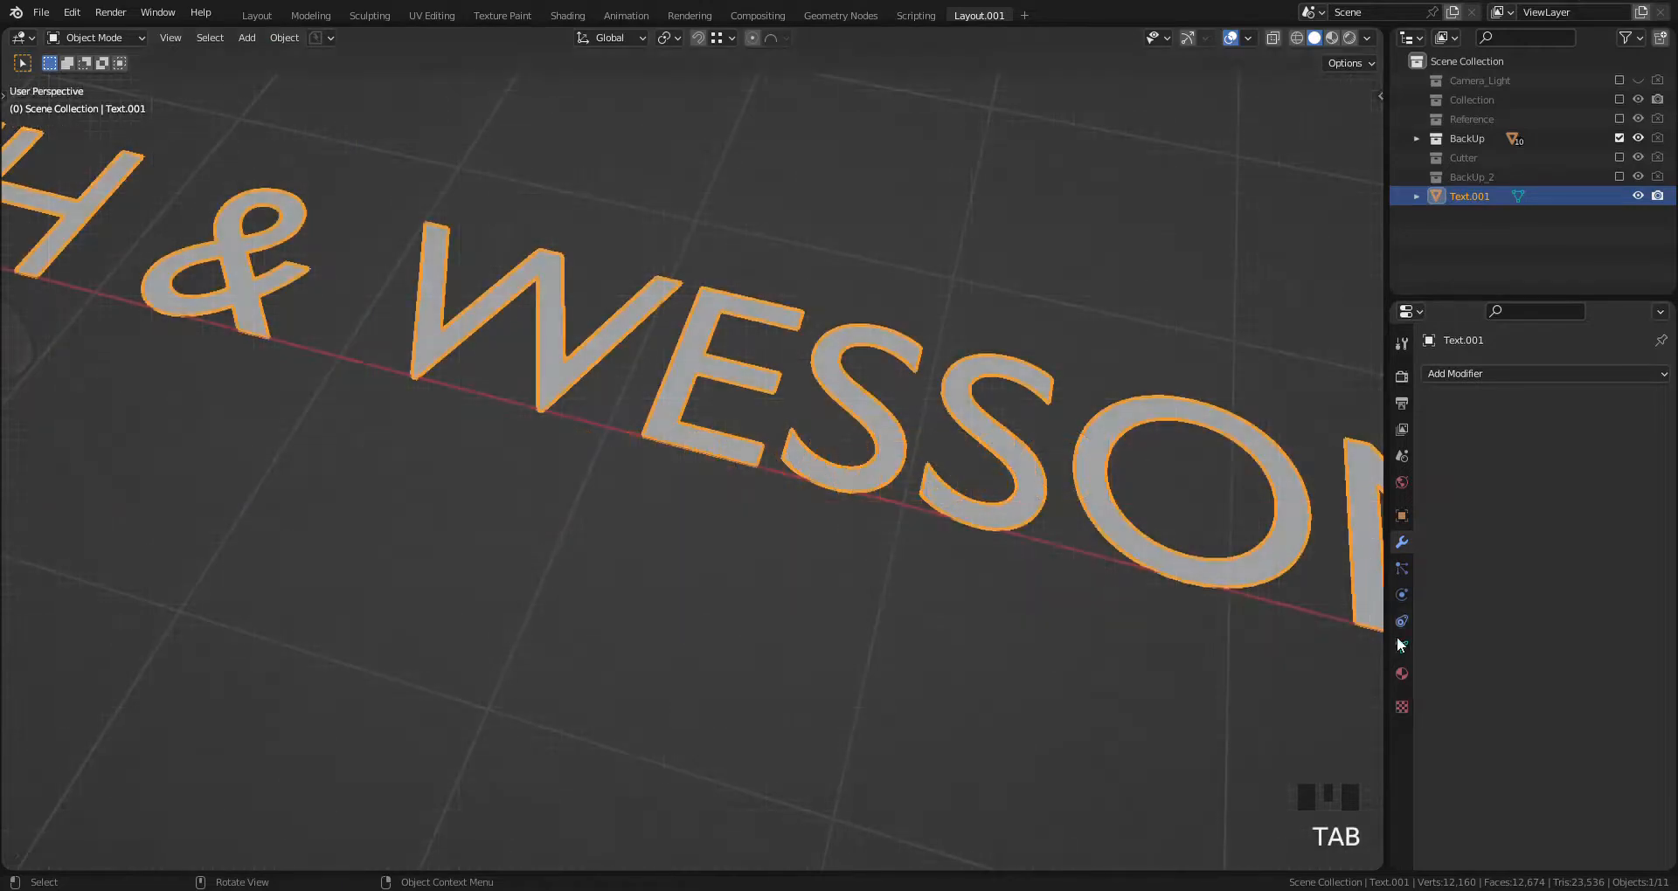
scroll(down, 3)
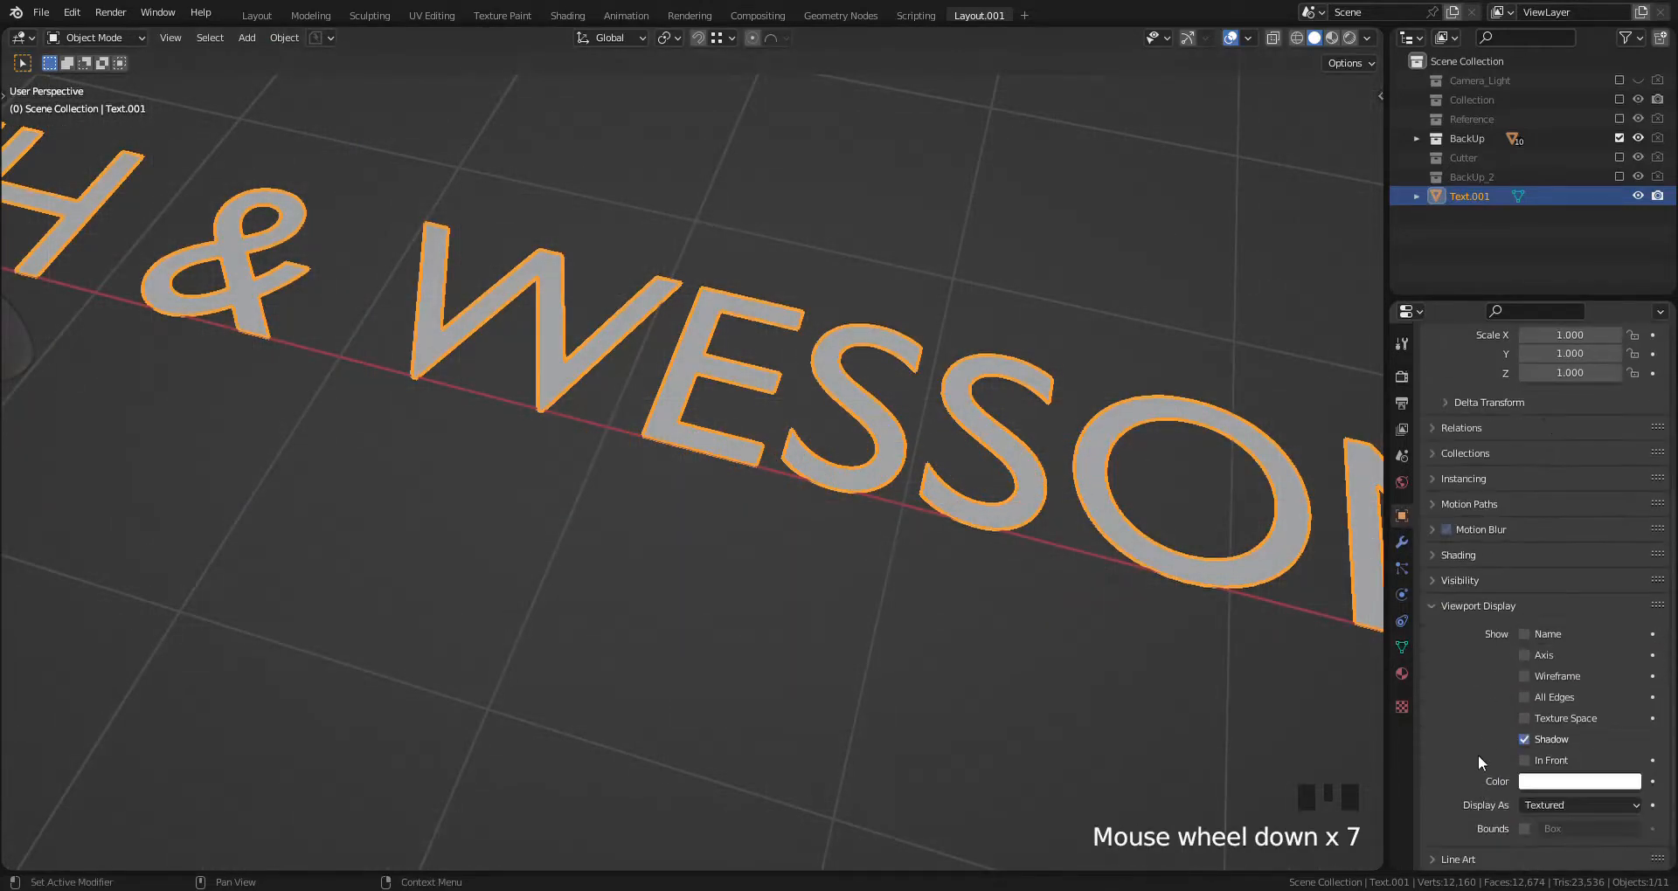
click(1524, 675)
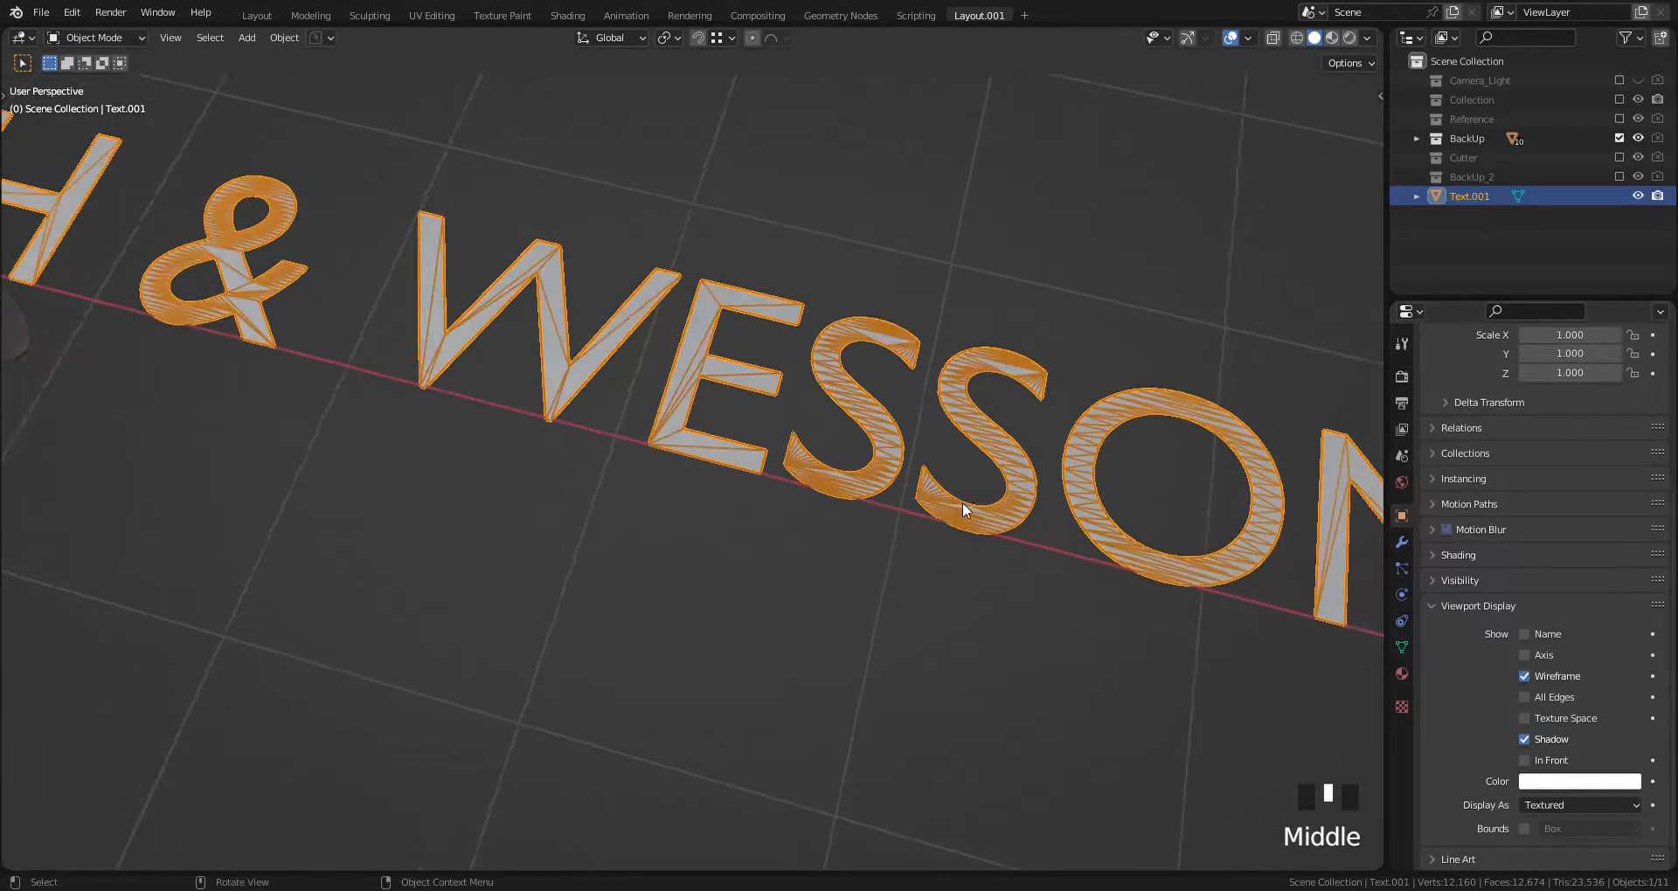
scroll(up, 3)
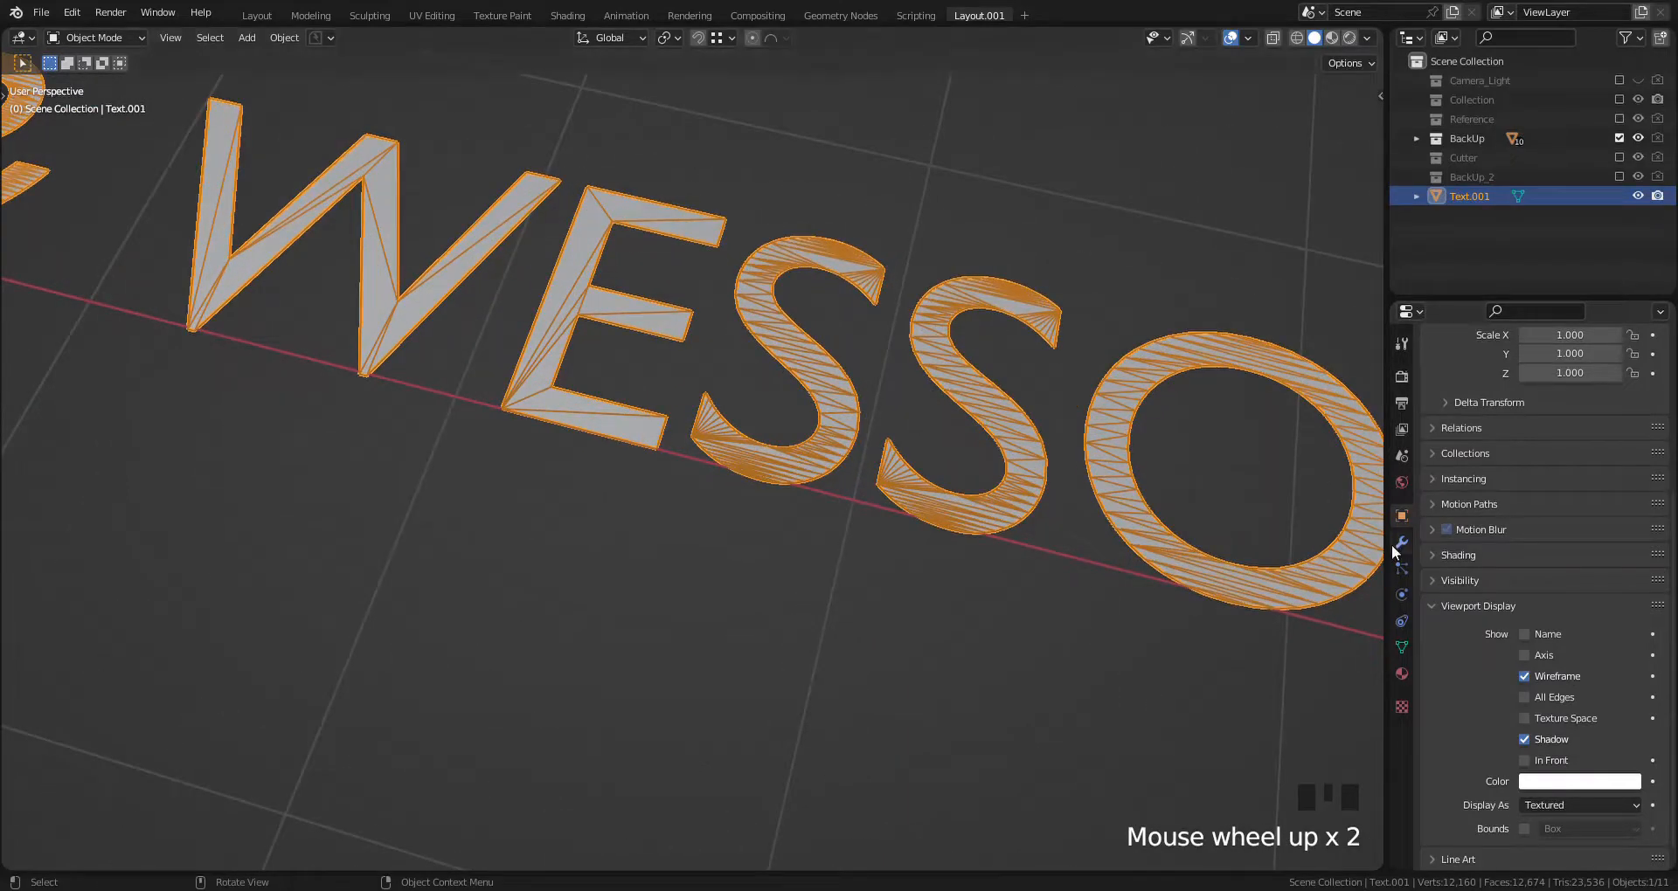
Step: Add and apply a Planar Decimate modifier on the lettering, then enter Edit Mode
click(1509, 372)
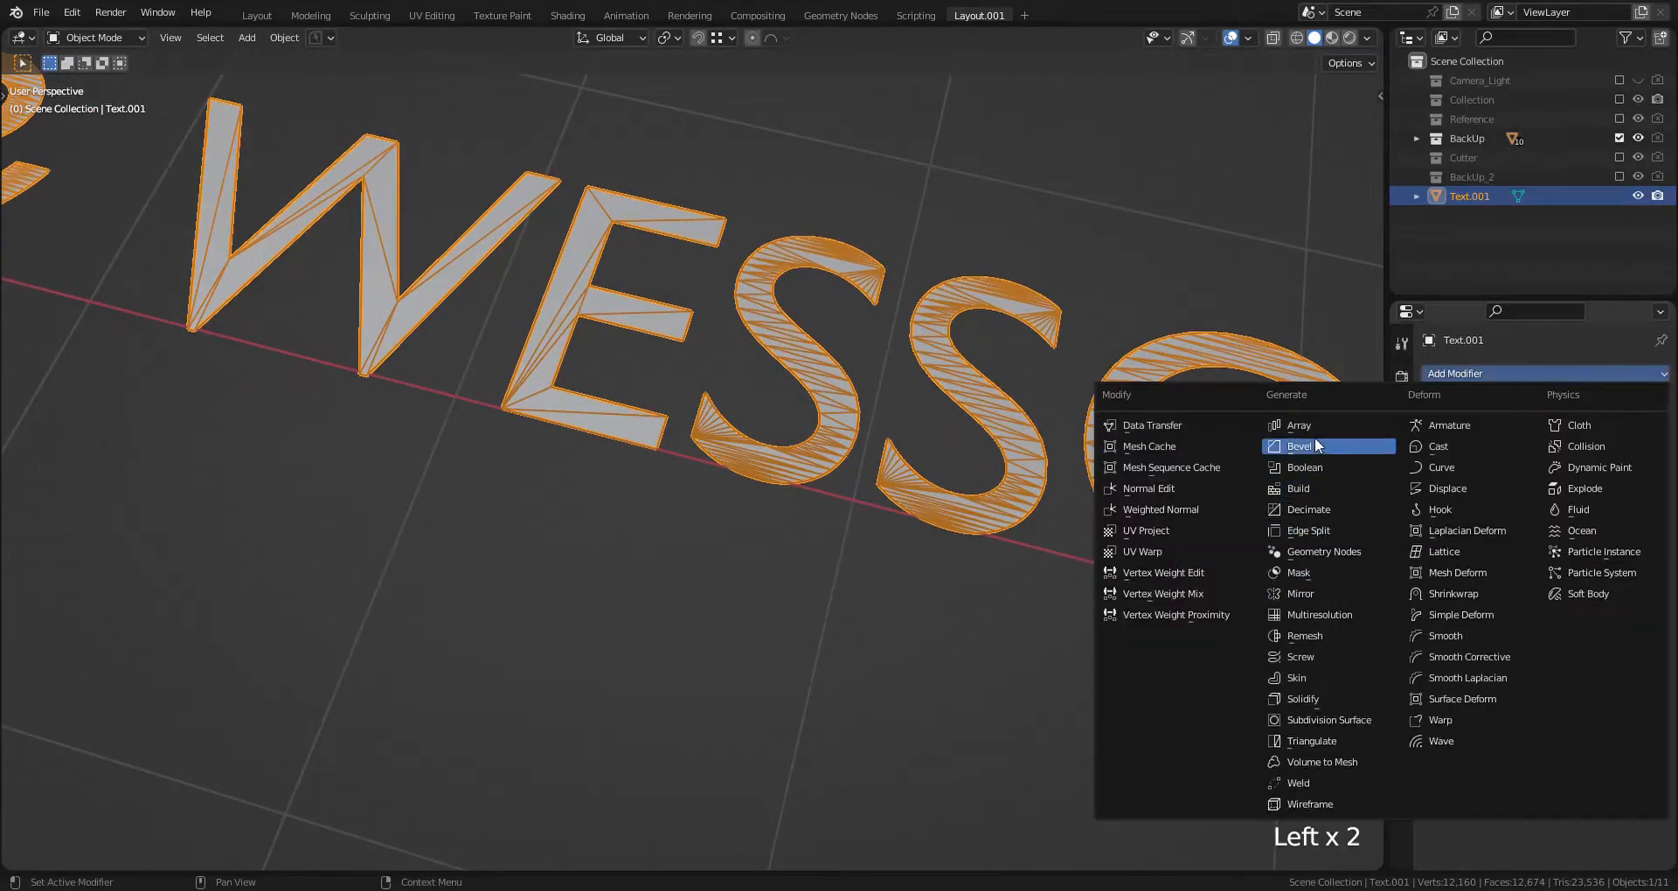
click(1306, 509)
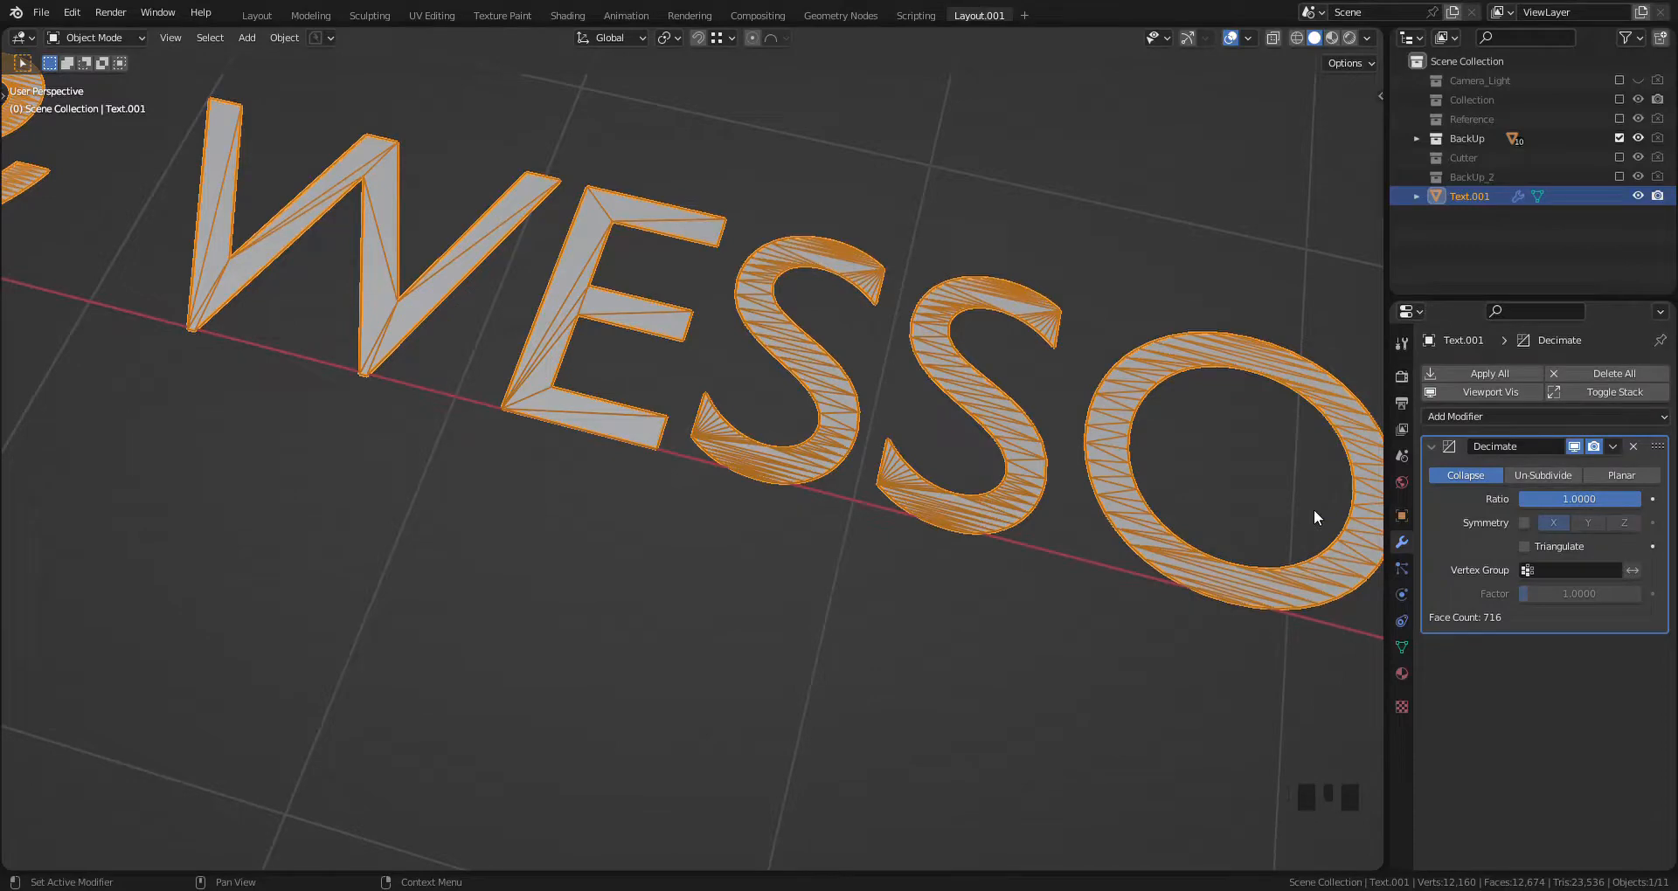
click(1620, 476)
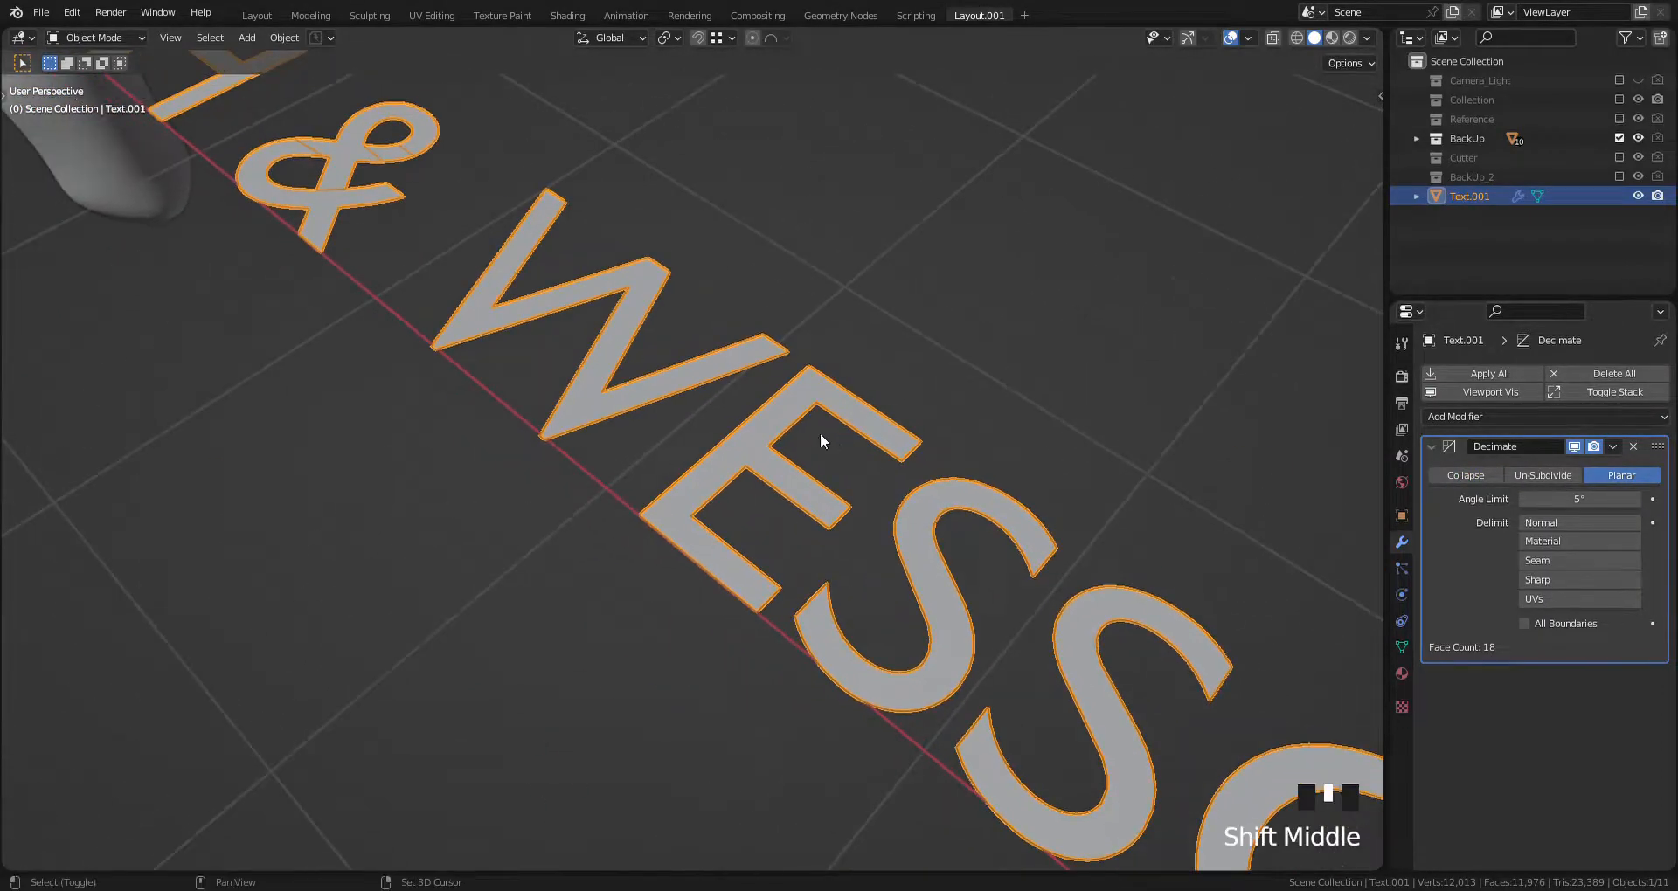
drag(824, 443, 1091, 474)
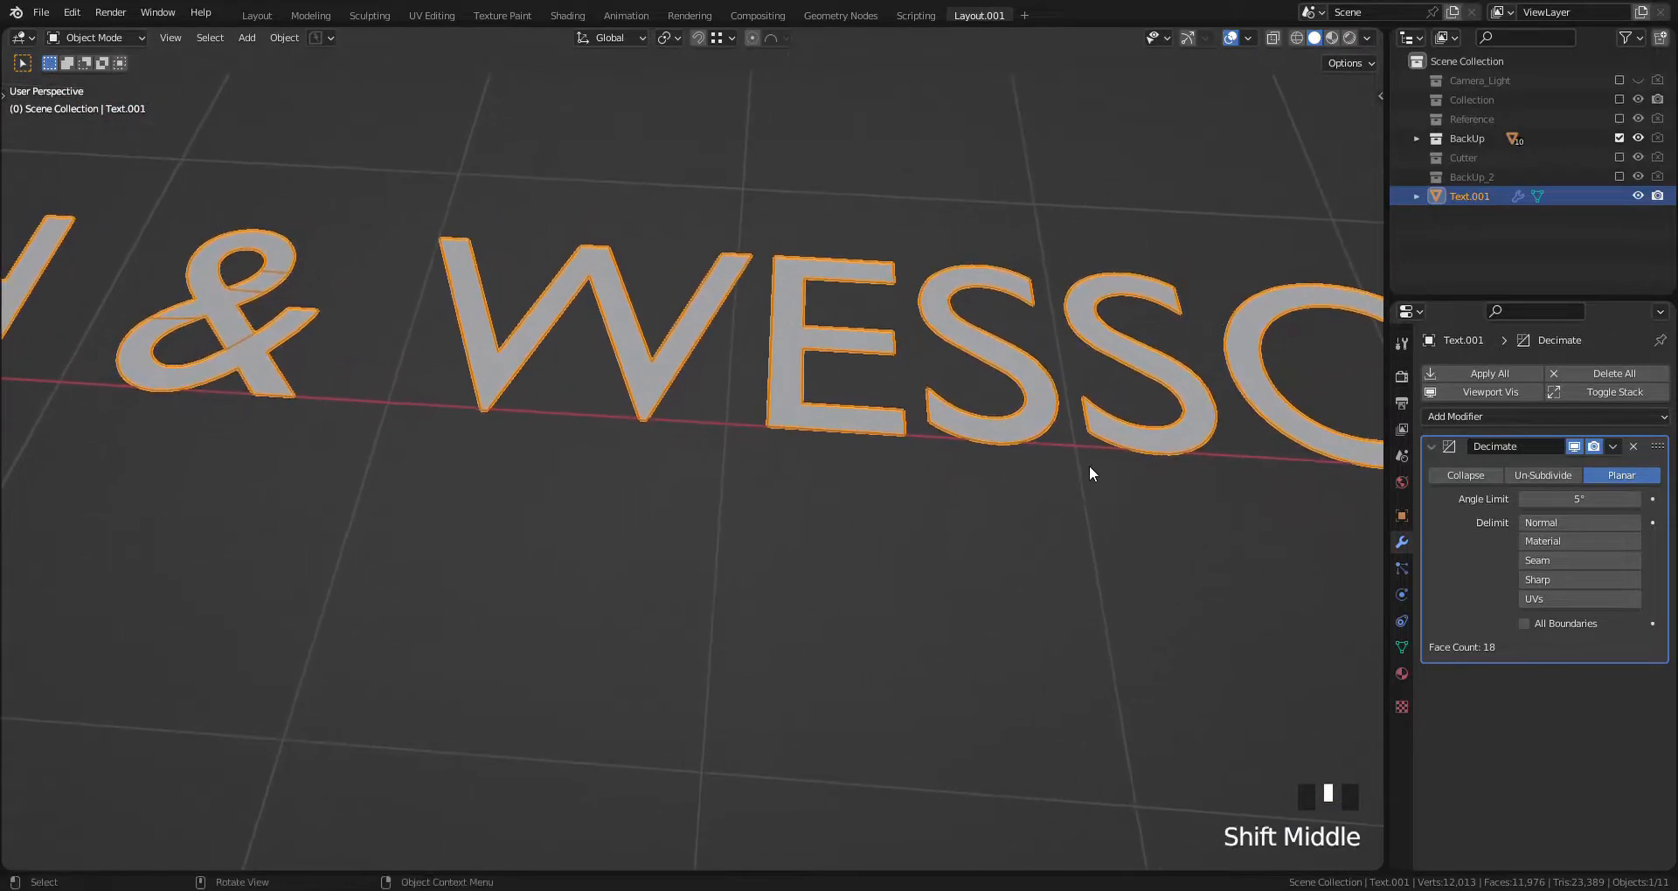
click(1633, 447)
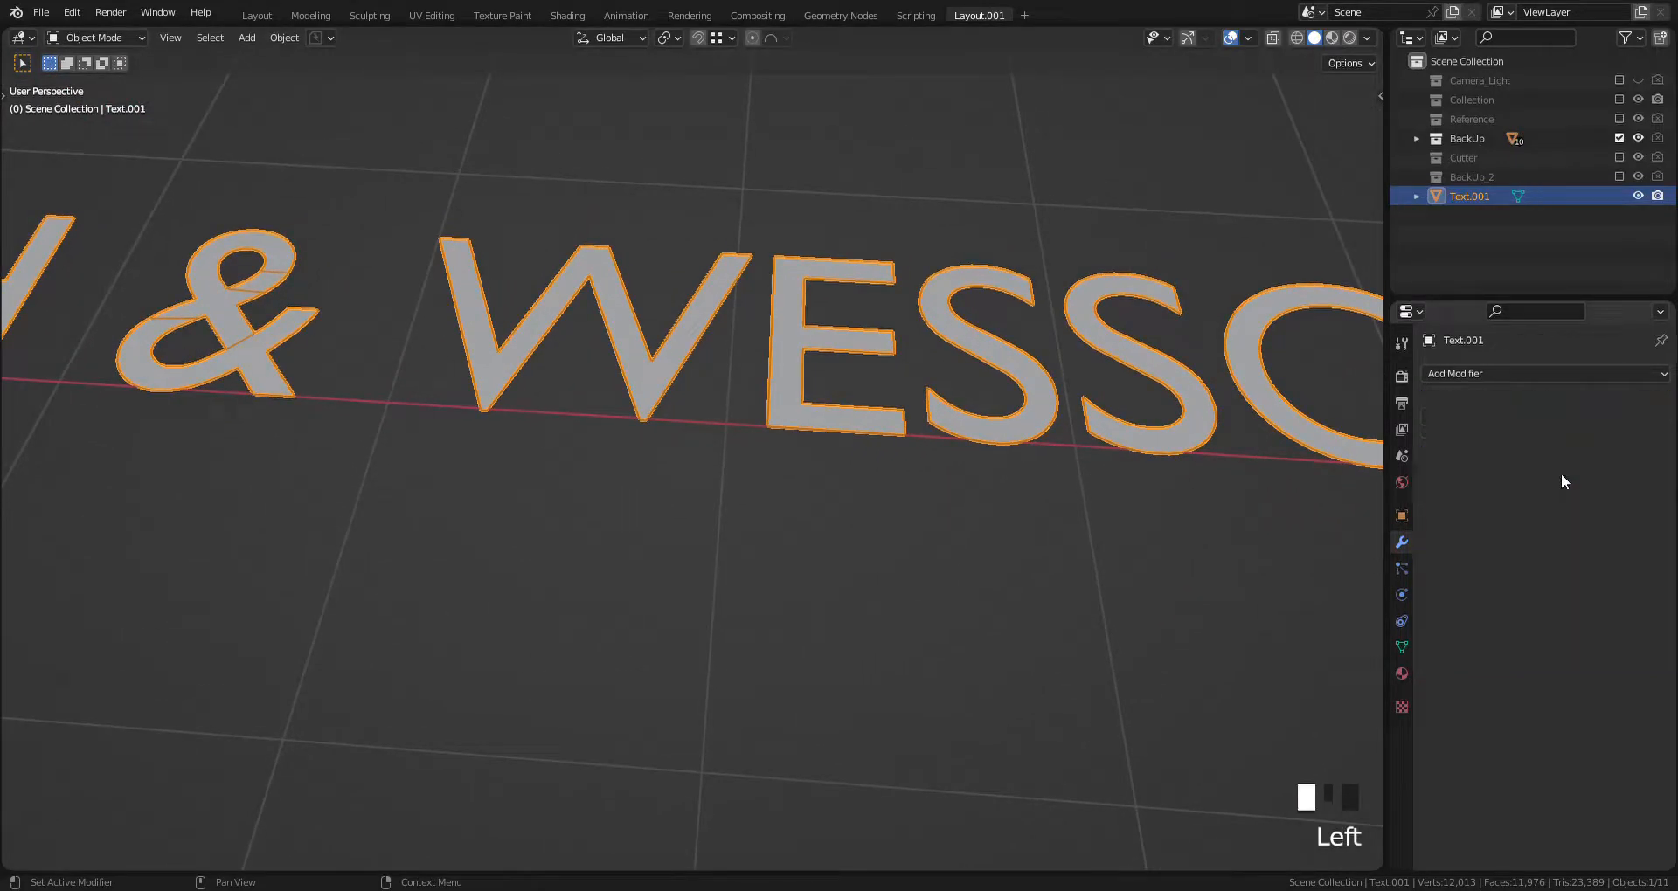
key(Tab)
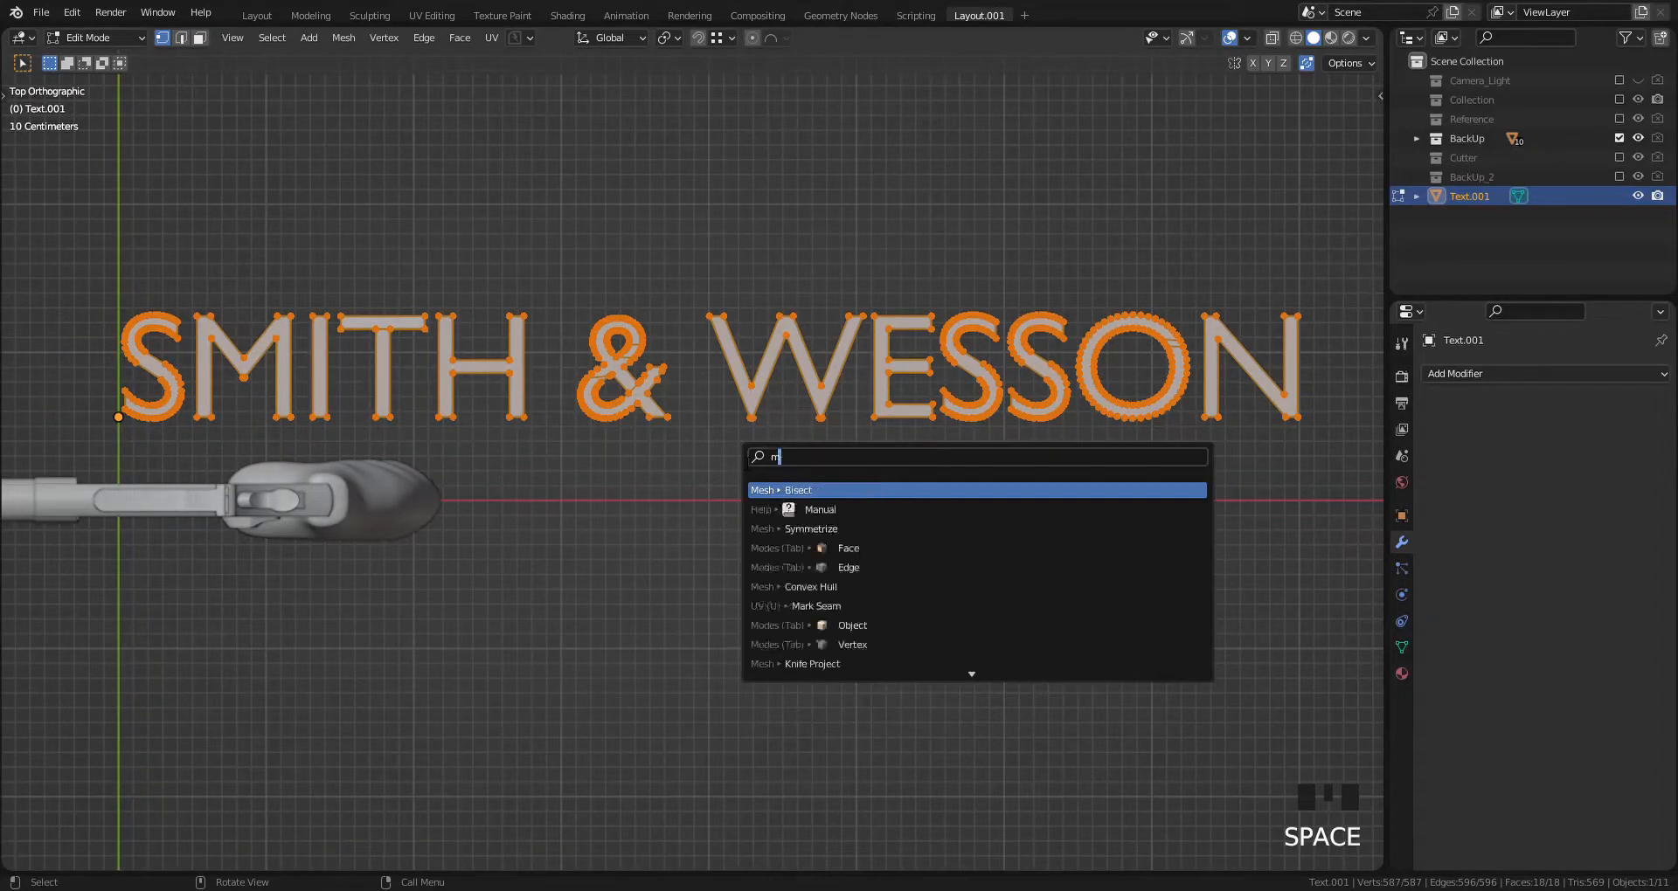
Step: Run Merge by Distance at about 0.043 m, removing 285 duplicate vertices
text(erge by d)
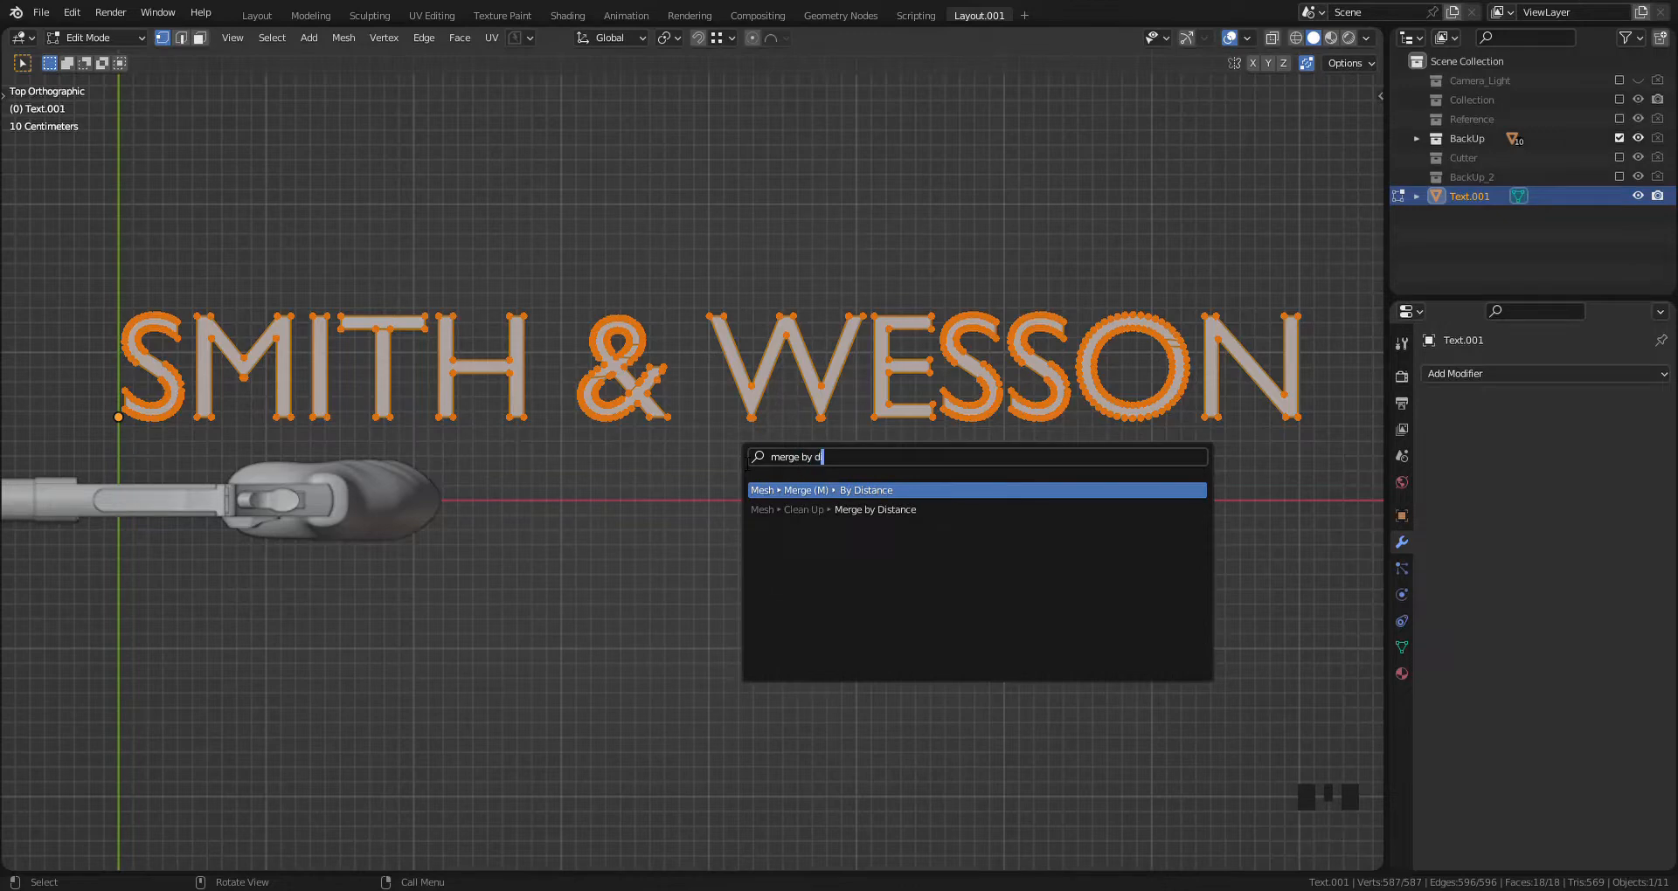
text(is)
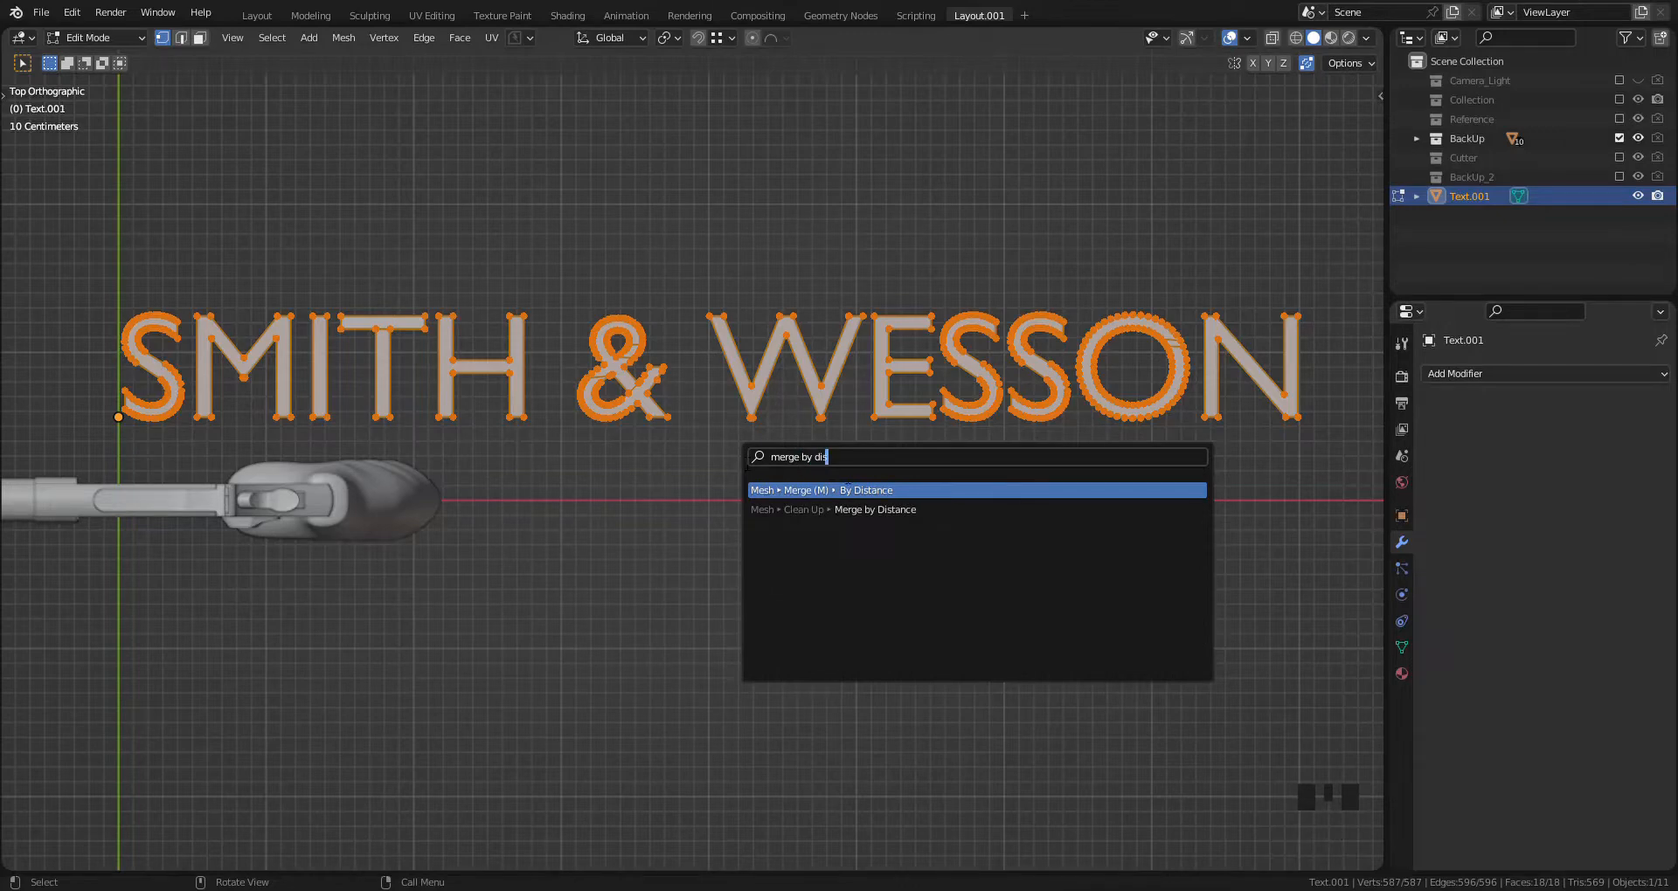
click(973, 491)
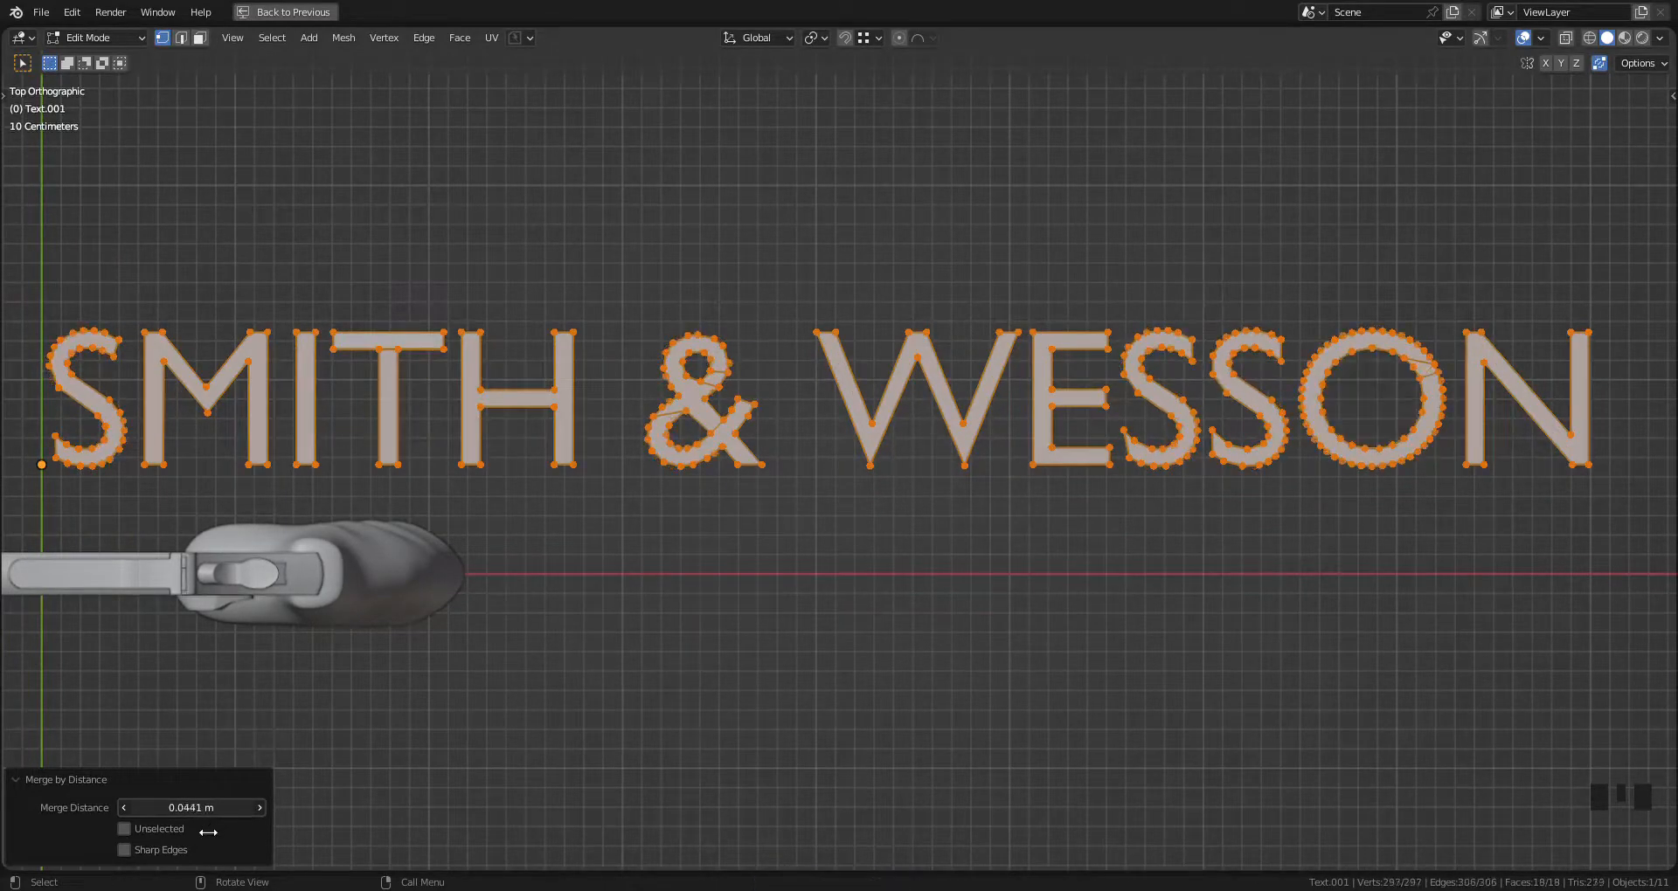
click(258, 807)
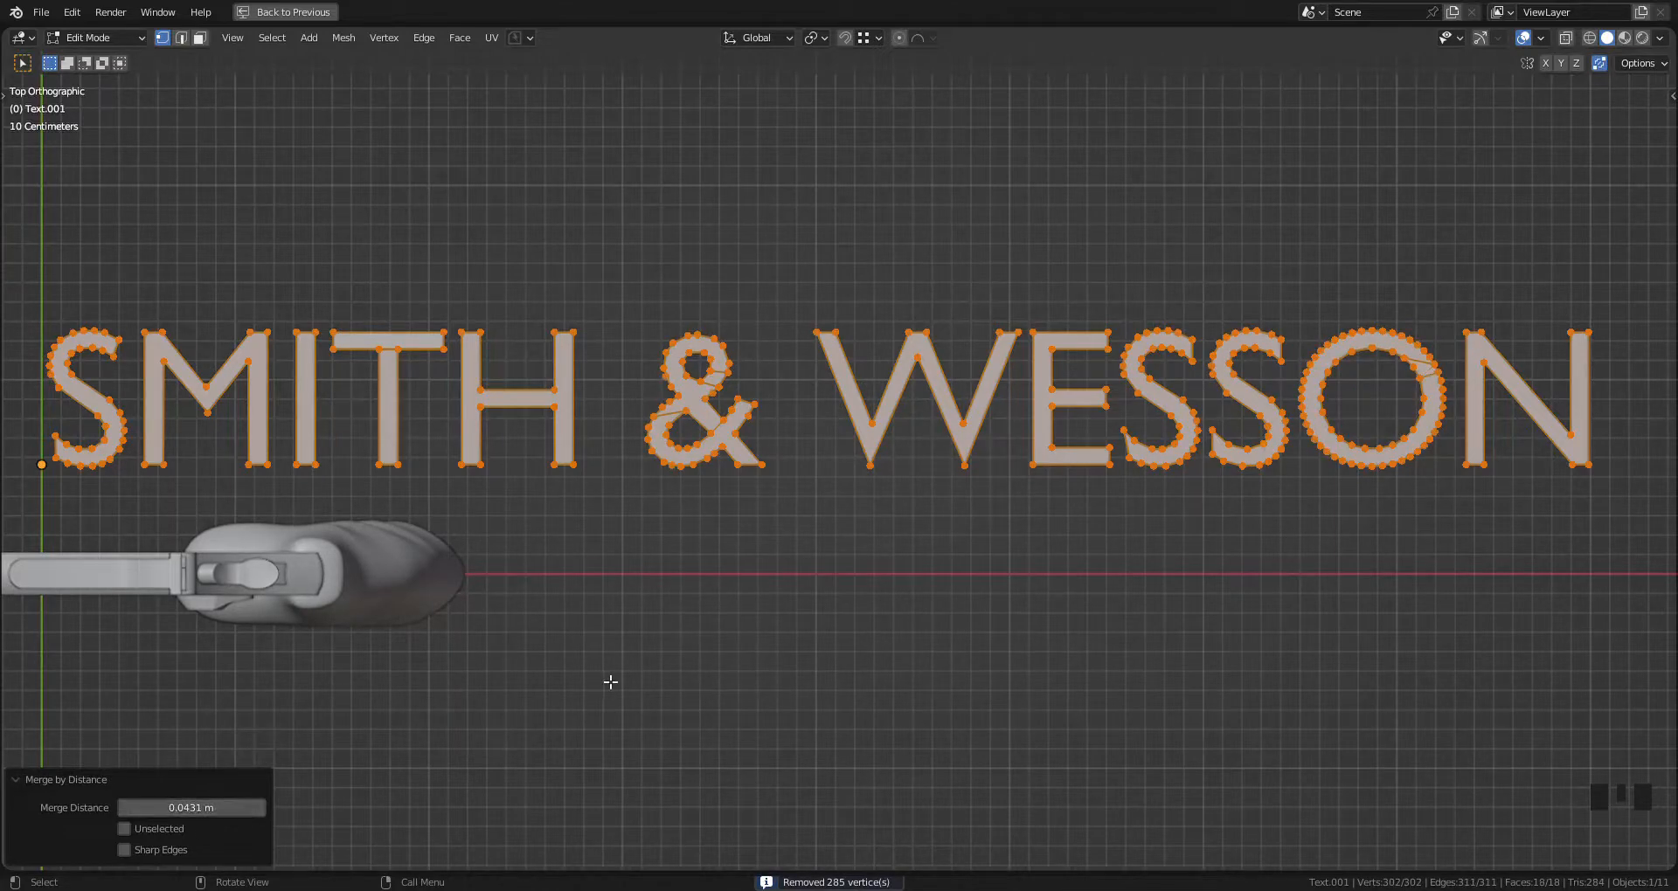
Step: Limited Dissolve the redundant vertices along the letter outlines
key(x)
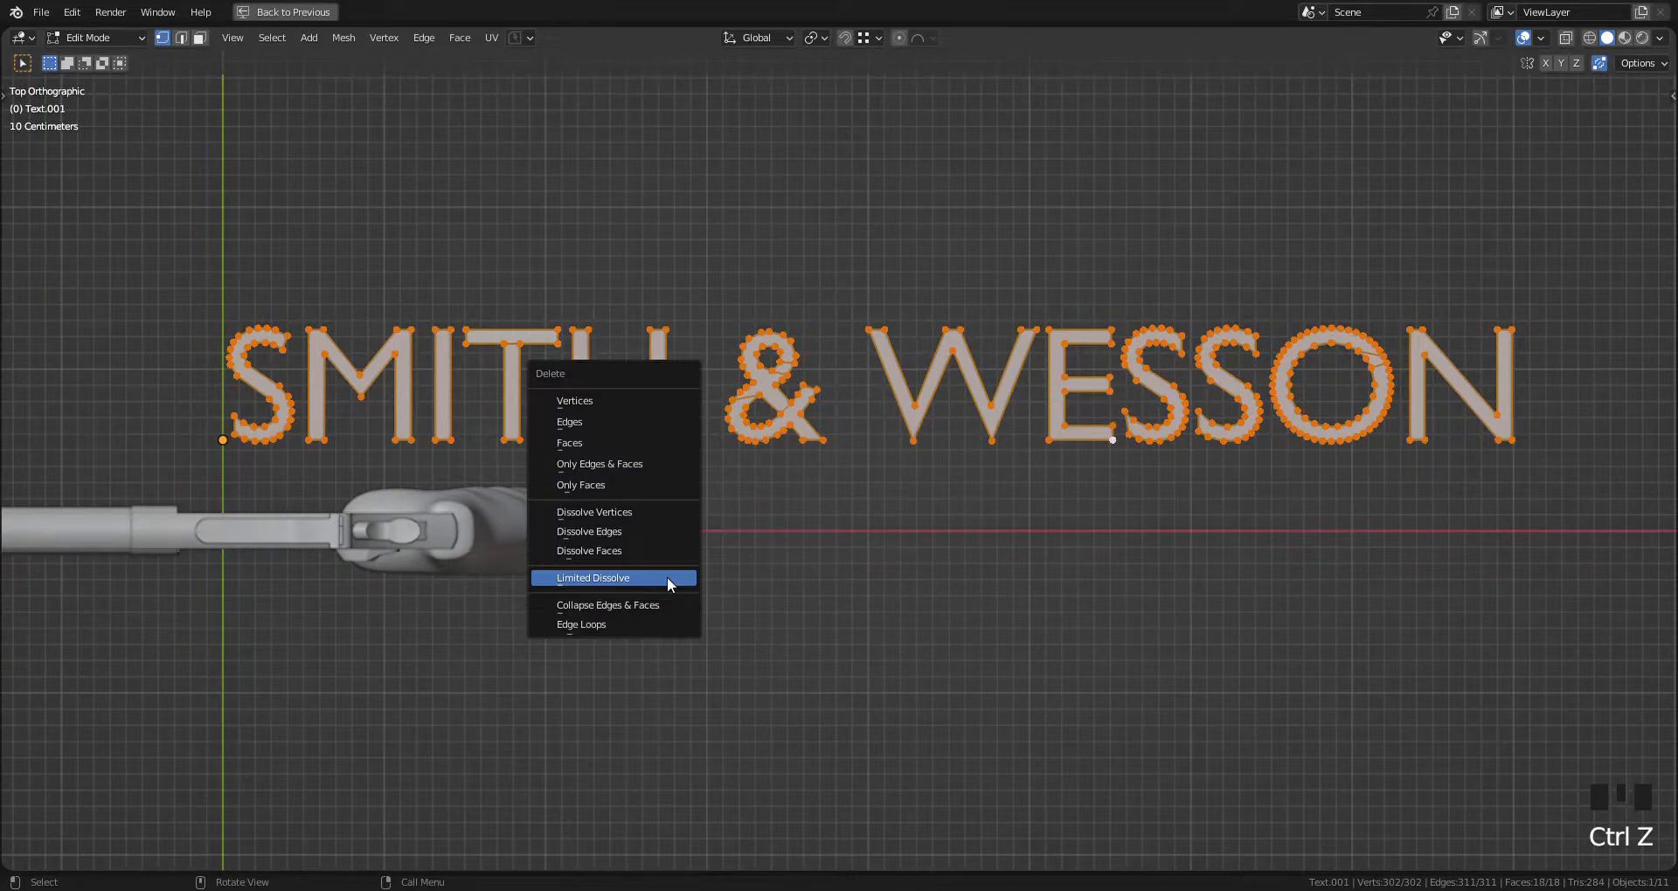
click(592, 578)
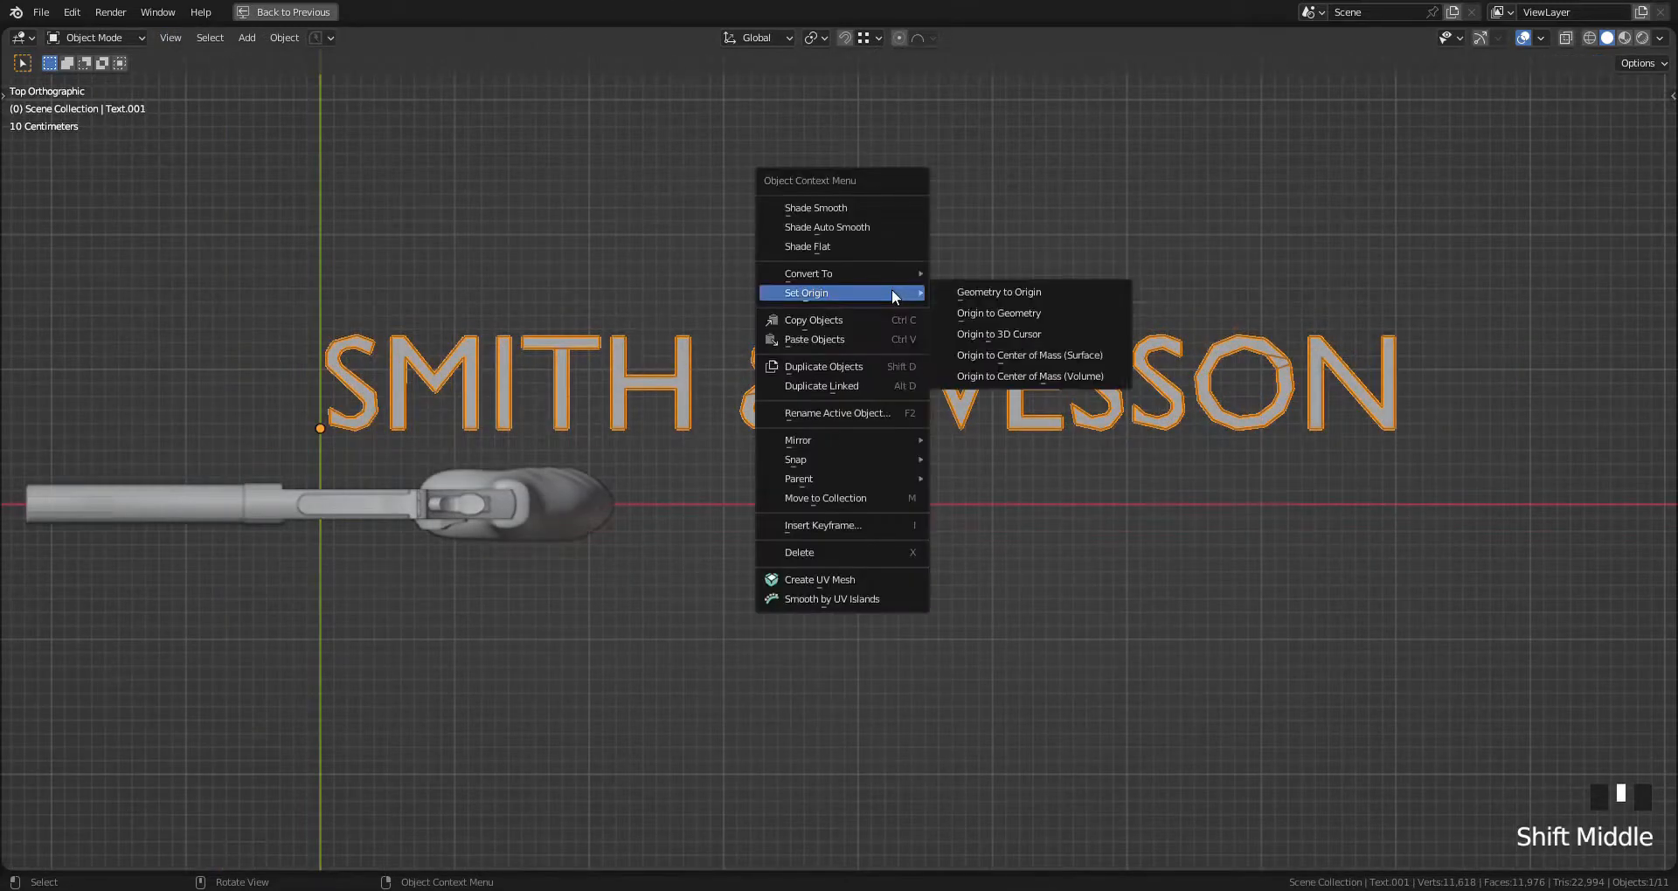
mouse_move(1039, 329)
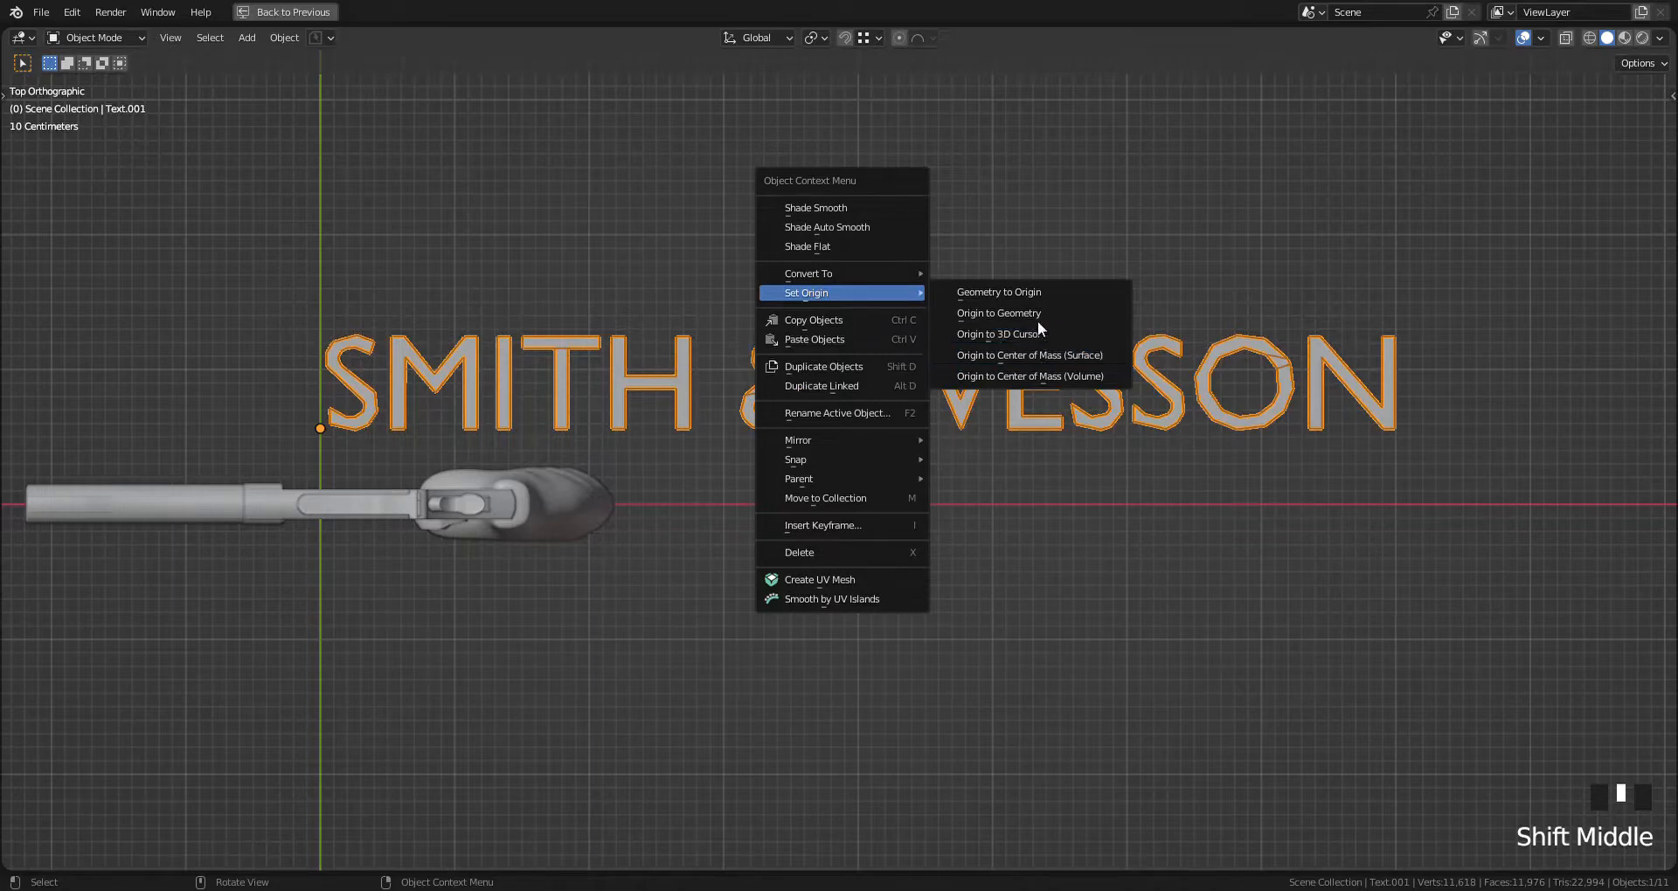
Step: Set the lettering's origin to the centre of its geometry
click(997, 313)
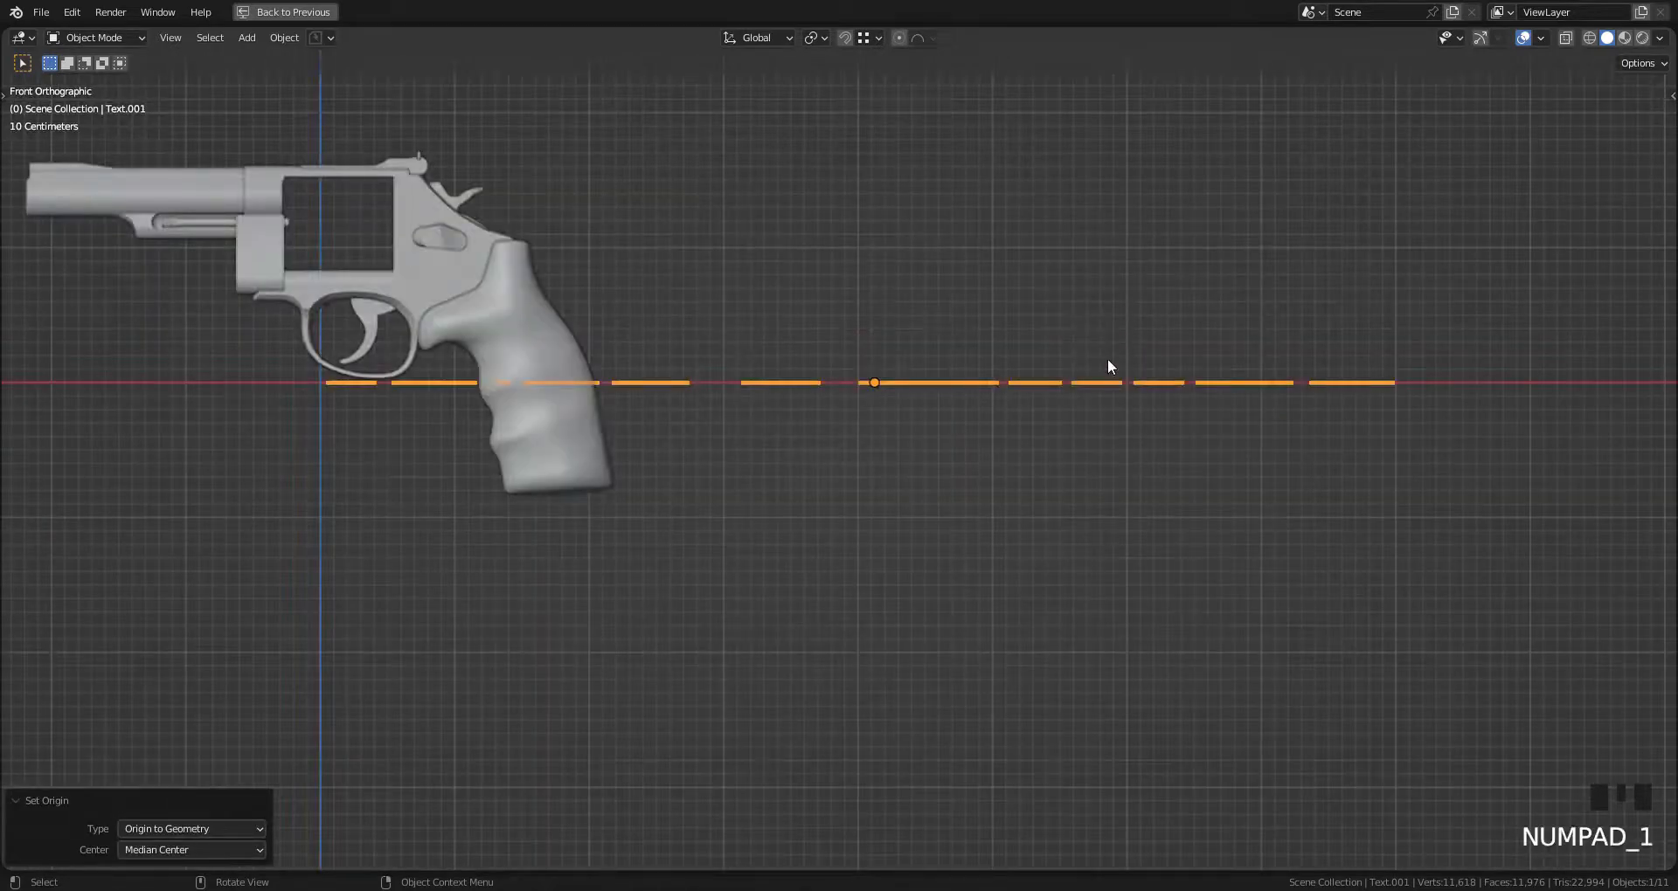
Step: Rotate the lettering 90° on X, scale it to about 0.08, and place it on the barrel side
key(r)
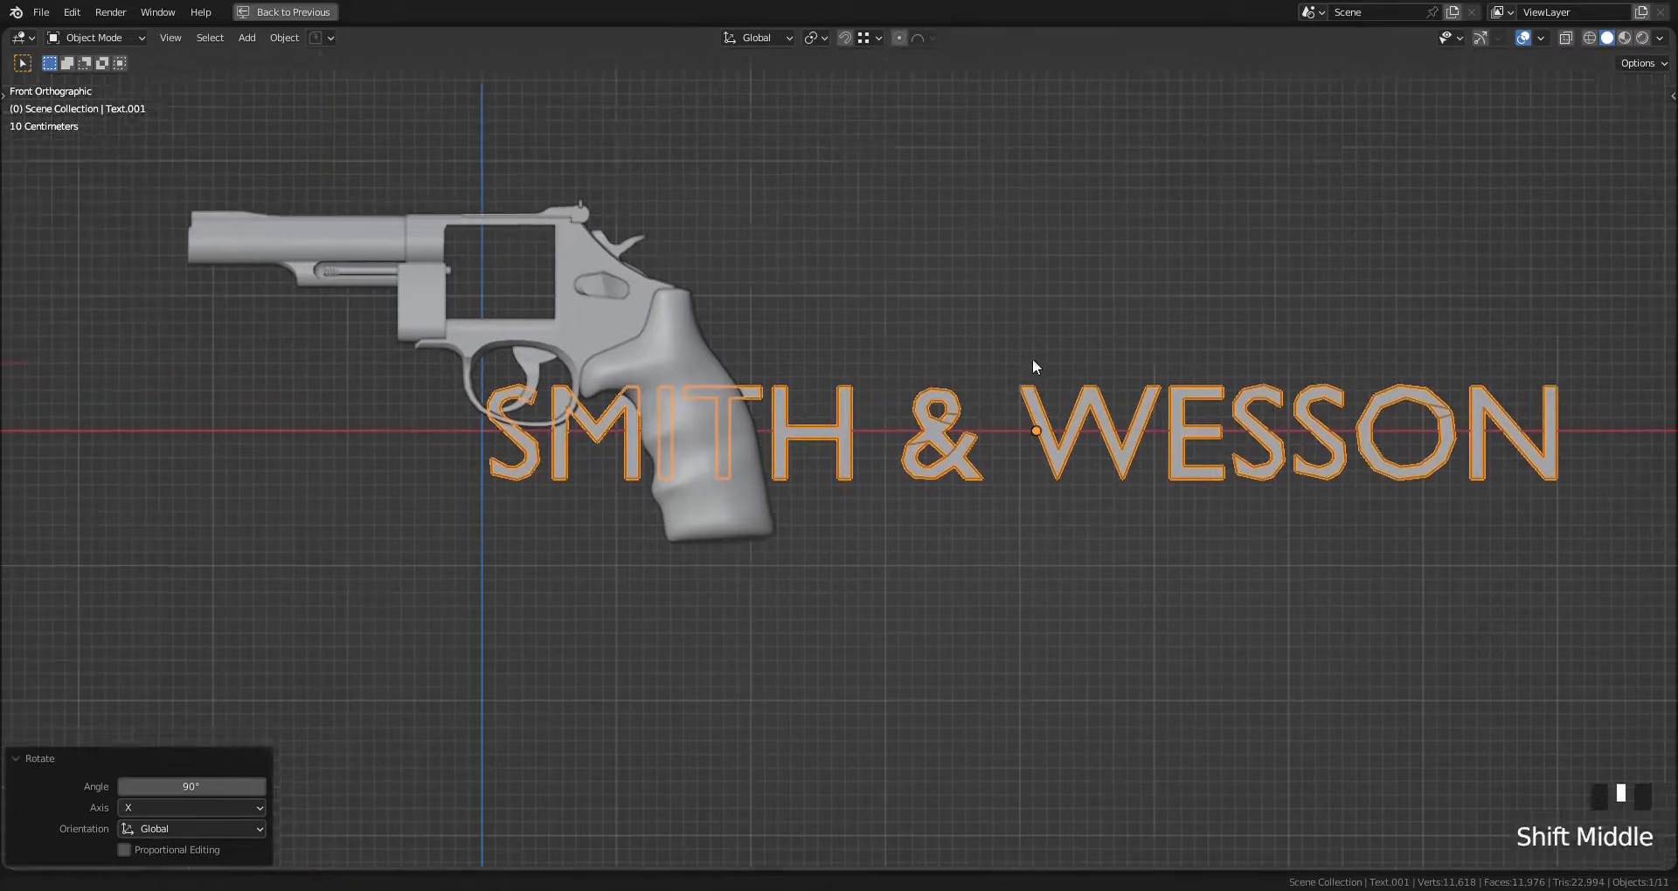
key(g)
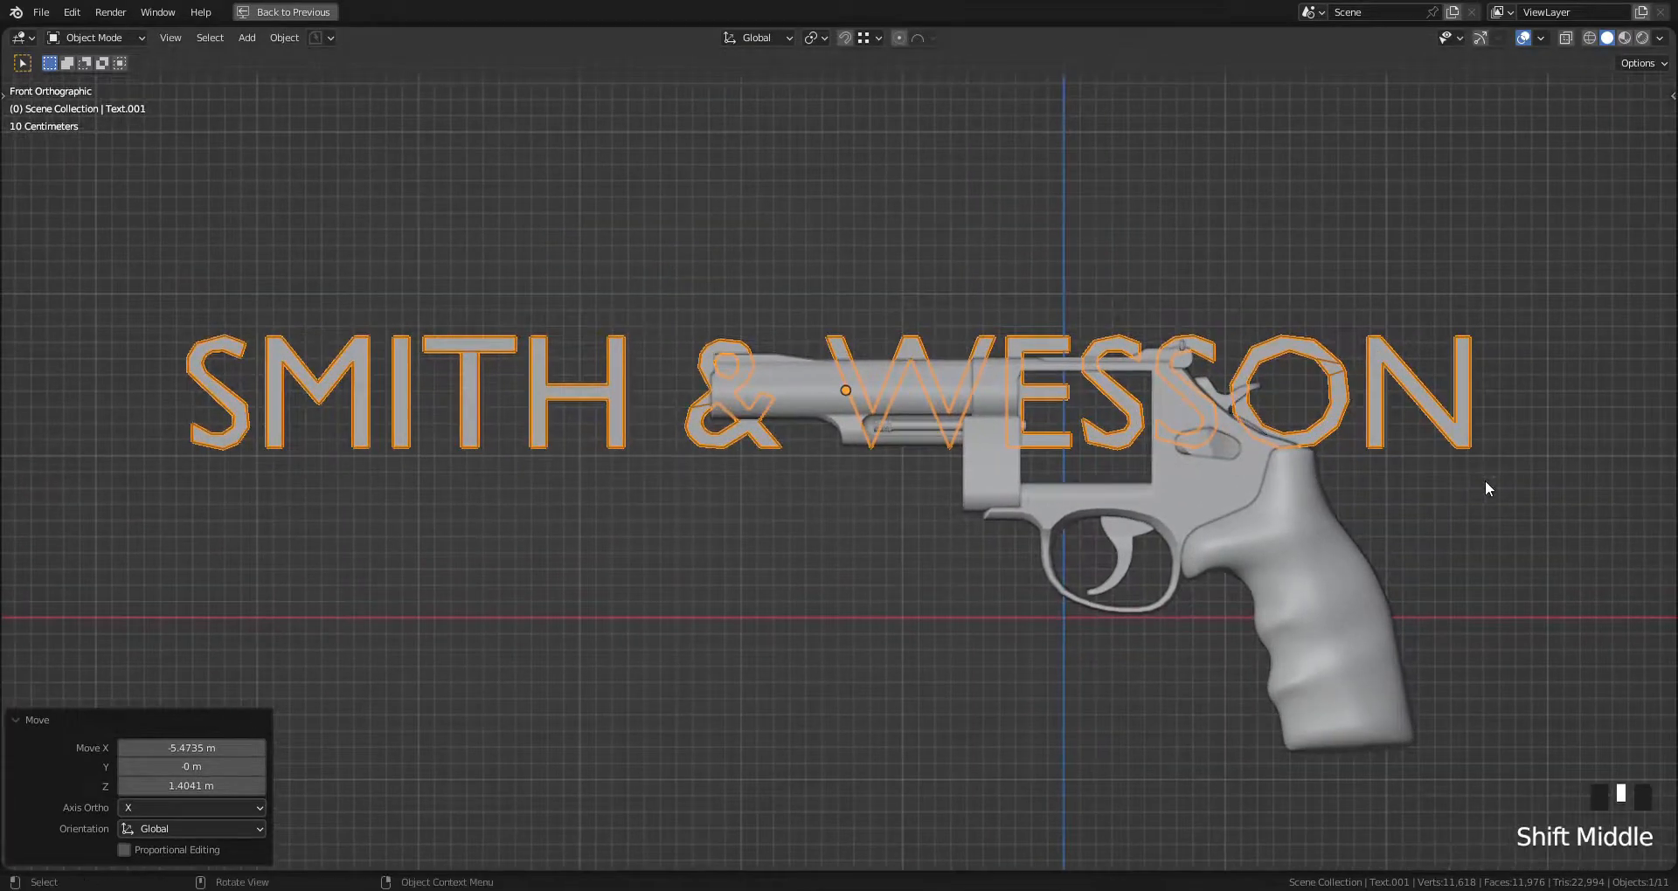
key(s)
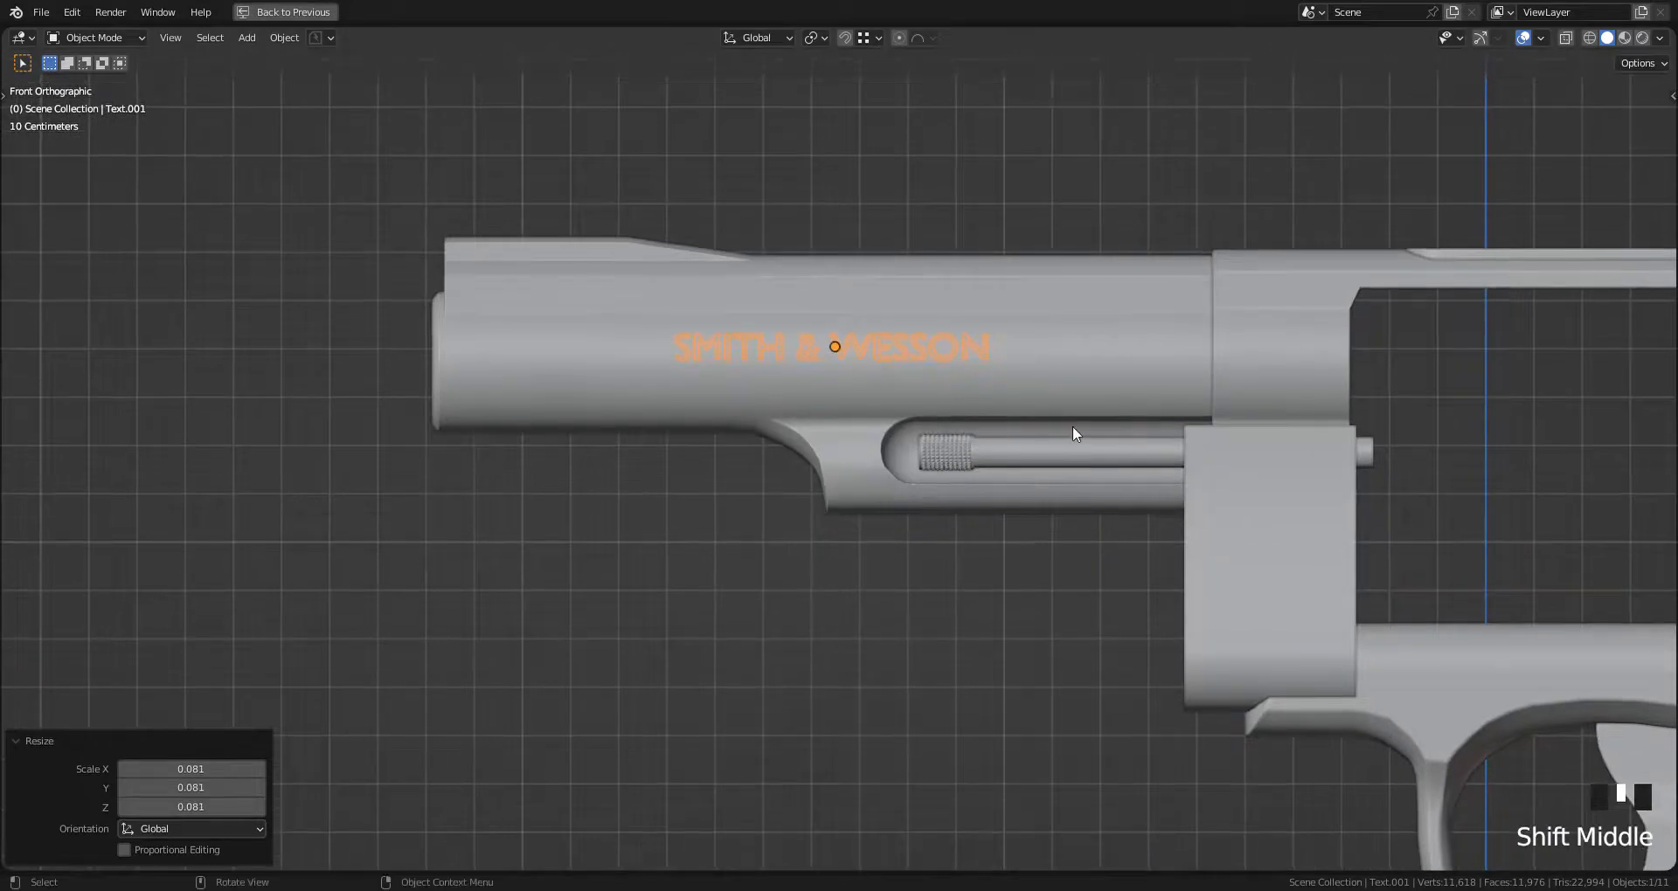
key(g)
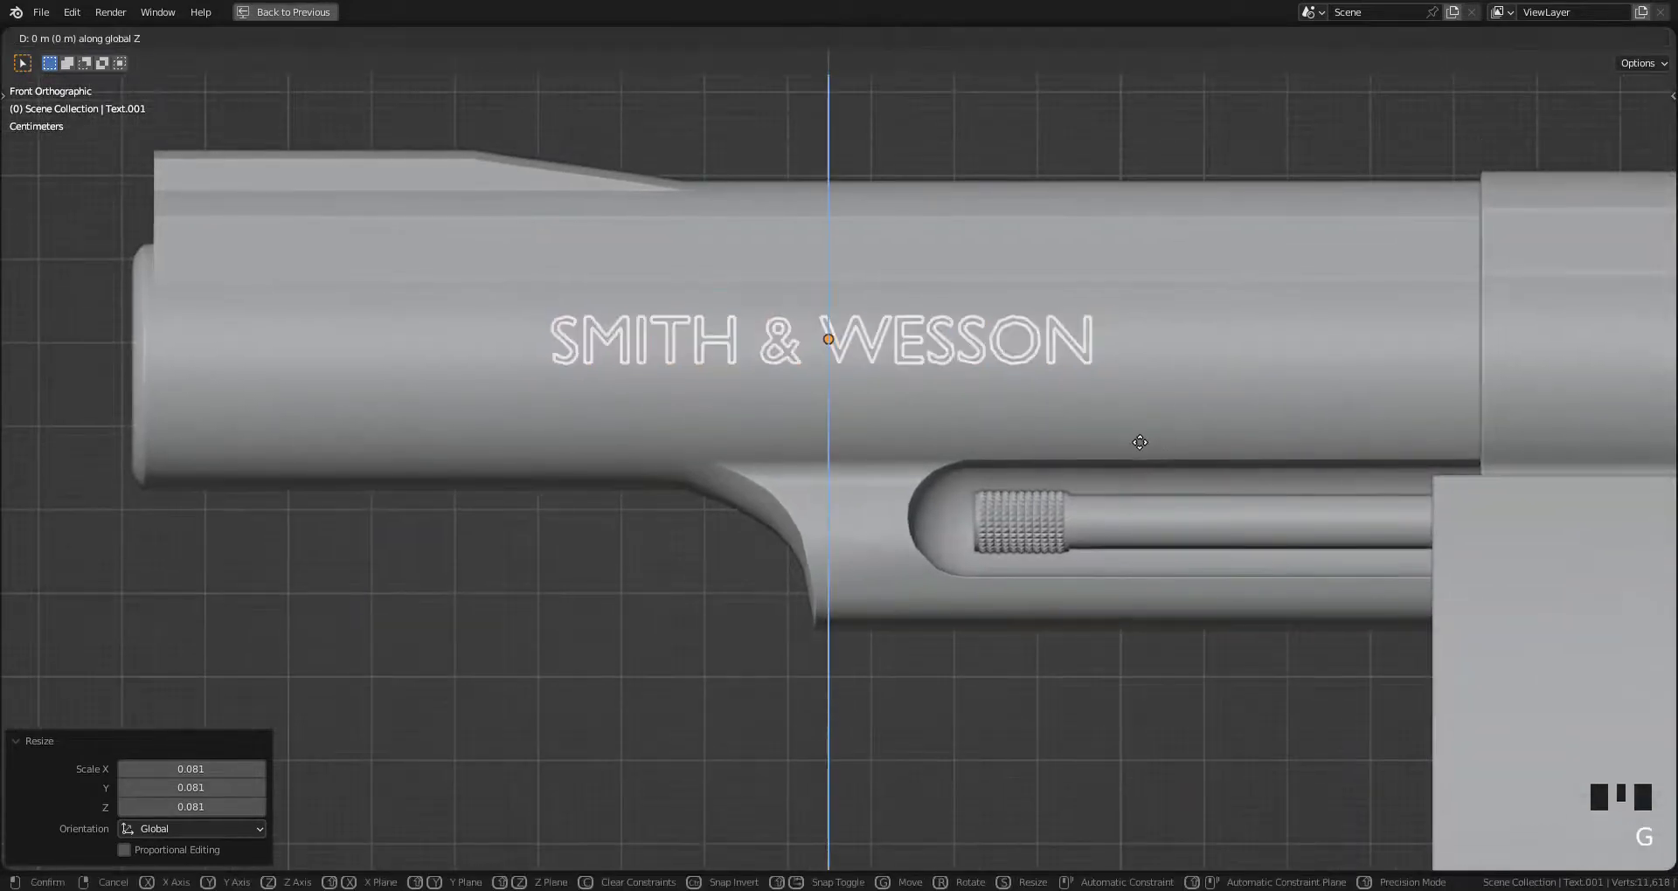
key(g)
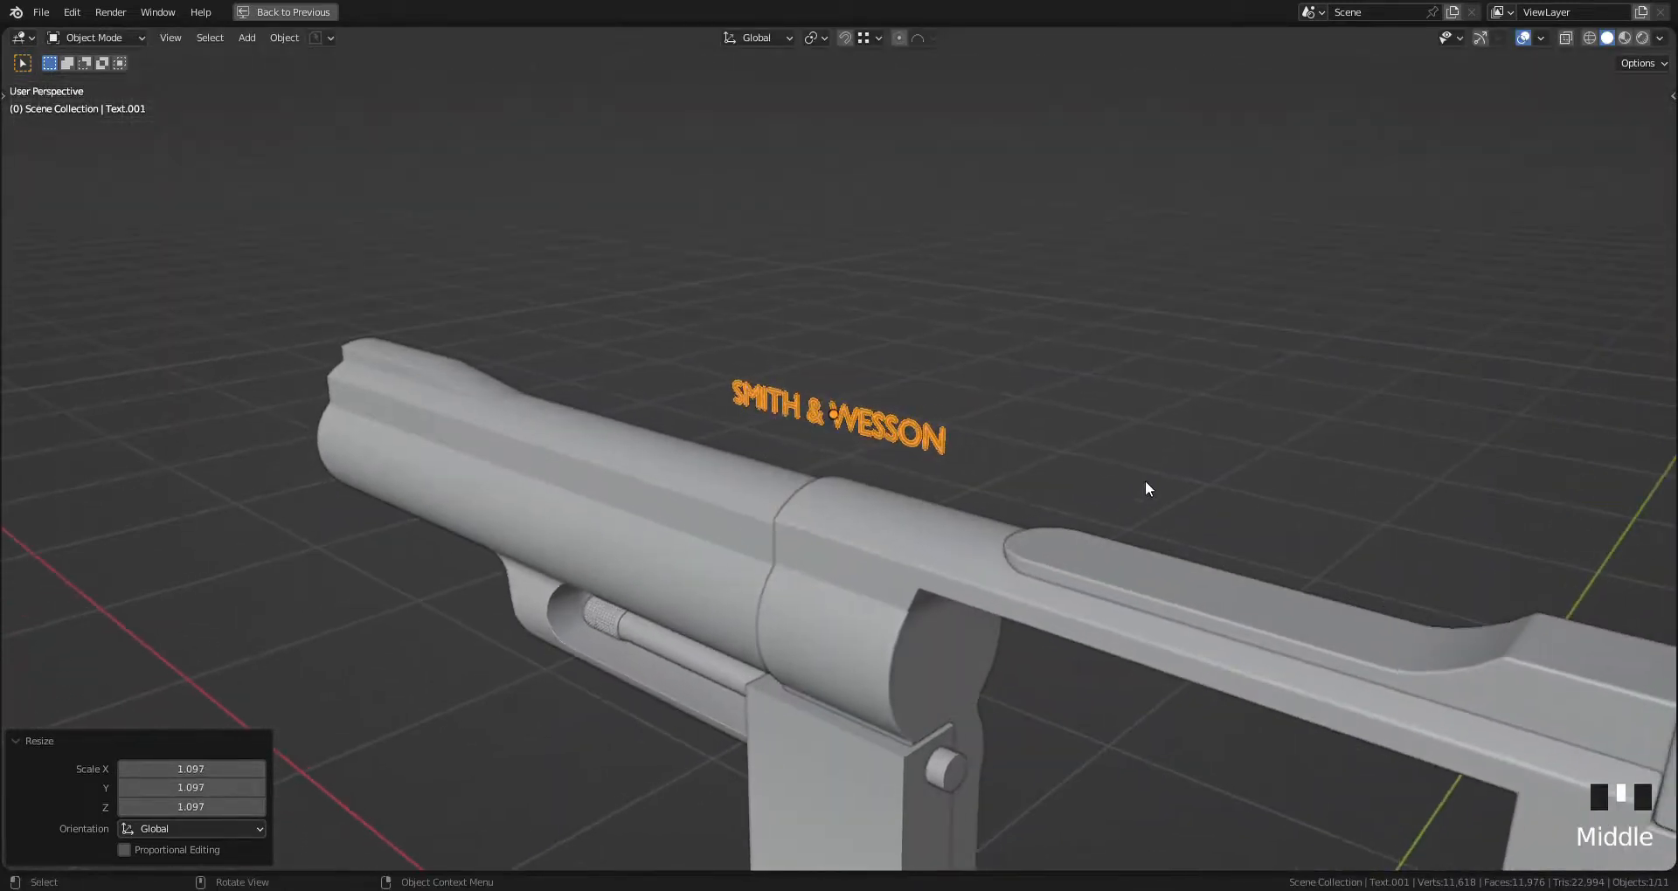
key(g)
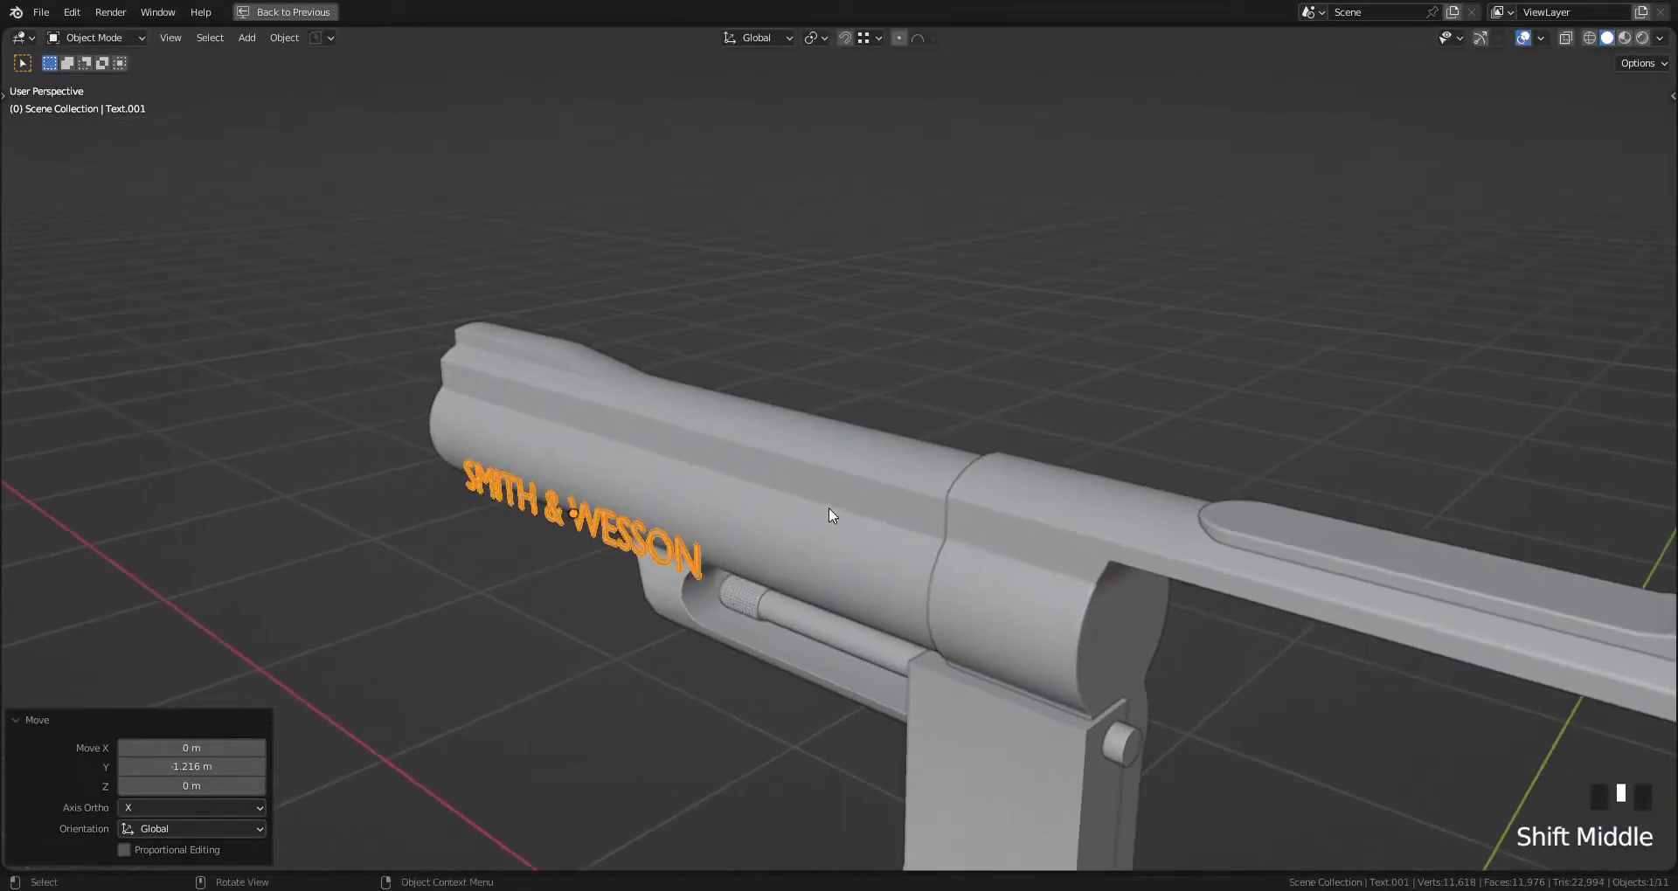
Step: Add a Solidify modifier giving Text.001 0.37 m thickness
click(1541, 372)
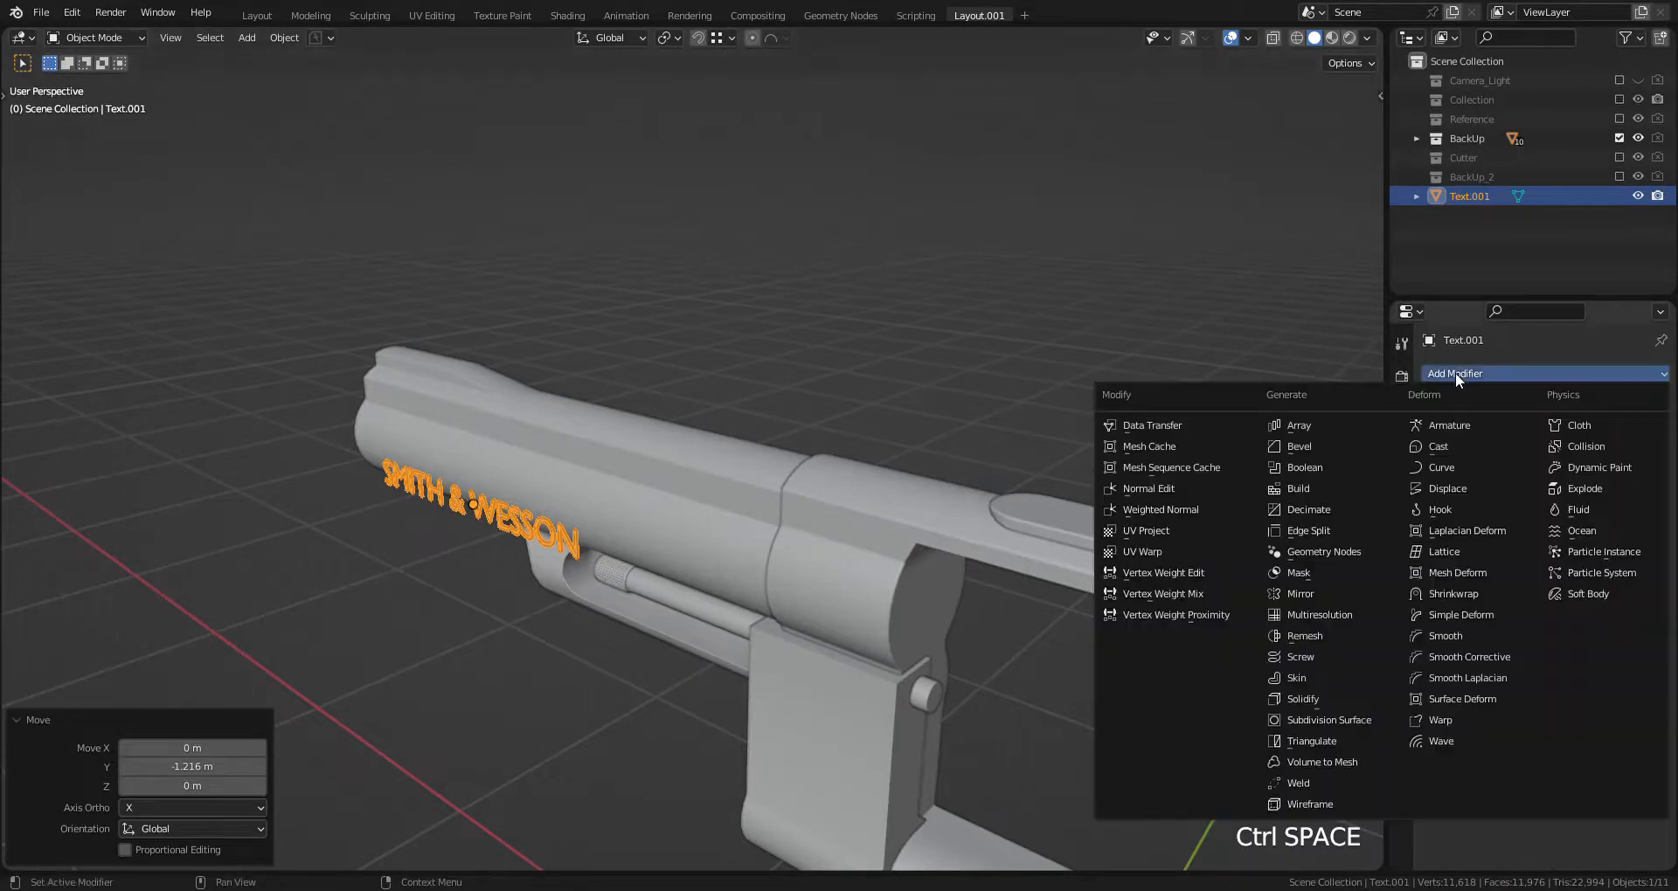
click(1301, 699)
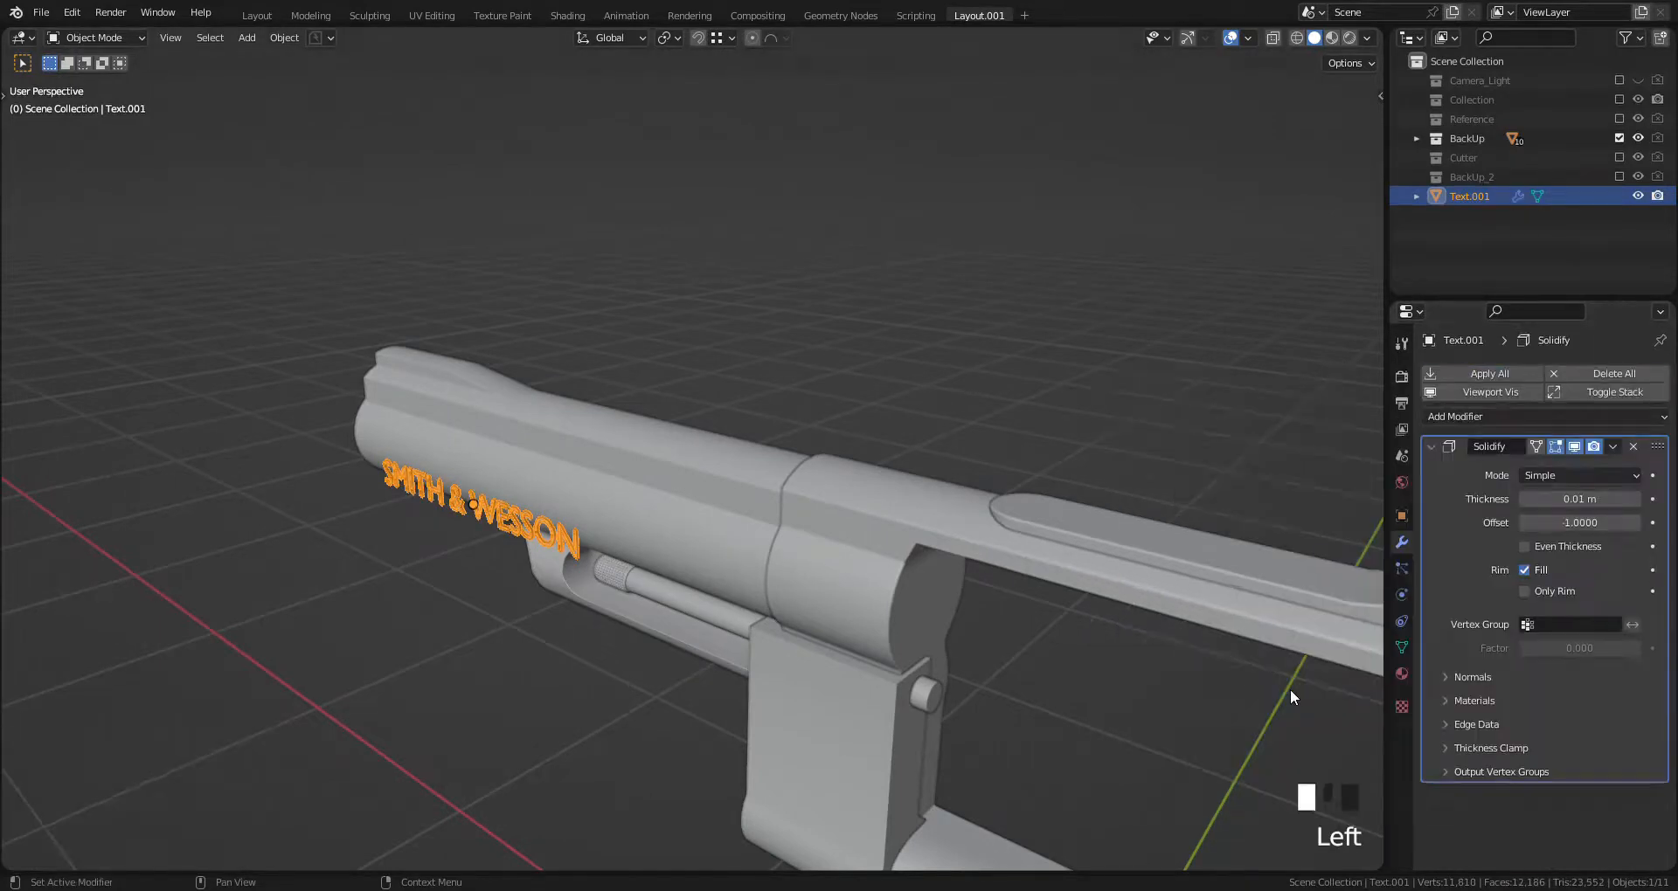
mouse_move(1526, 499)
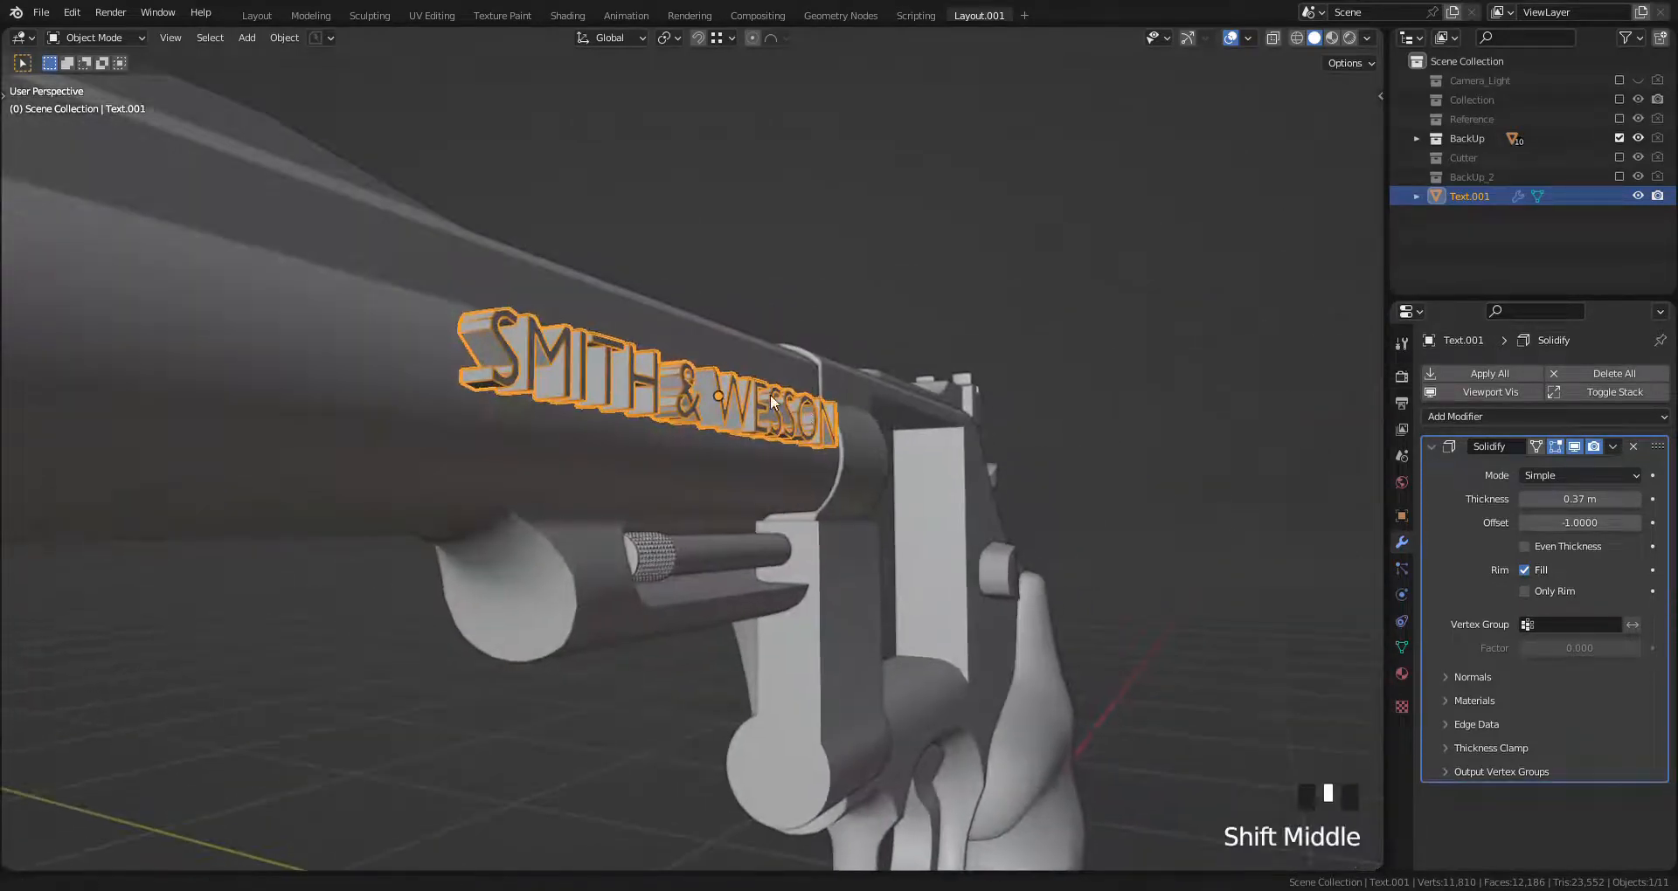
key(Tab)
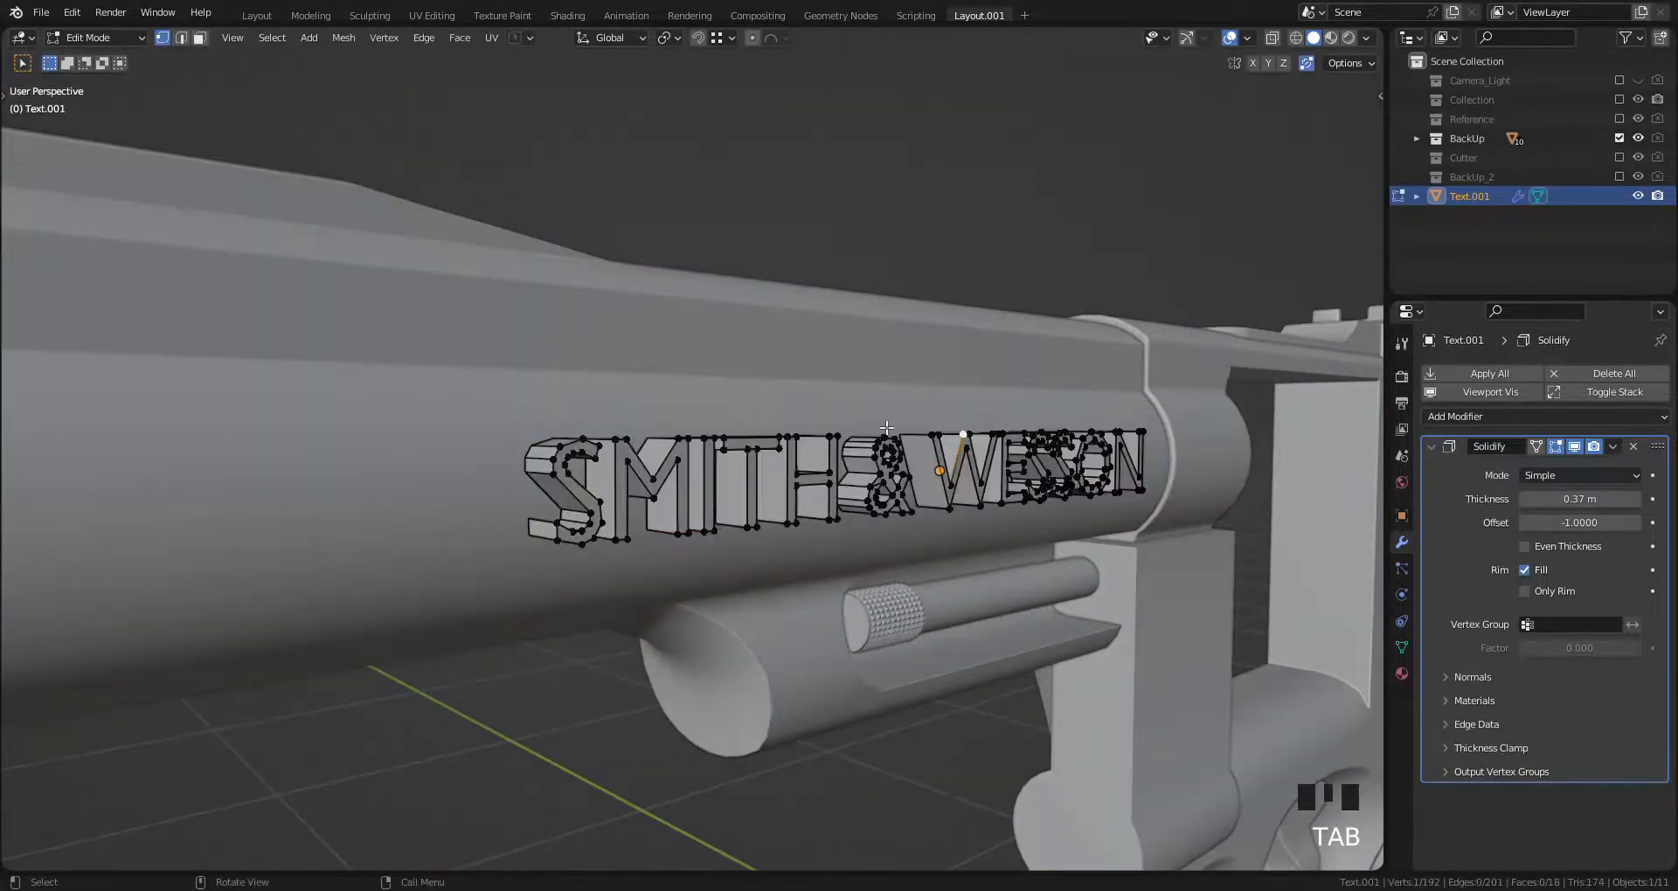
Step: Shade the lettering smooth with auto smooth and apply the Solidify modifier
right_click(886, 428)
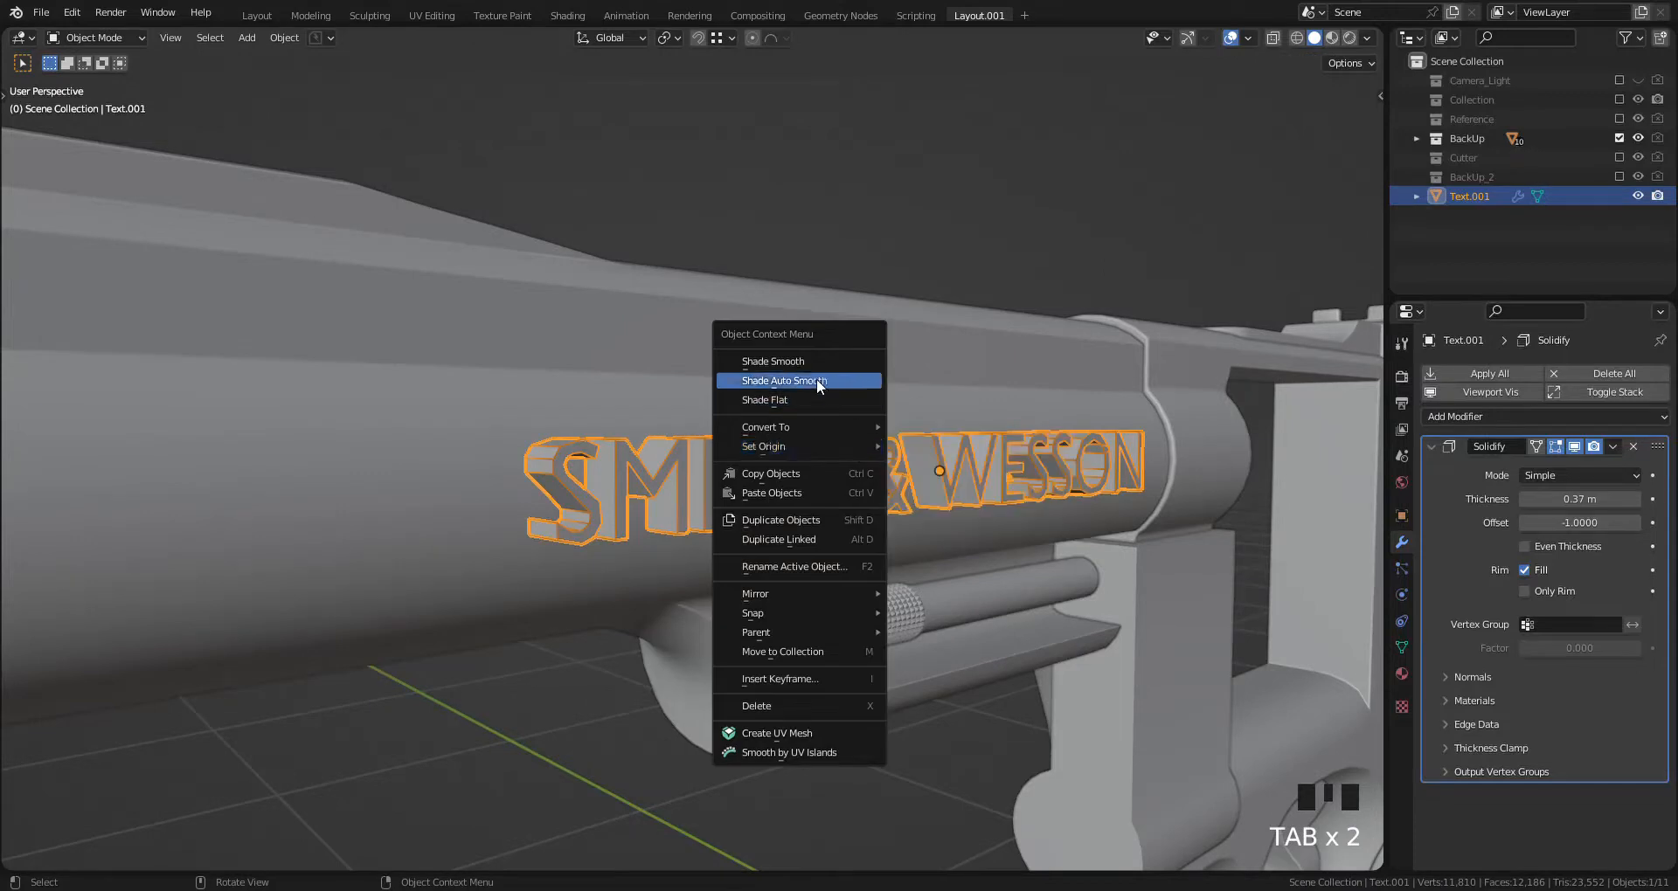
click(773, 361)
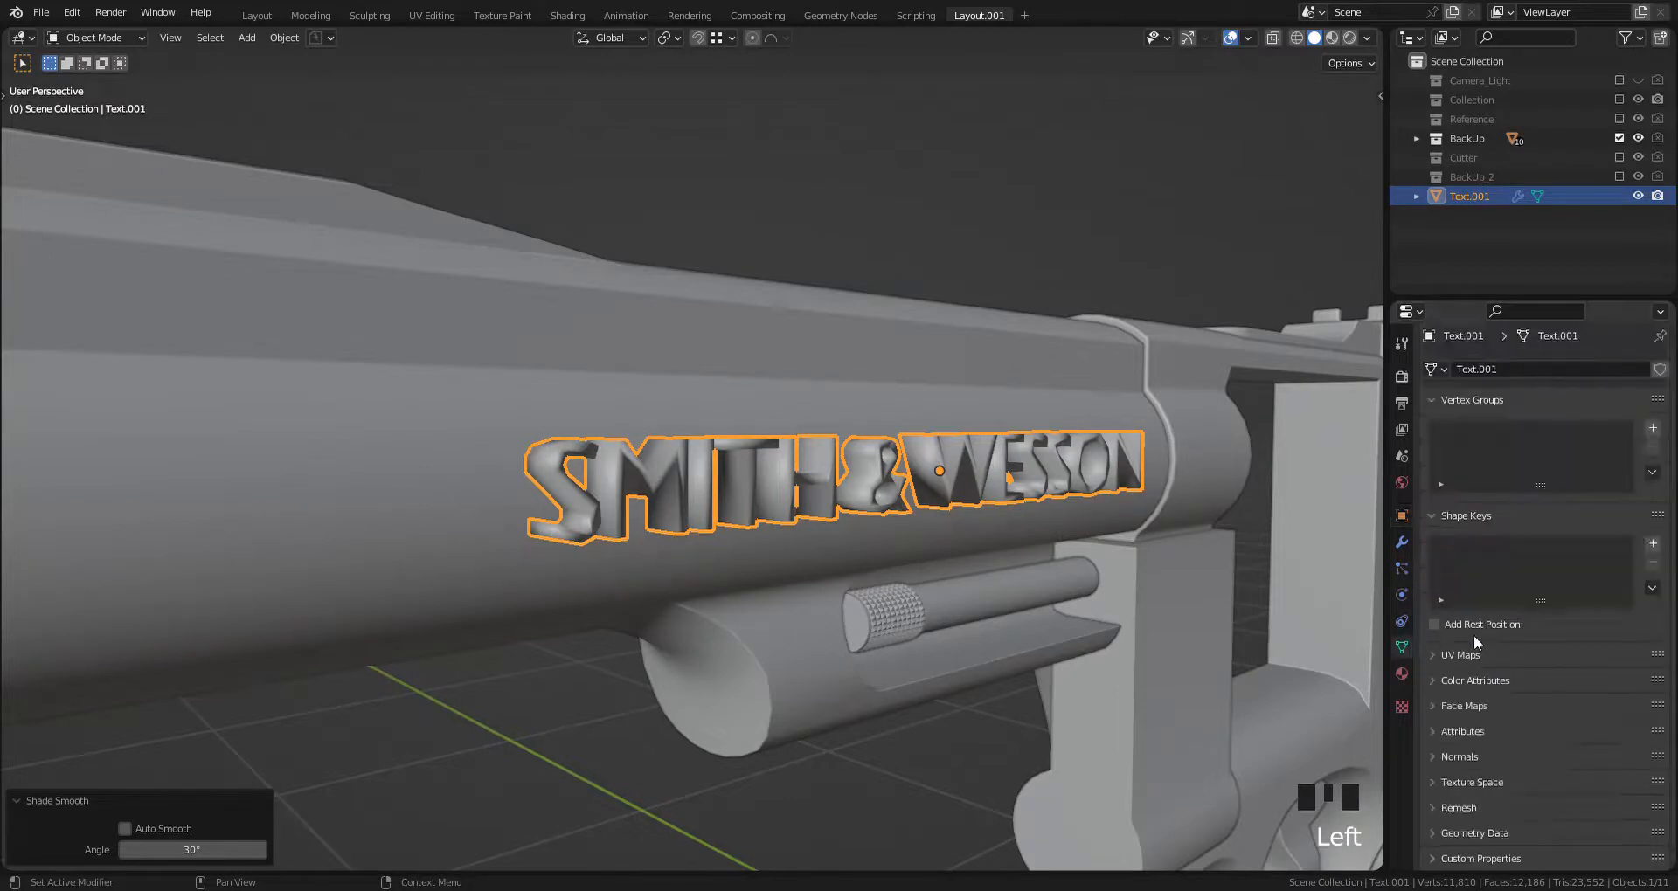
mouse_move(1461, 687)
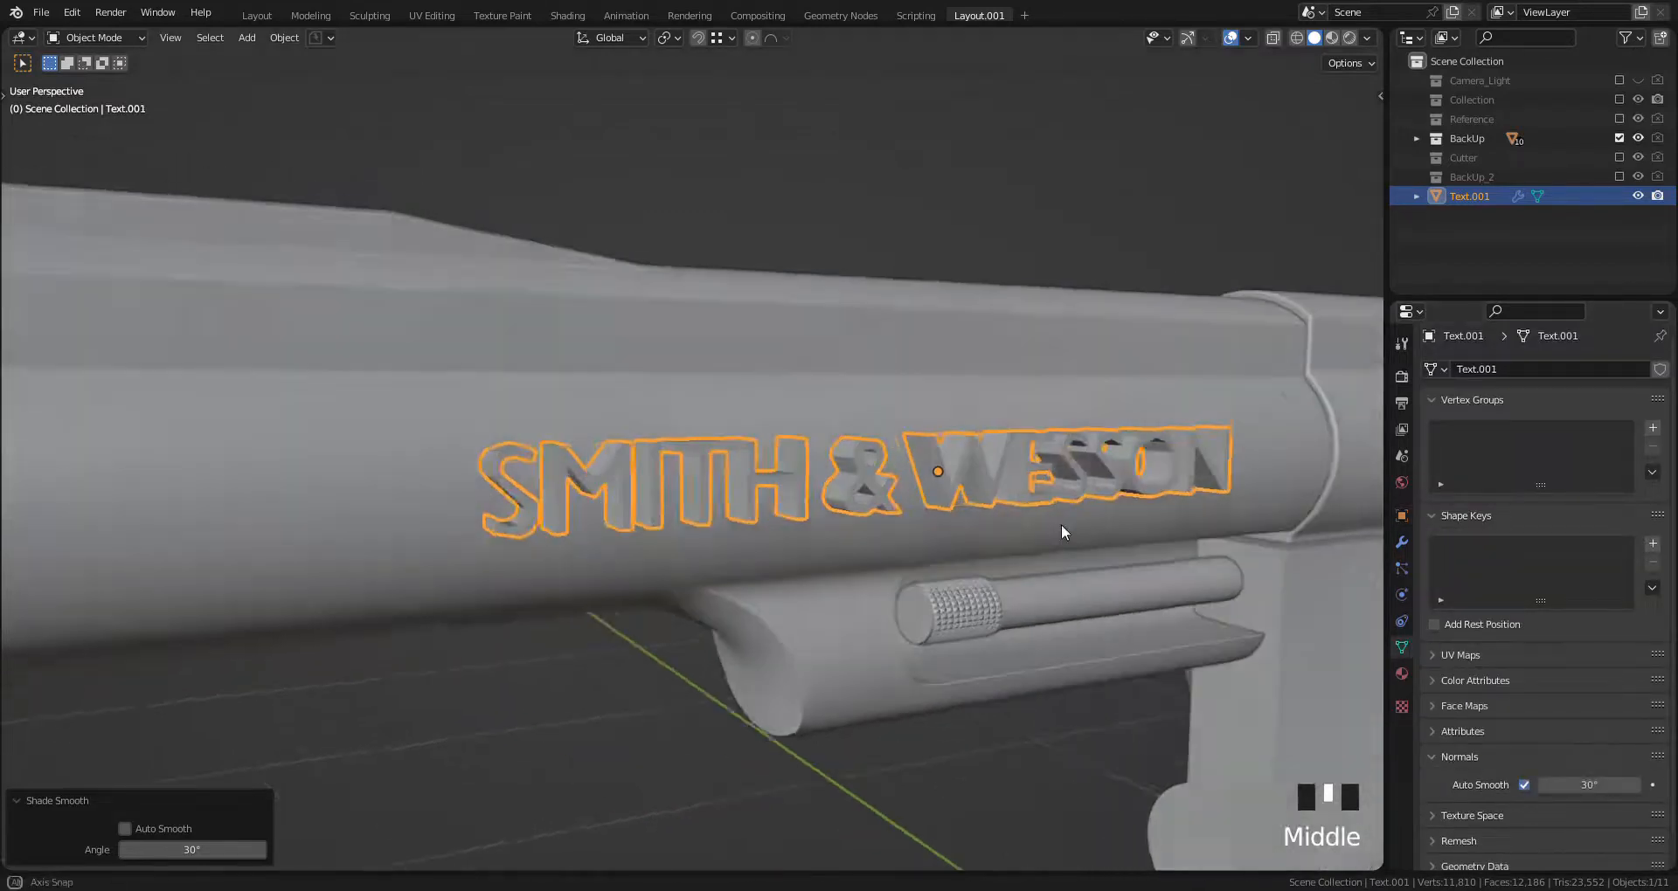
drag(1065, 533, 1001, 534)
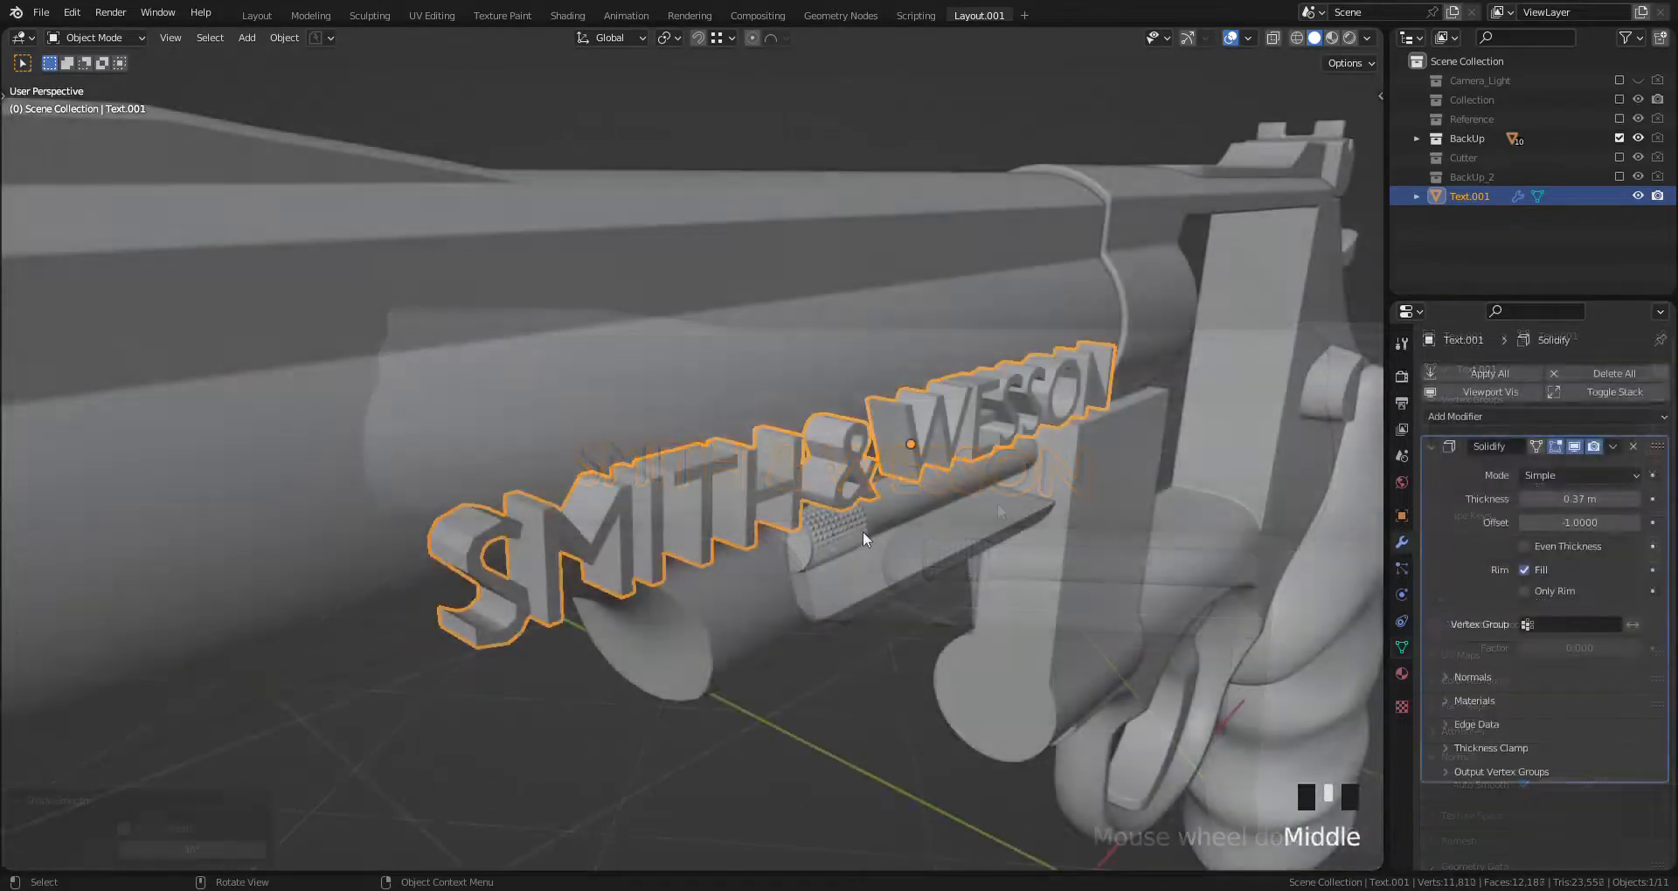
click(1611, 446)
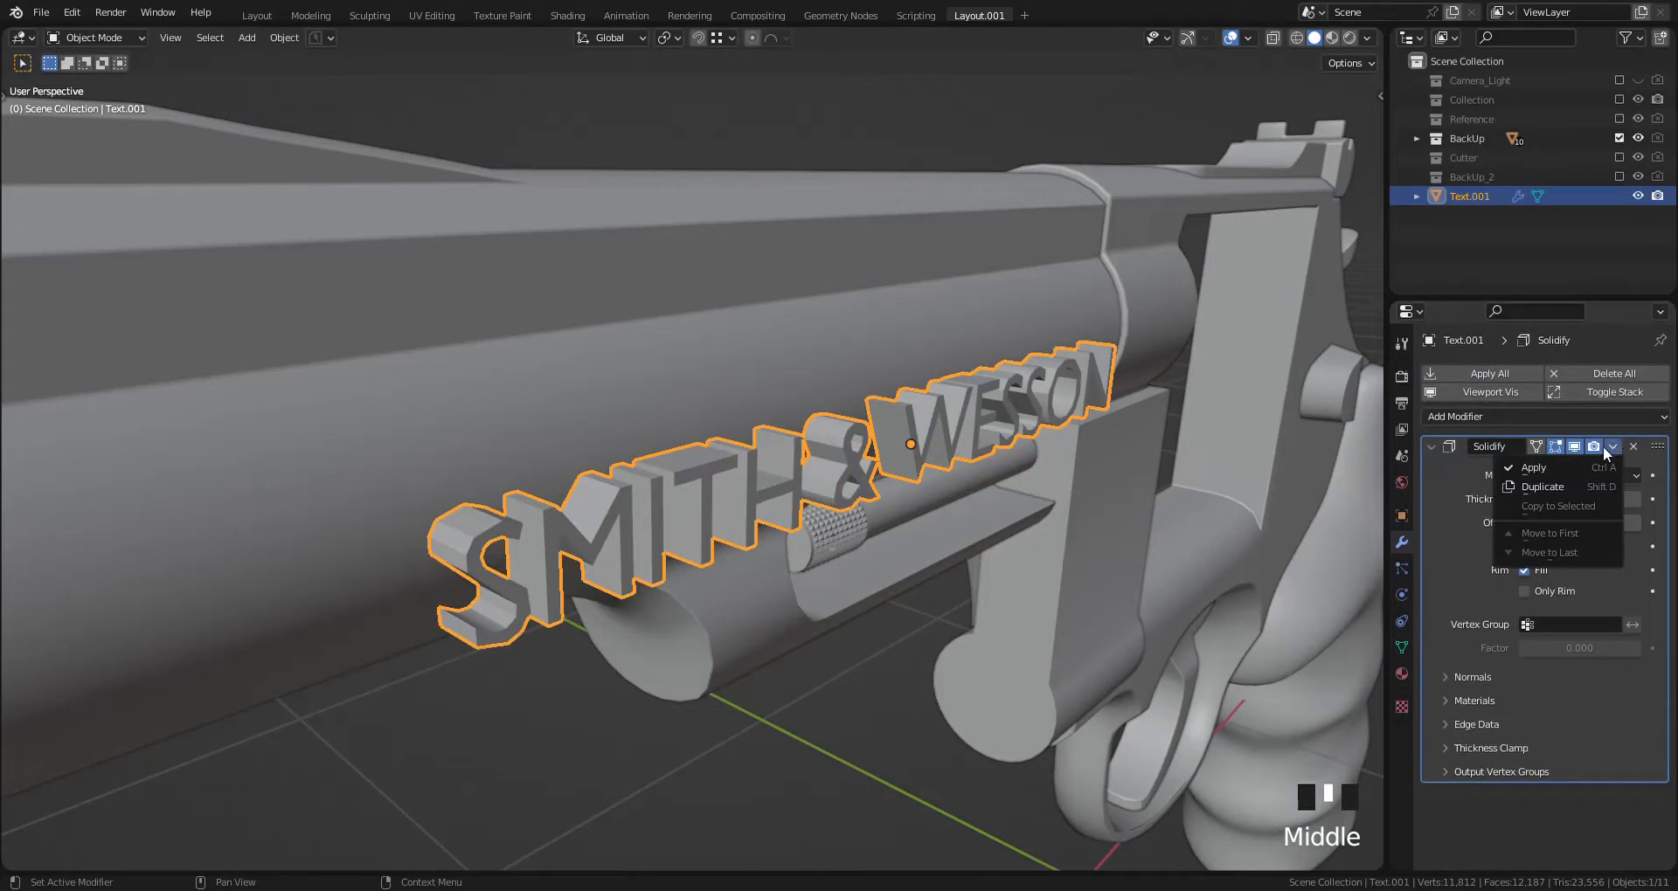
click(1534, 468)
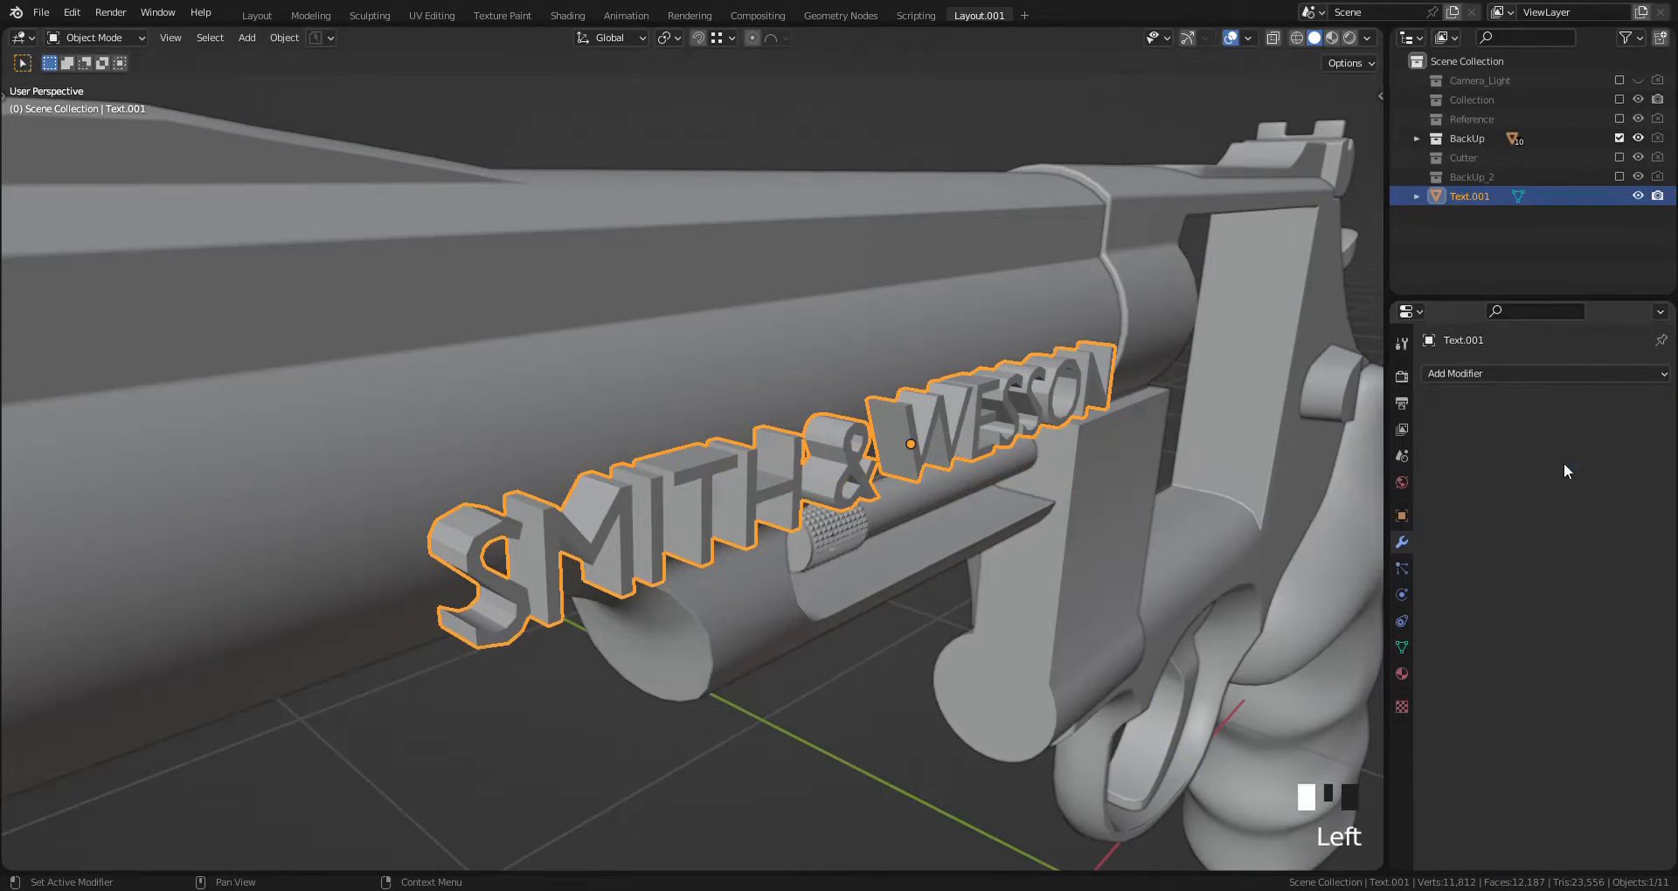
Step: Sink the lettering into the barrel as a boolean difference and move Text.001 to Cutter
key(g)
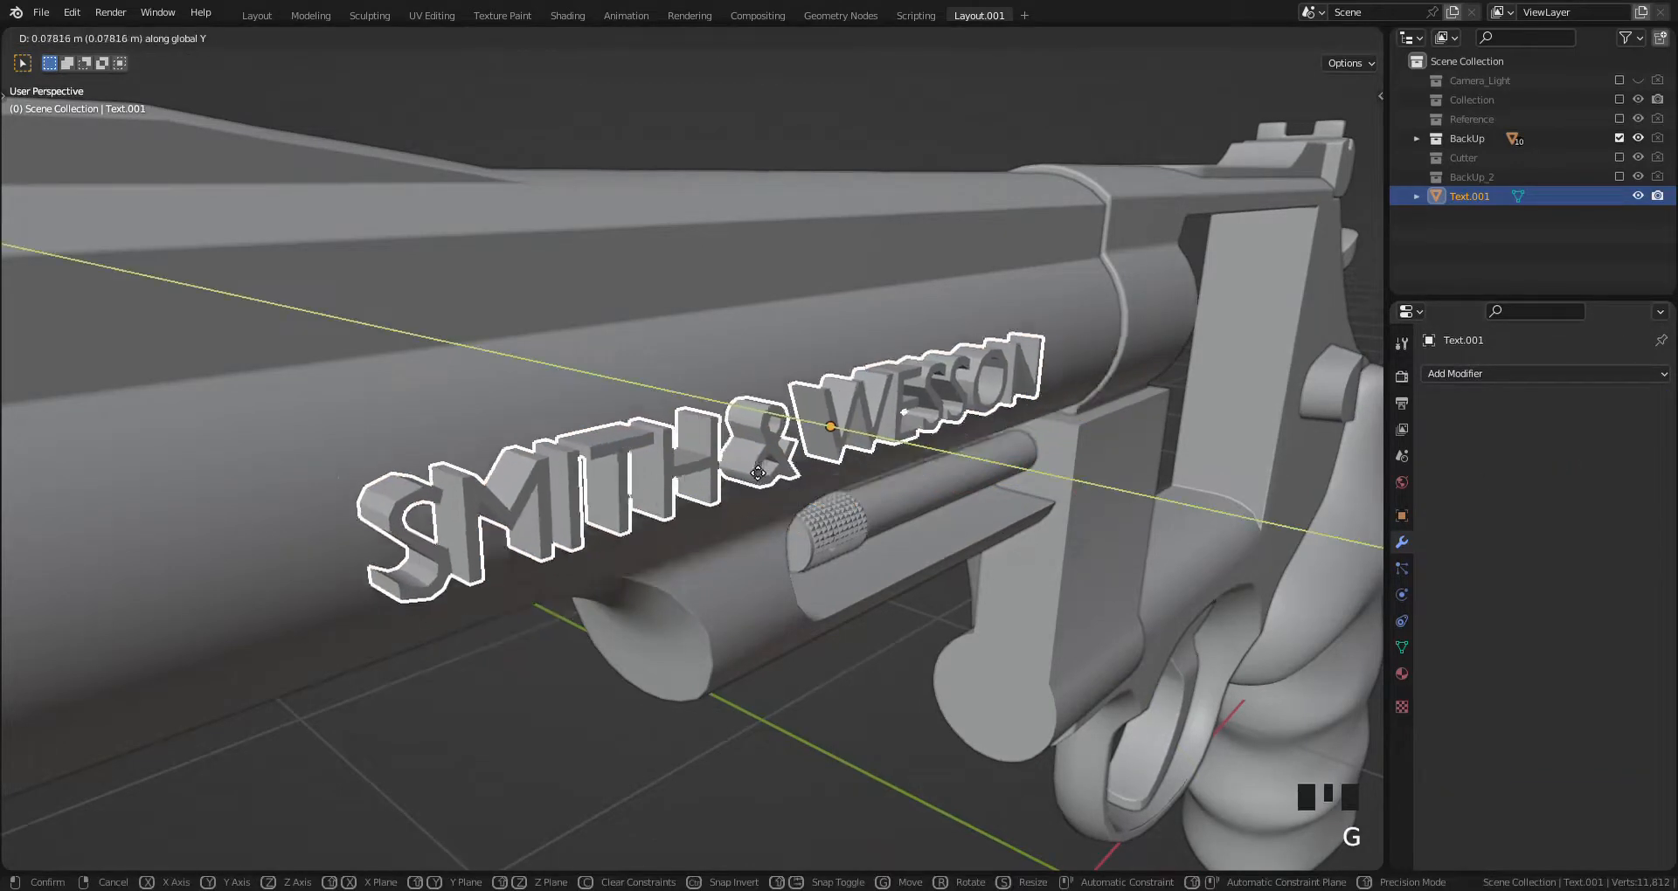
mouse_move(771, 476)
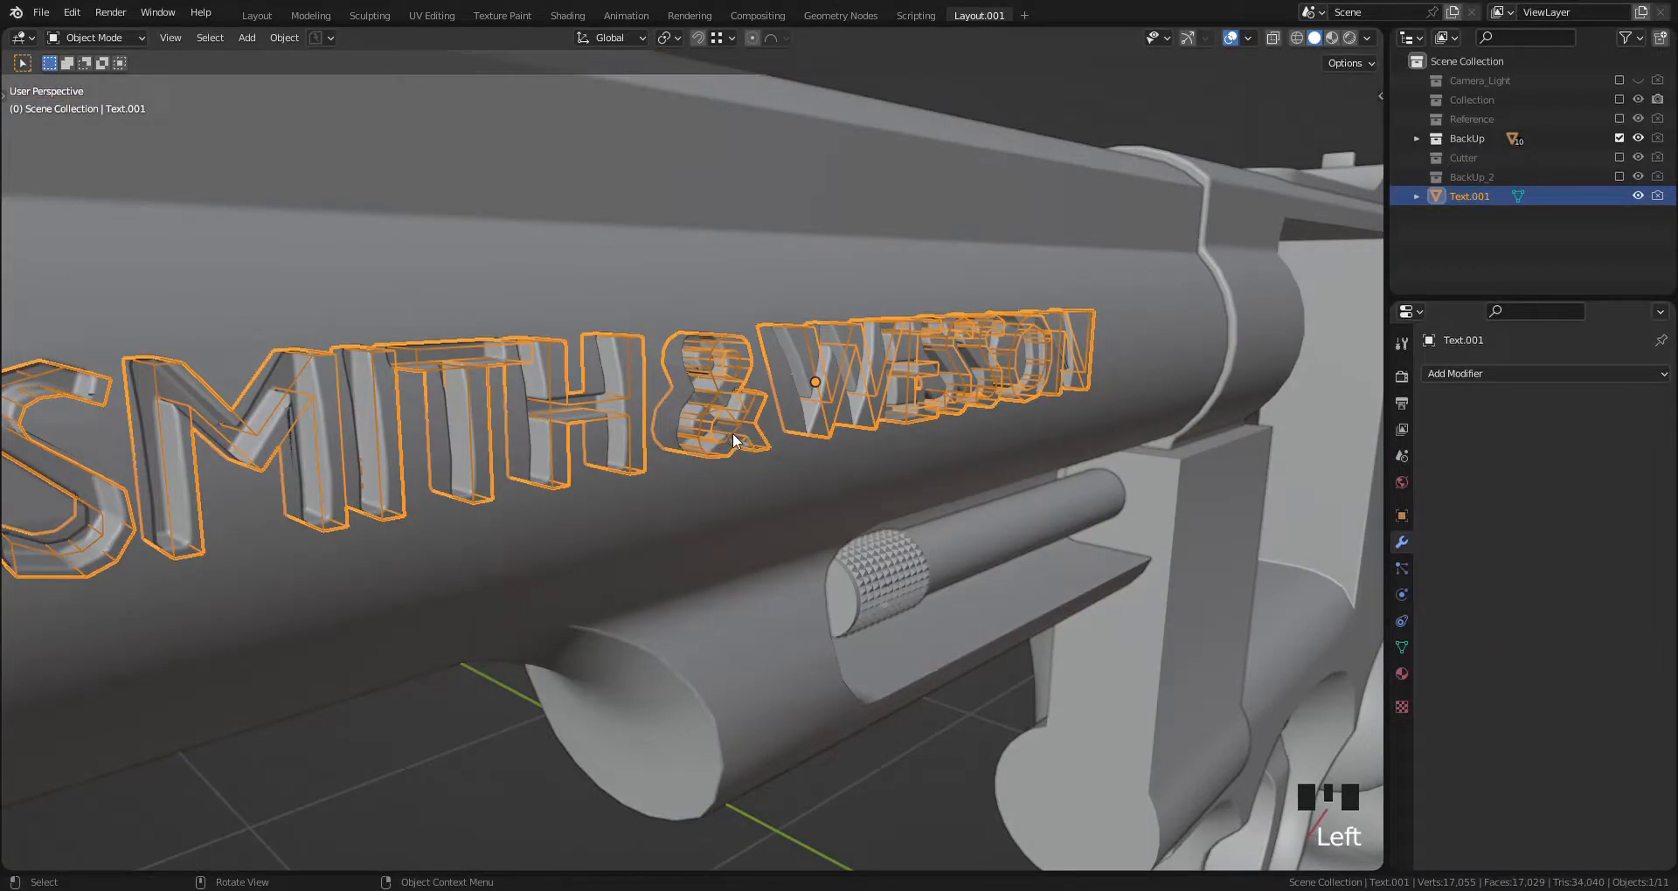
key(M)
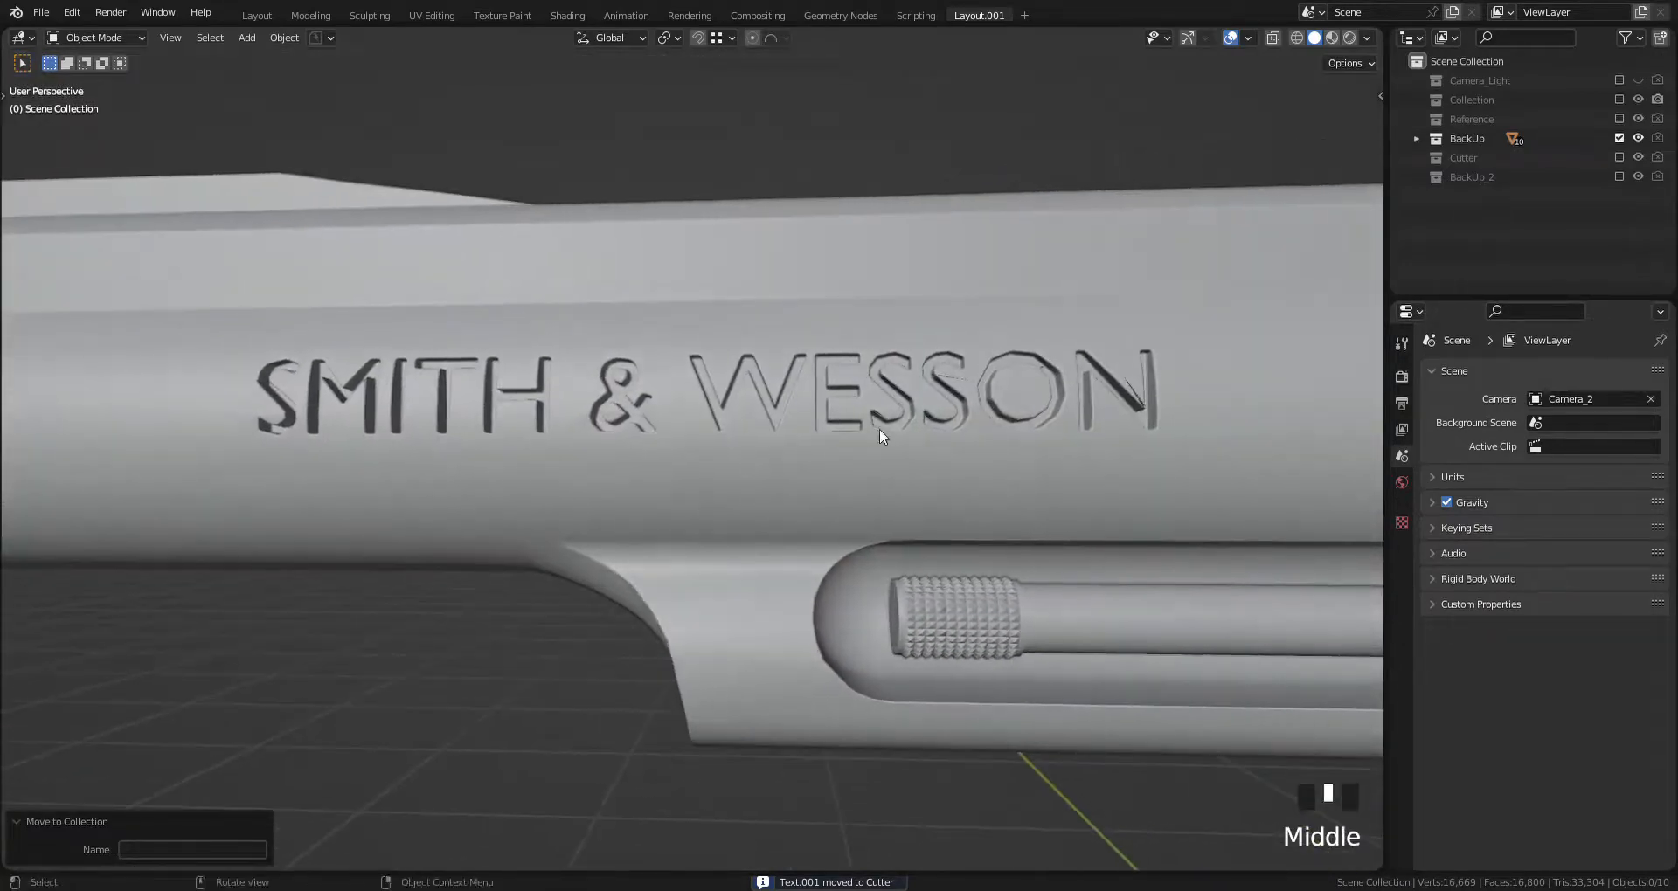
Step: Apply the BTool_Text.001 boolean on Cylinder.023 and enter Edit Mode on the barrel
scroll(up, 3)
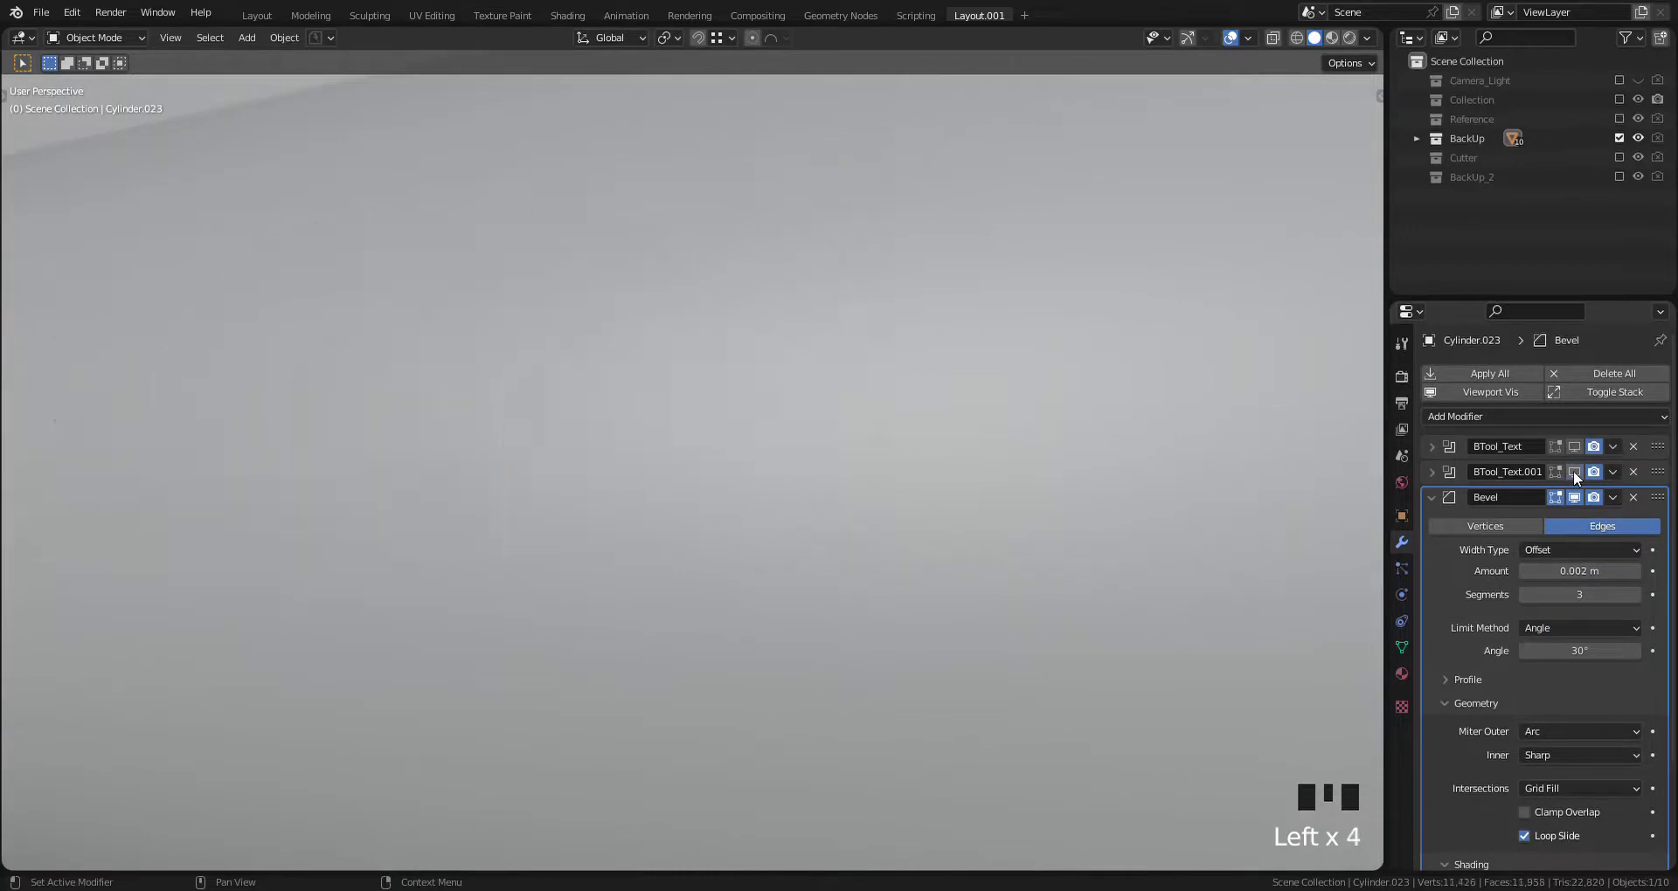
click(1574, 472)
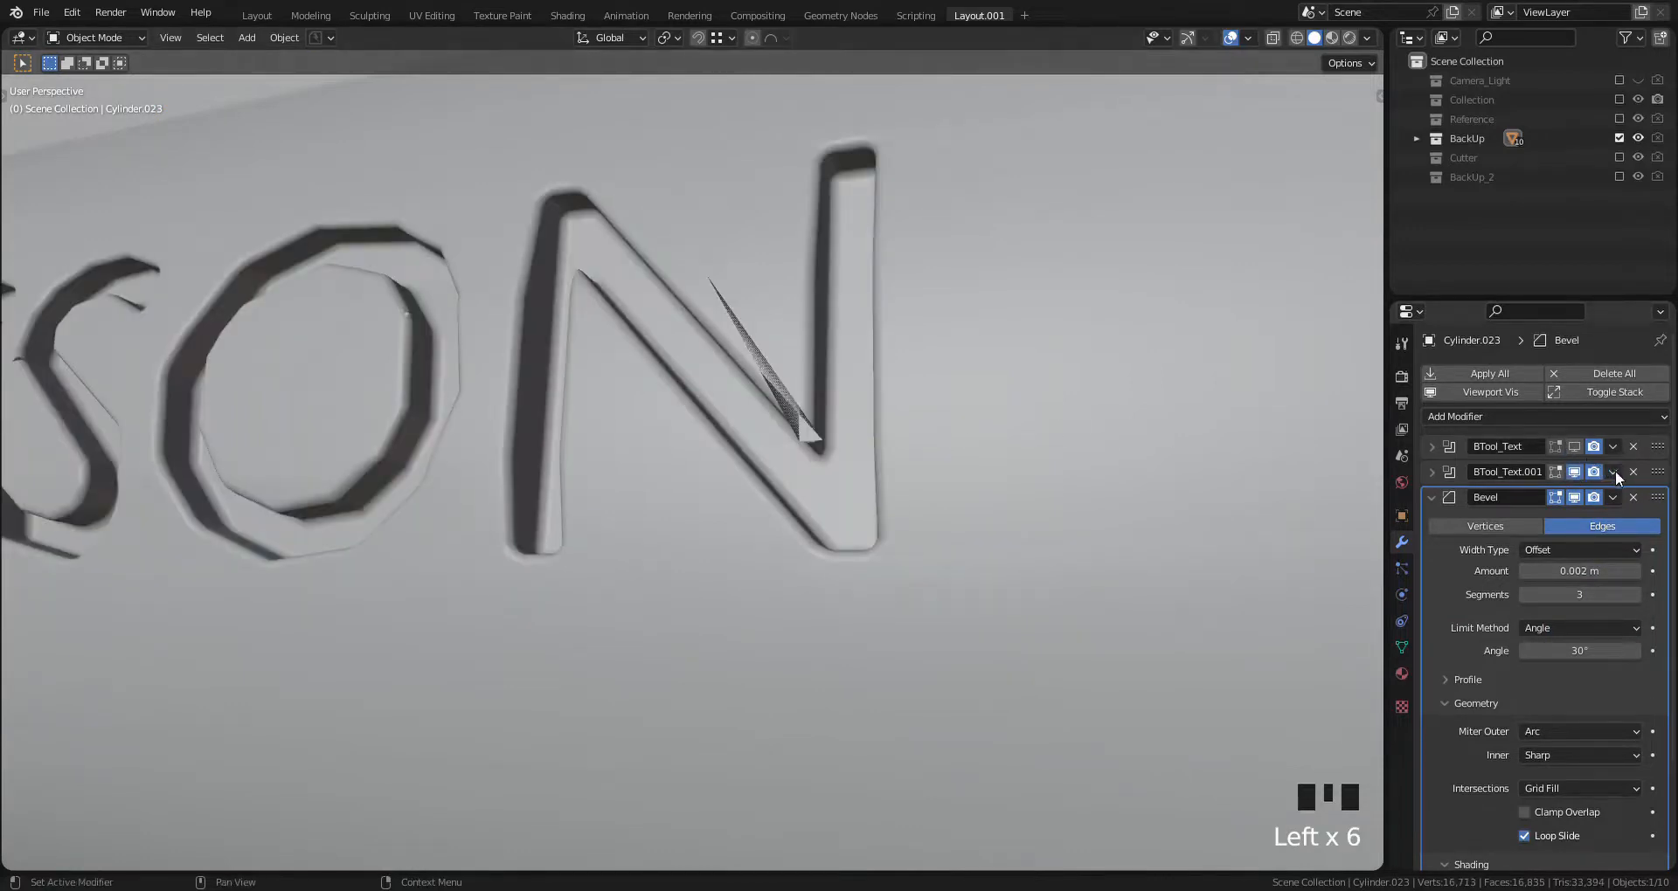
click(1611, 472)
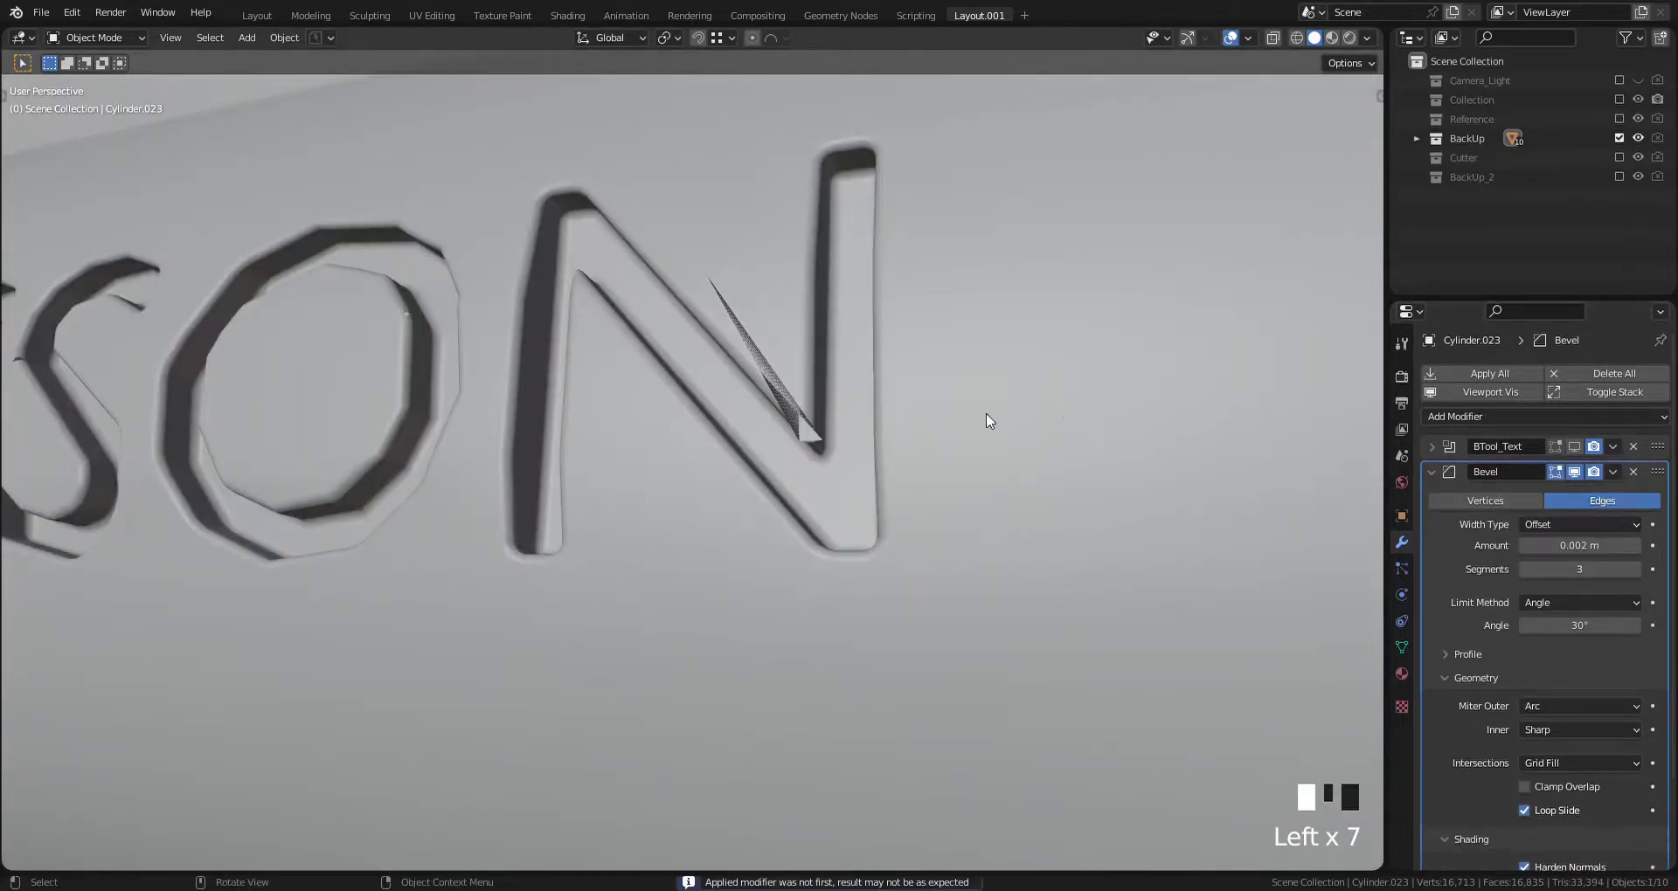
key(Tab)
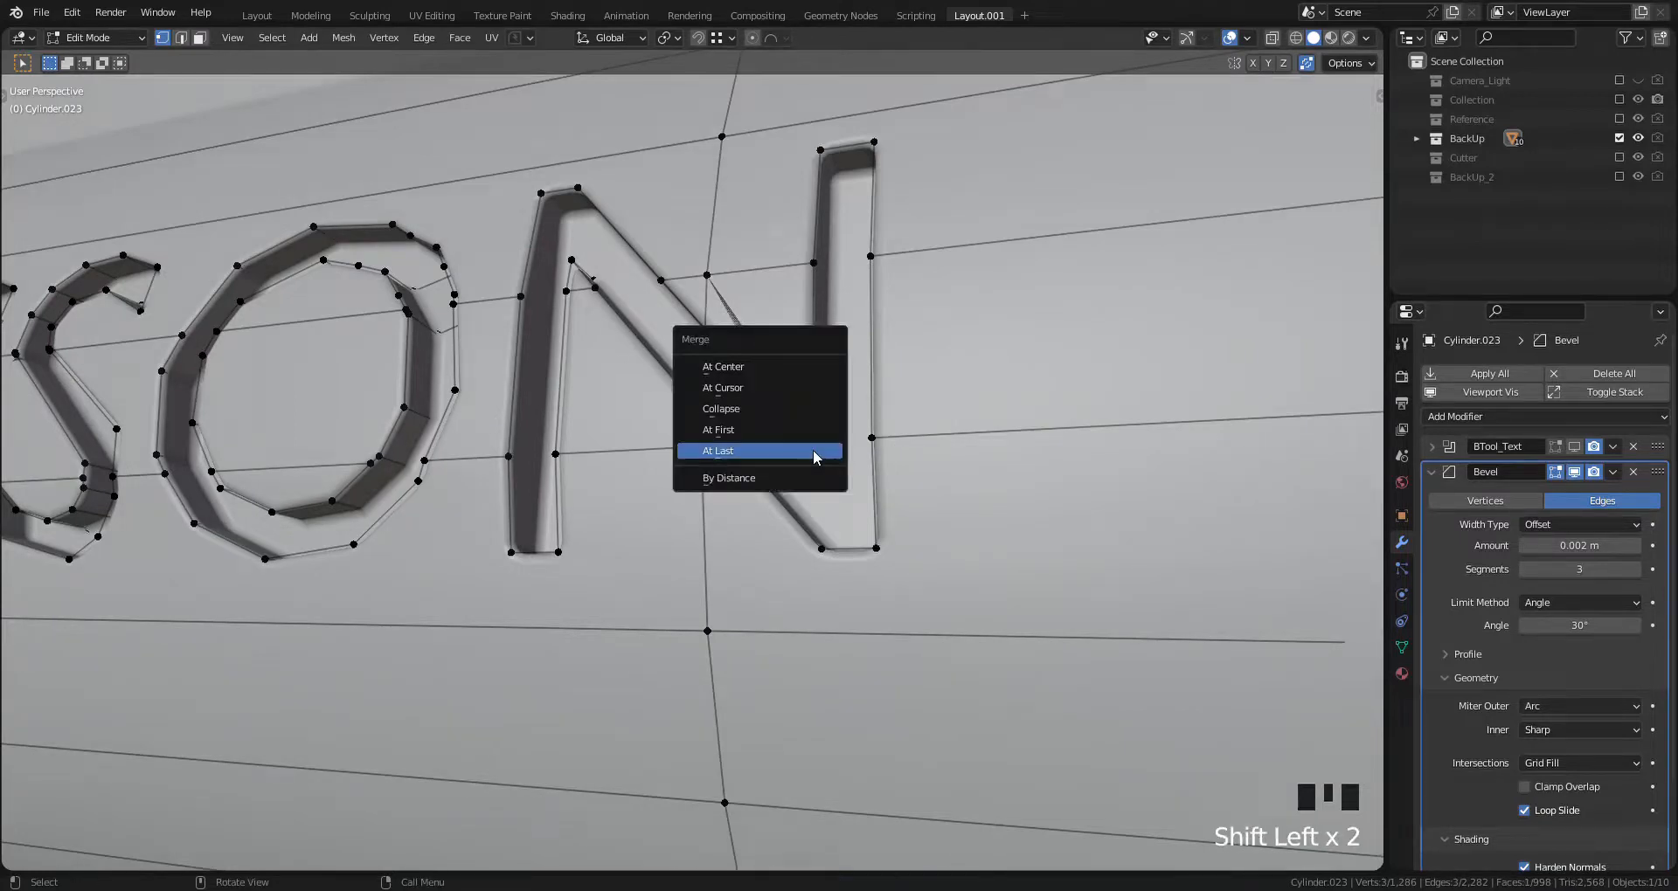
Step: Merge stray vertex pairs At Last, slide one to its corner, and merge the S vertices
click(717, 449)
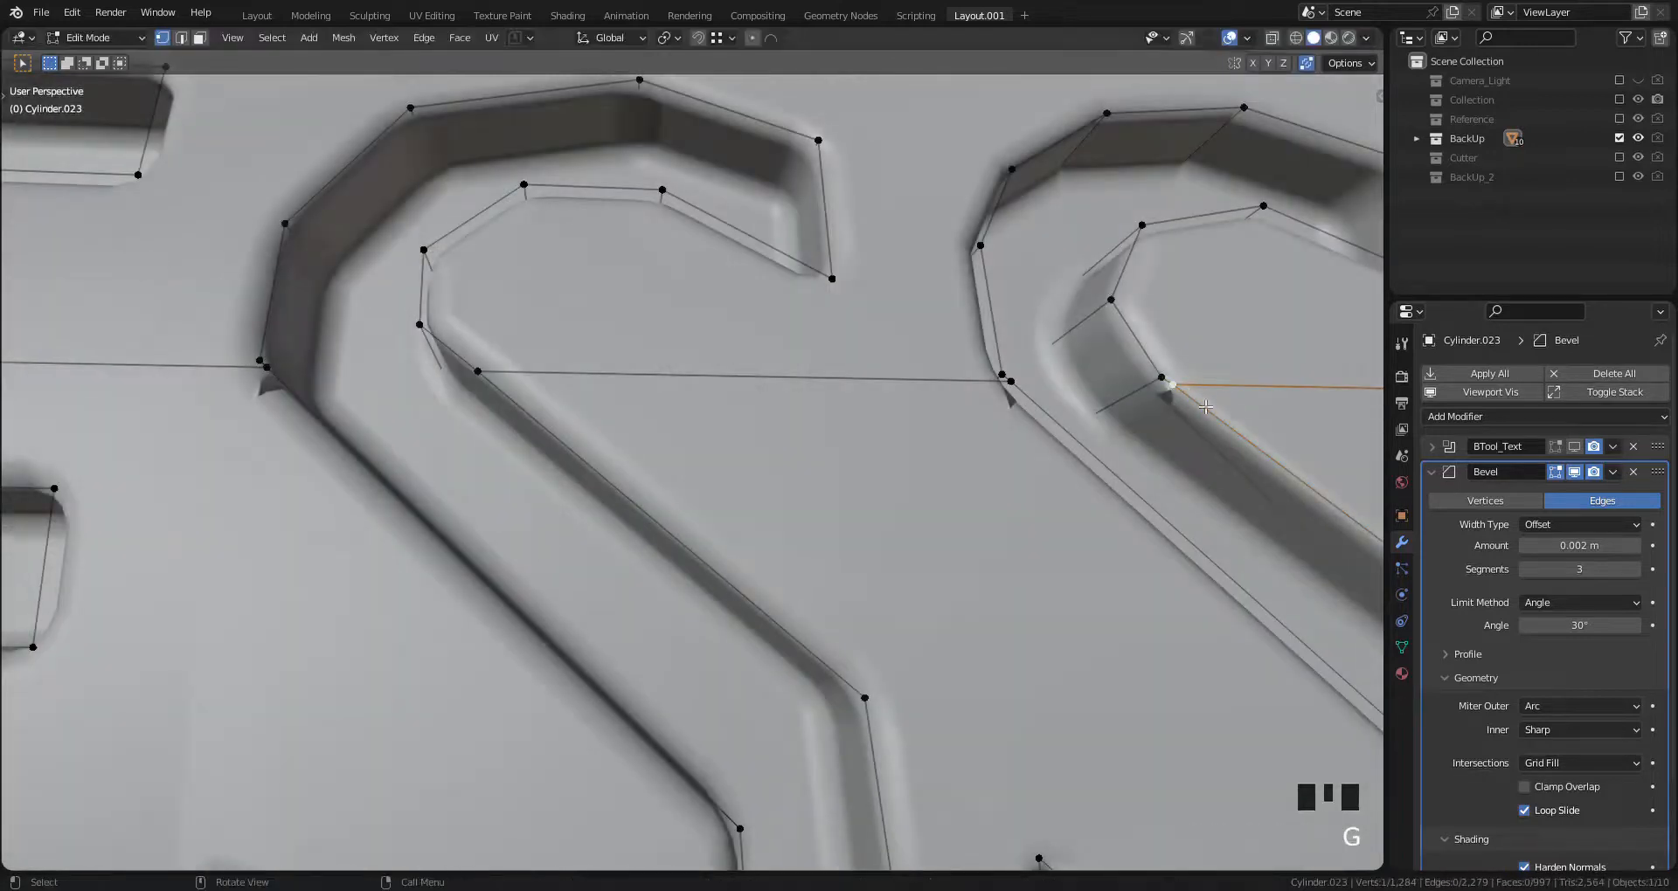
key(g)
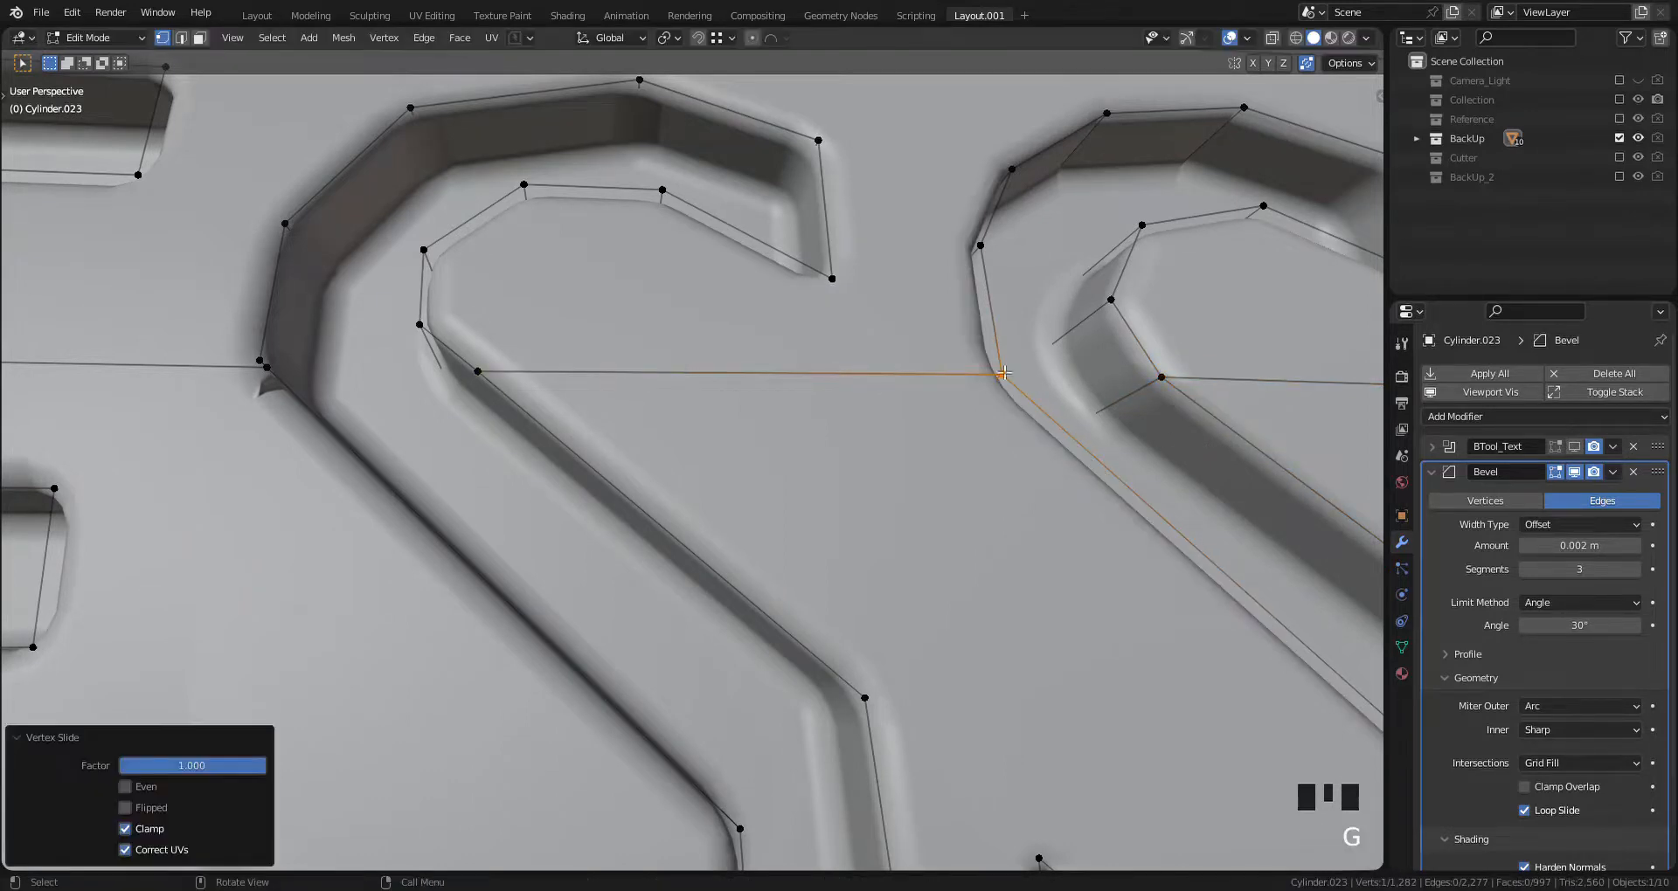
mouse_move(267, 365)
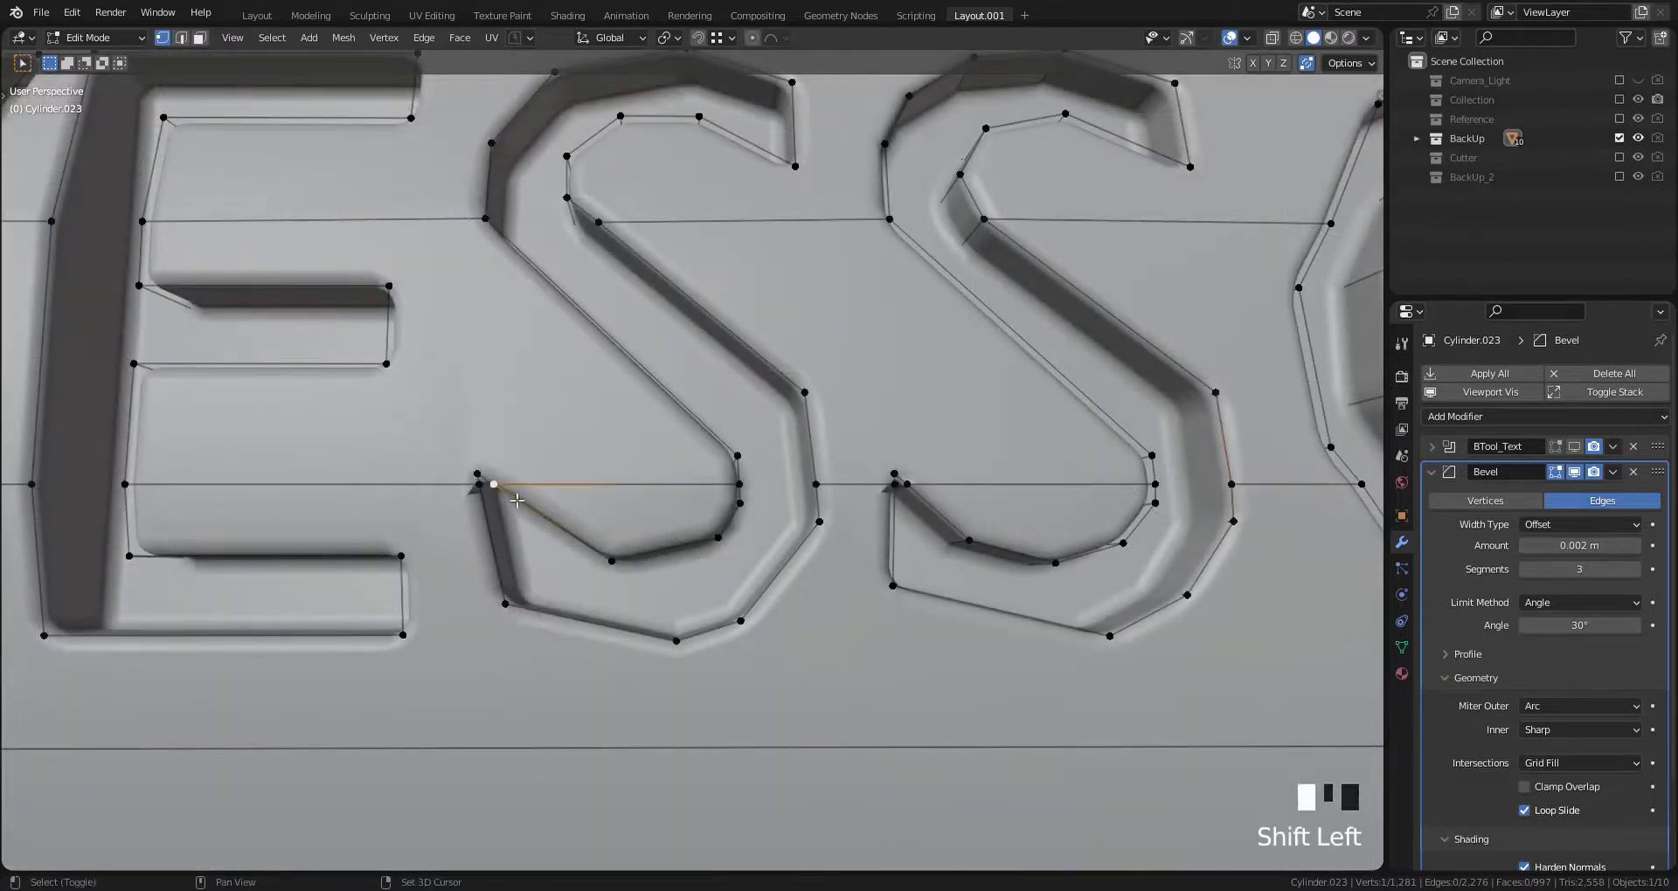
click(481, 478)
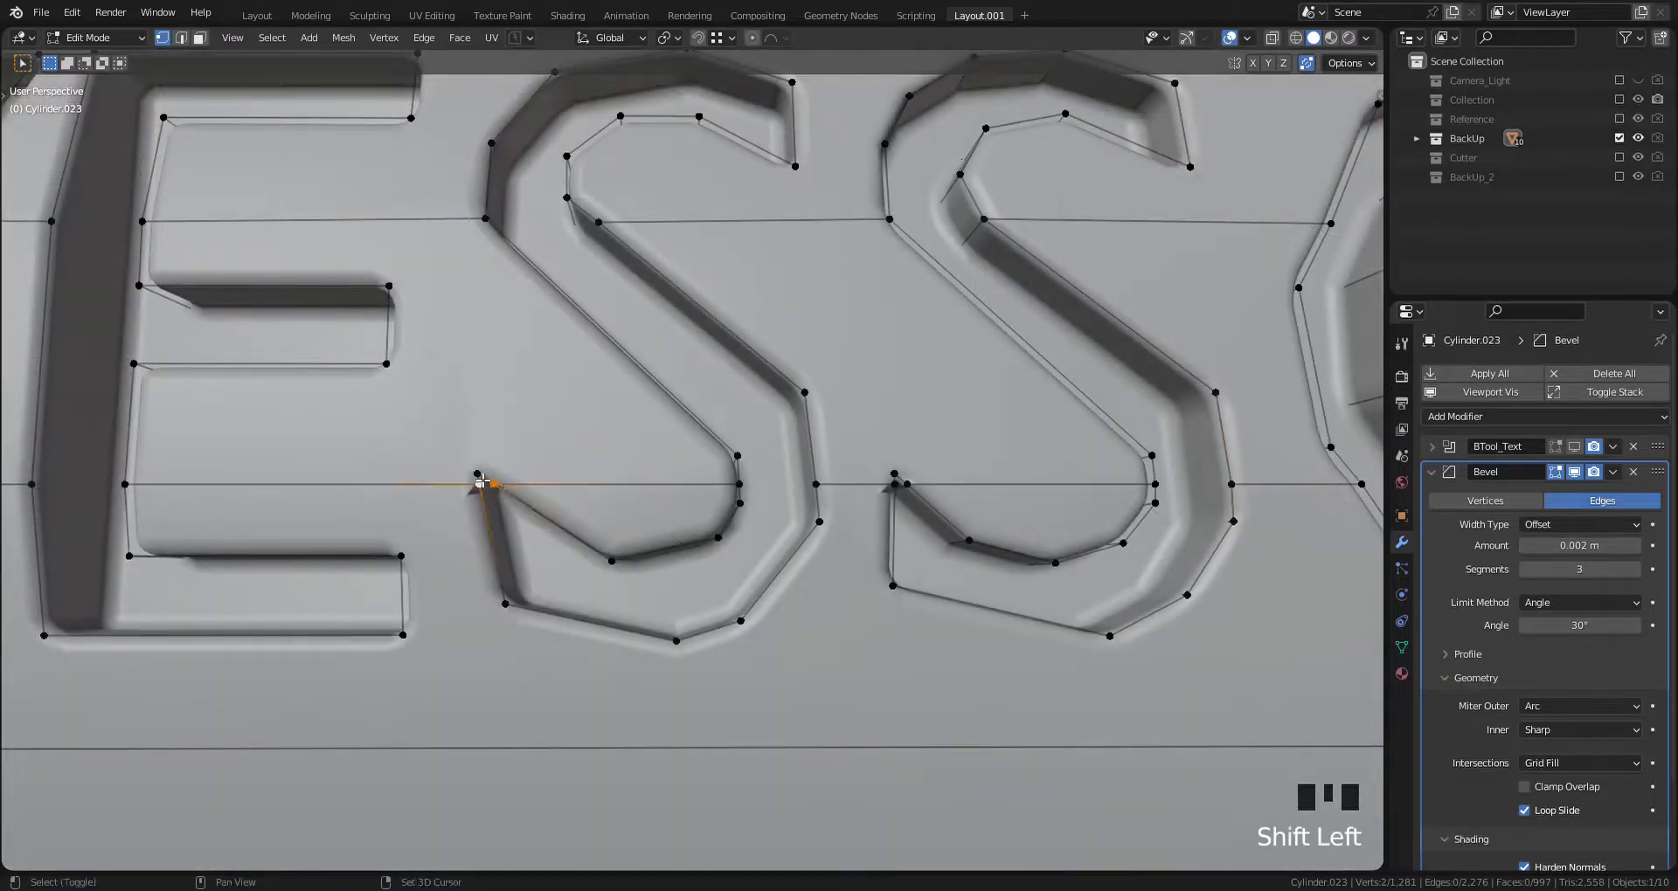
click(481, 478)
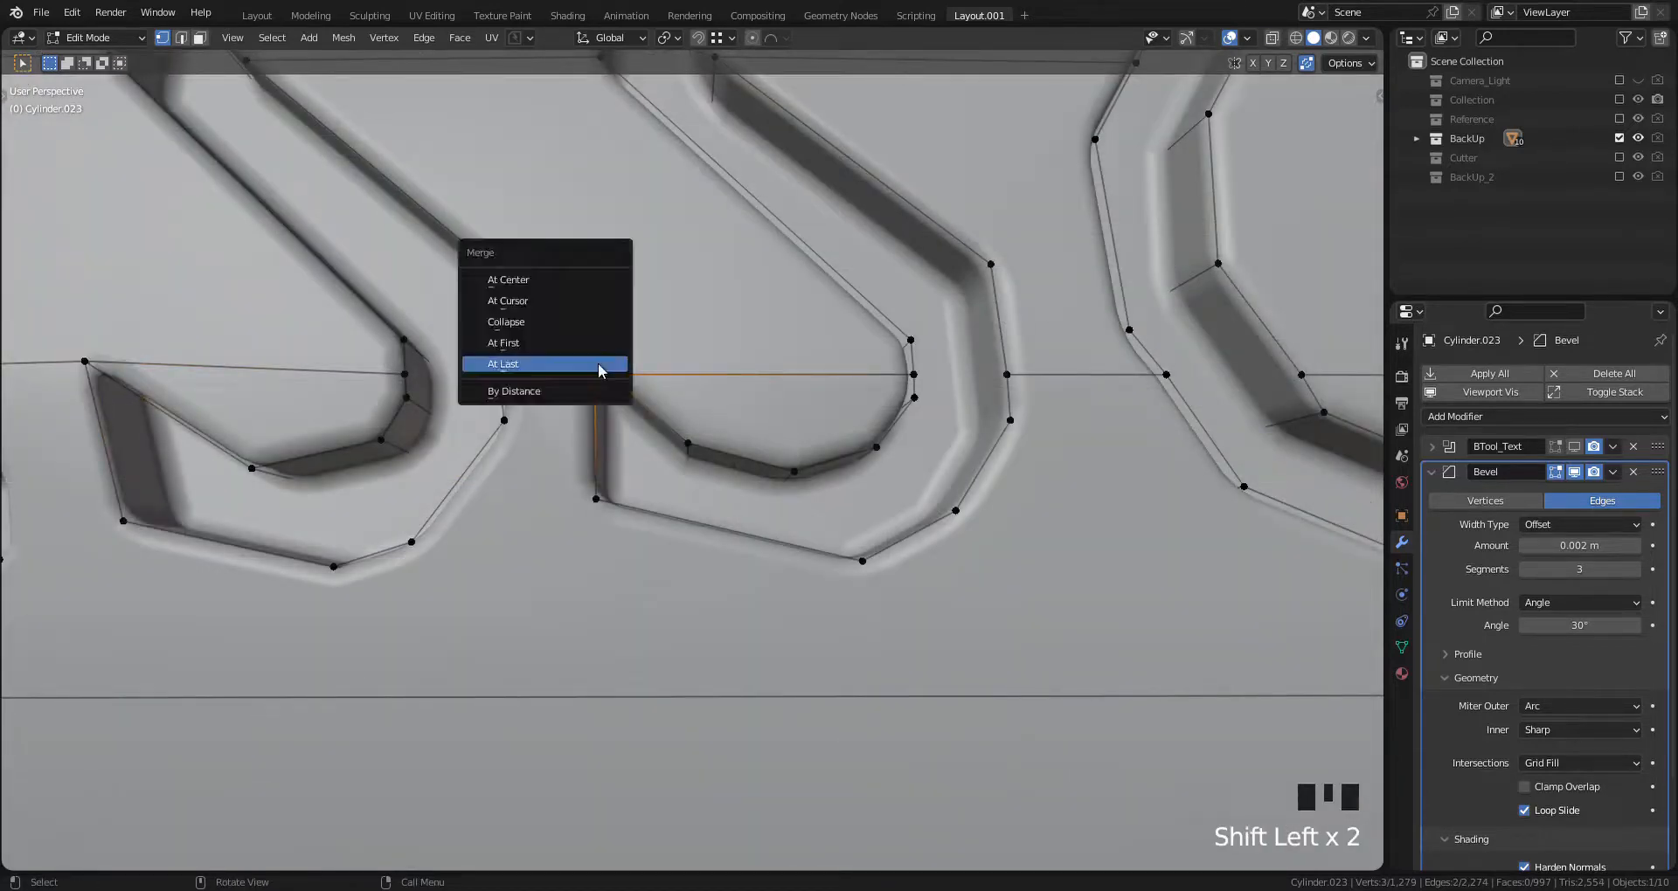
click(501, 364)
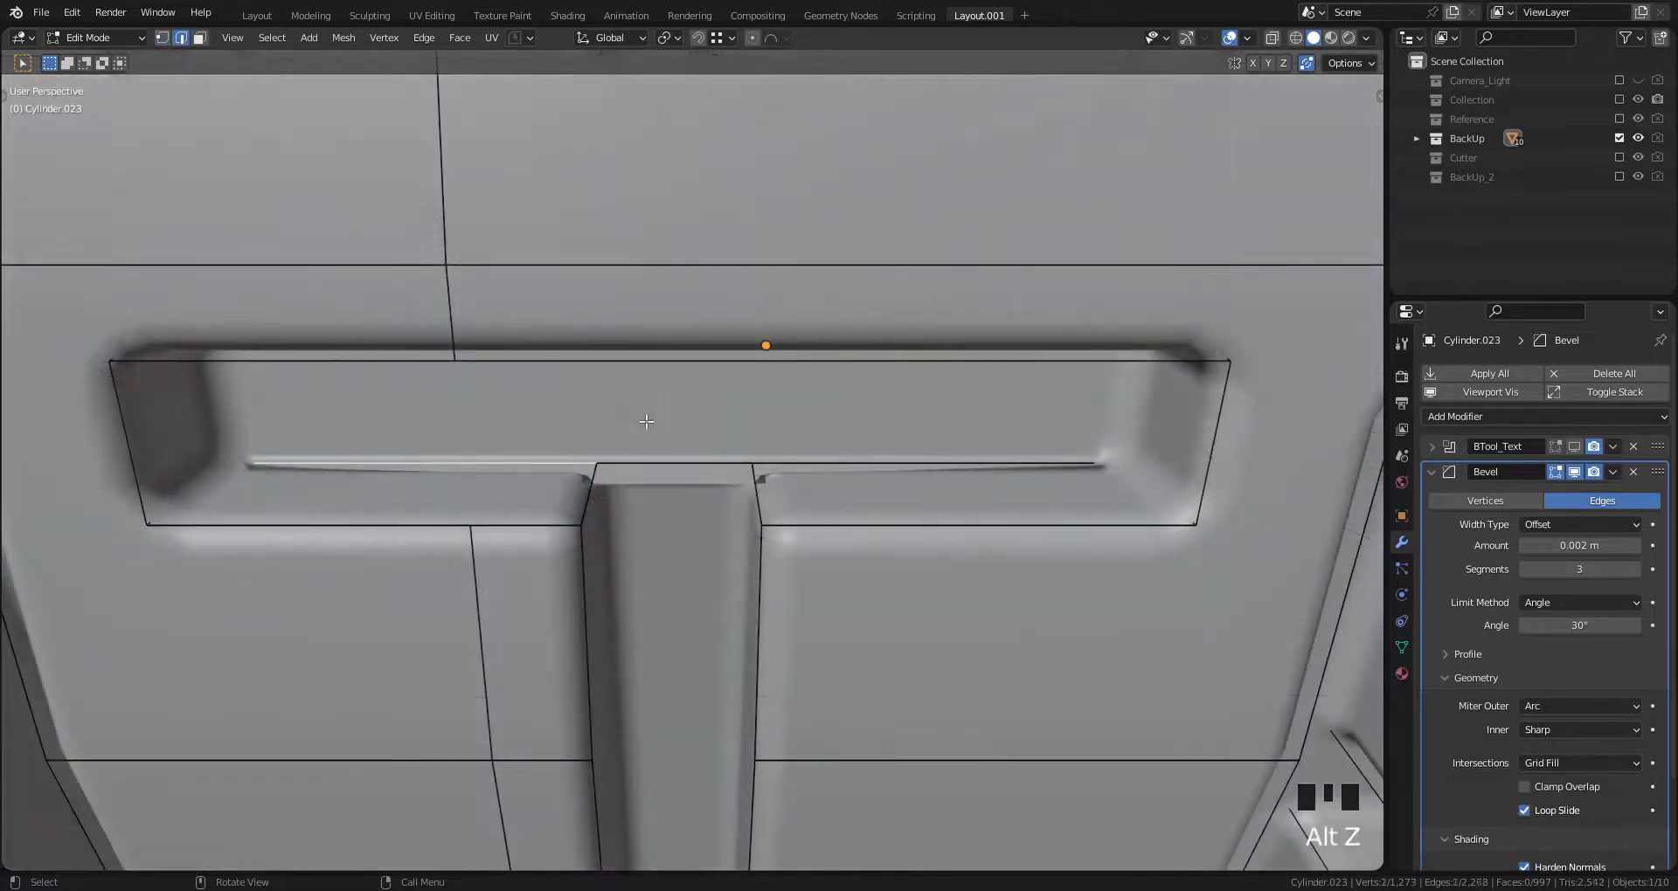
Step: Delete broken faces on the T crossbar, fill the gap, and dissolve leftover vertices
key(x)
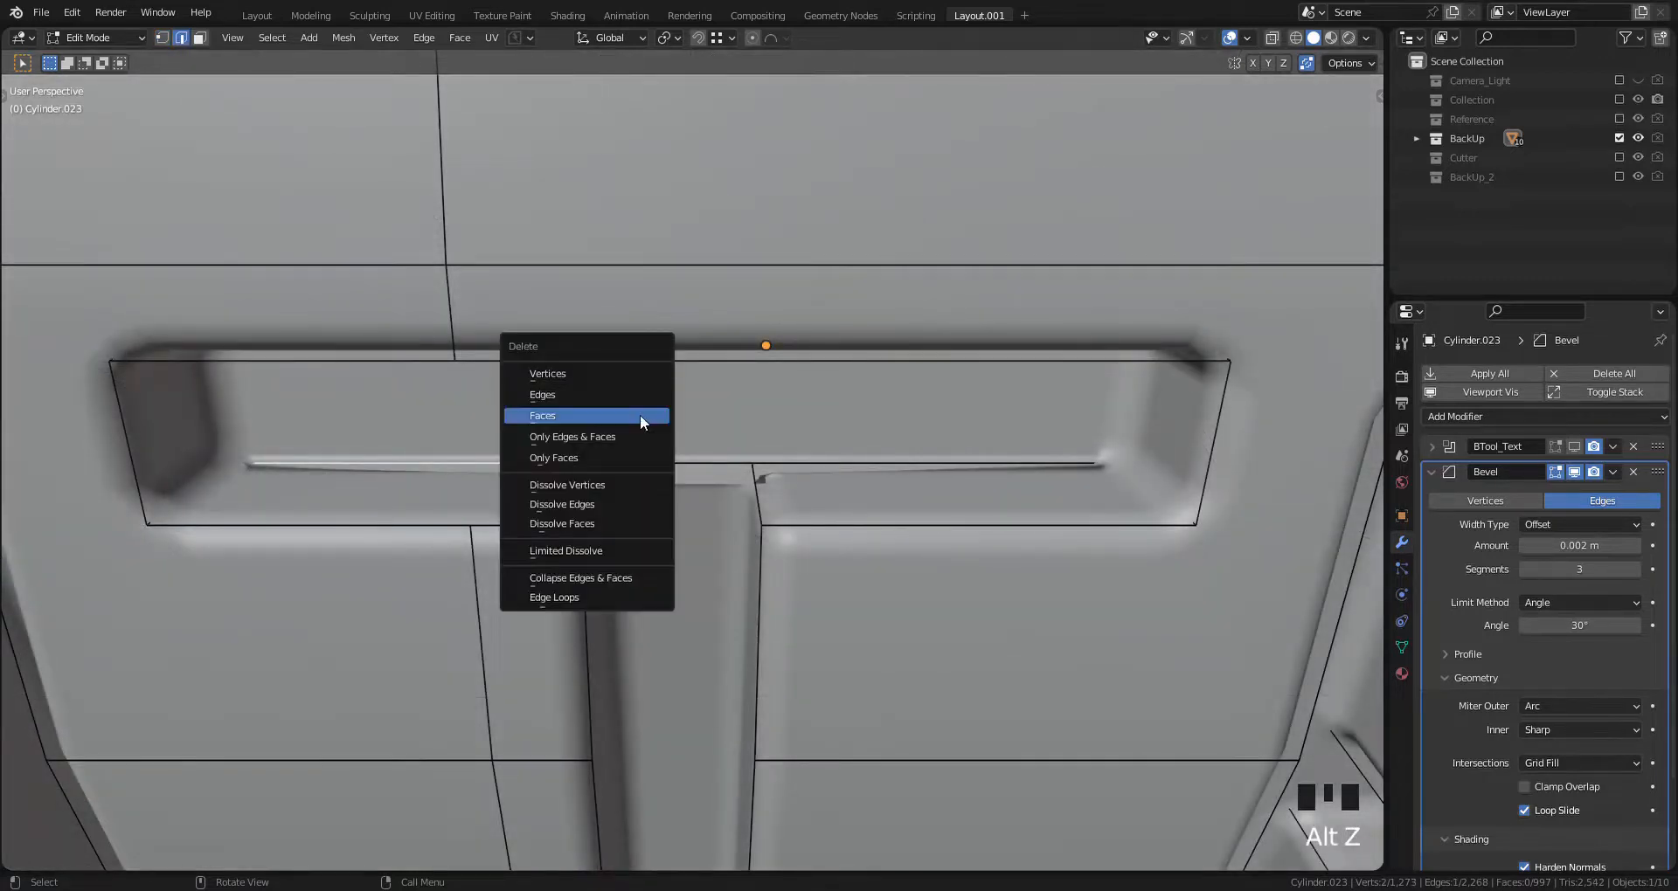
click(542, 416)
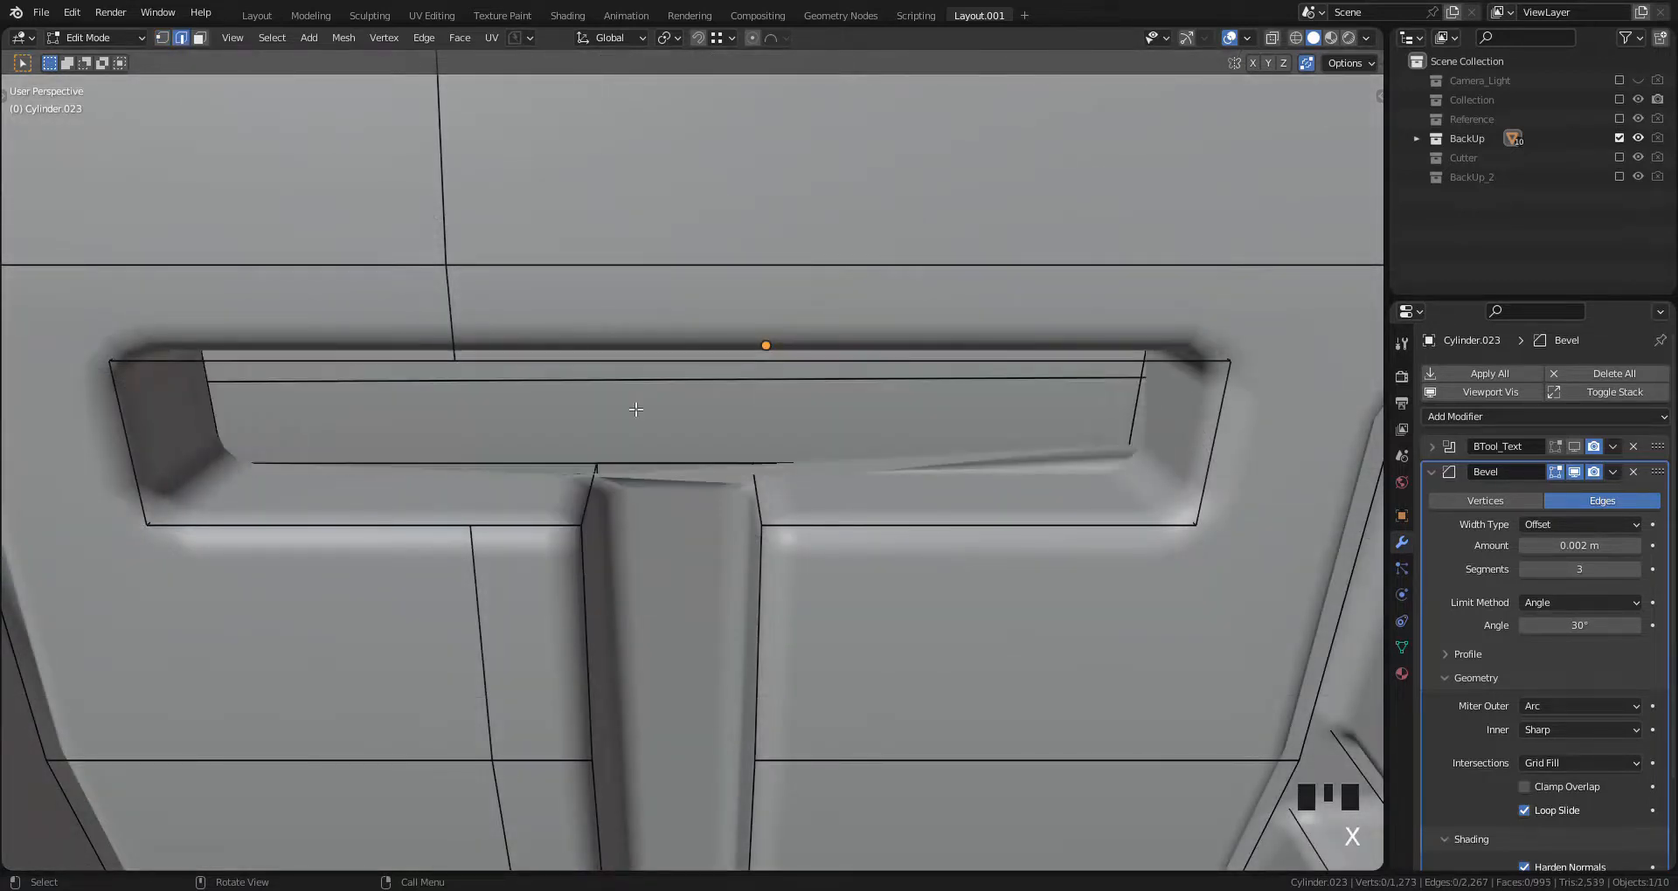
scroll(down, 3)
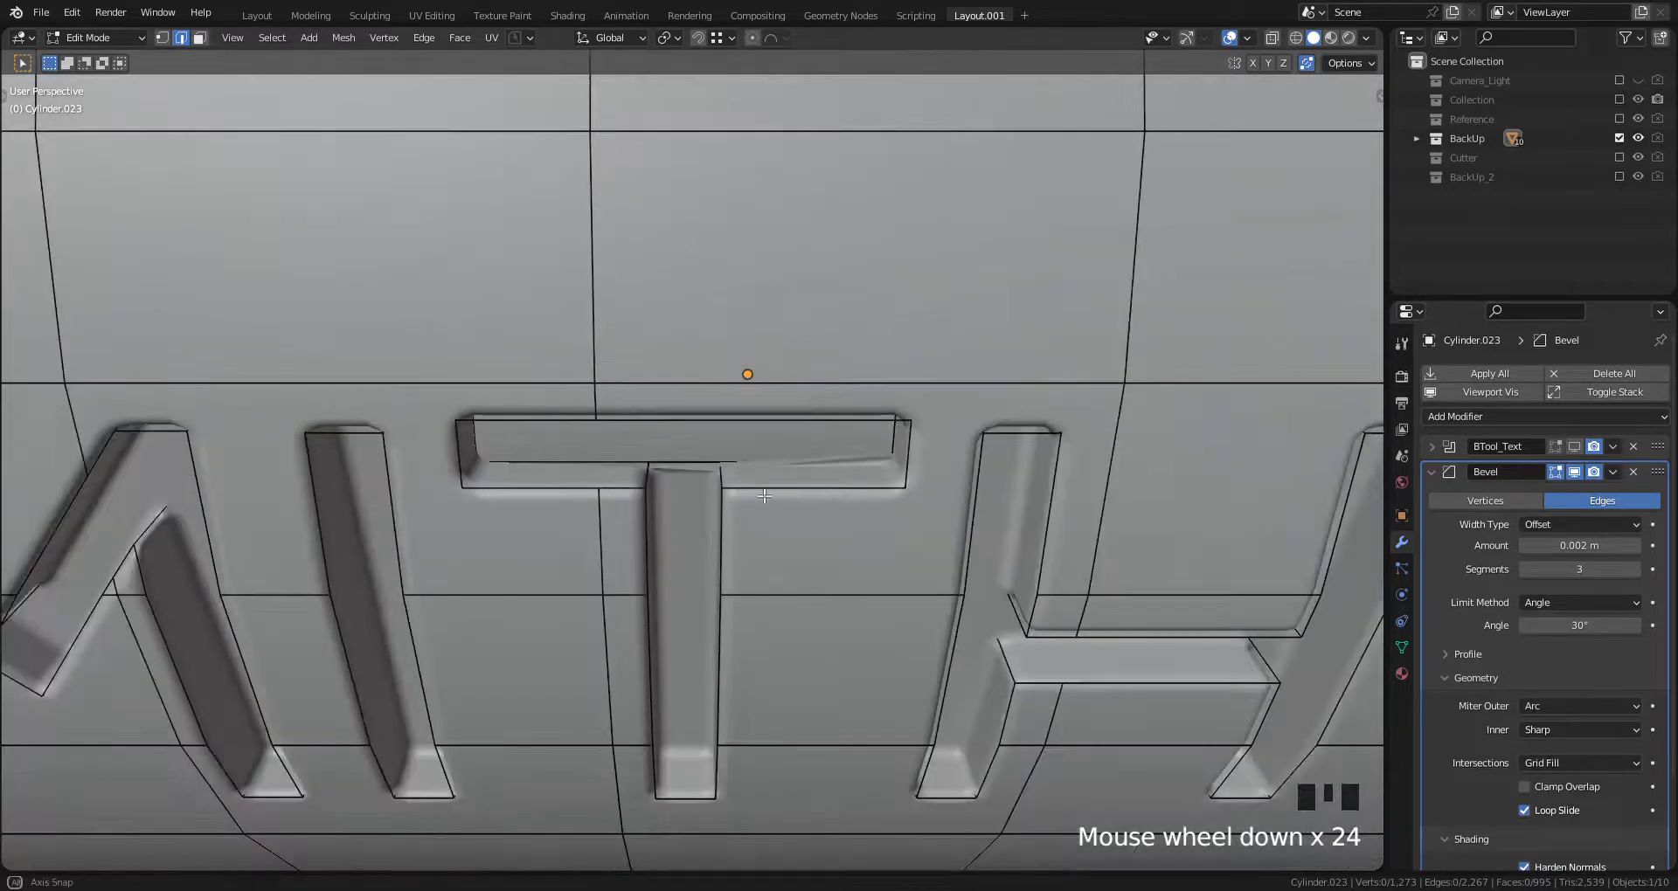
key(tab)
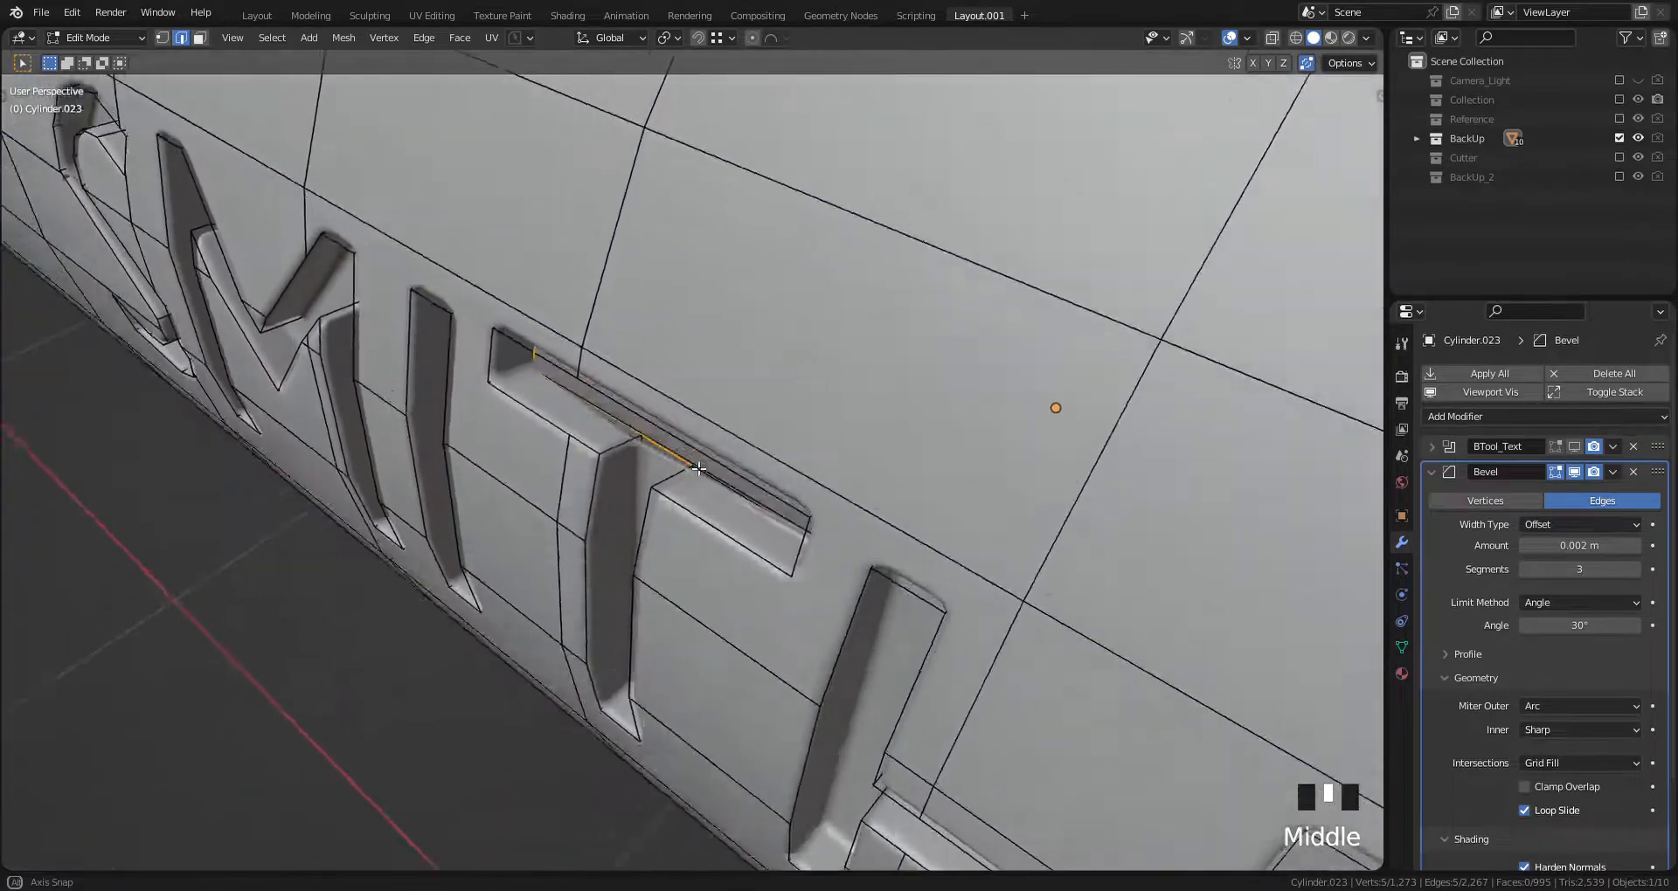
scroll(up, 3)
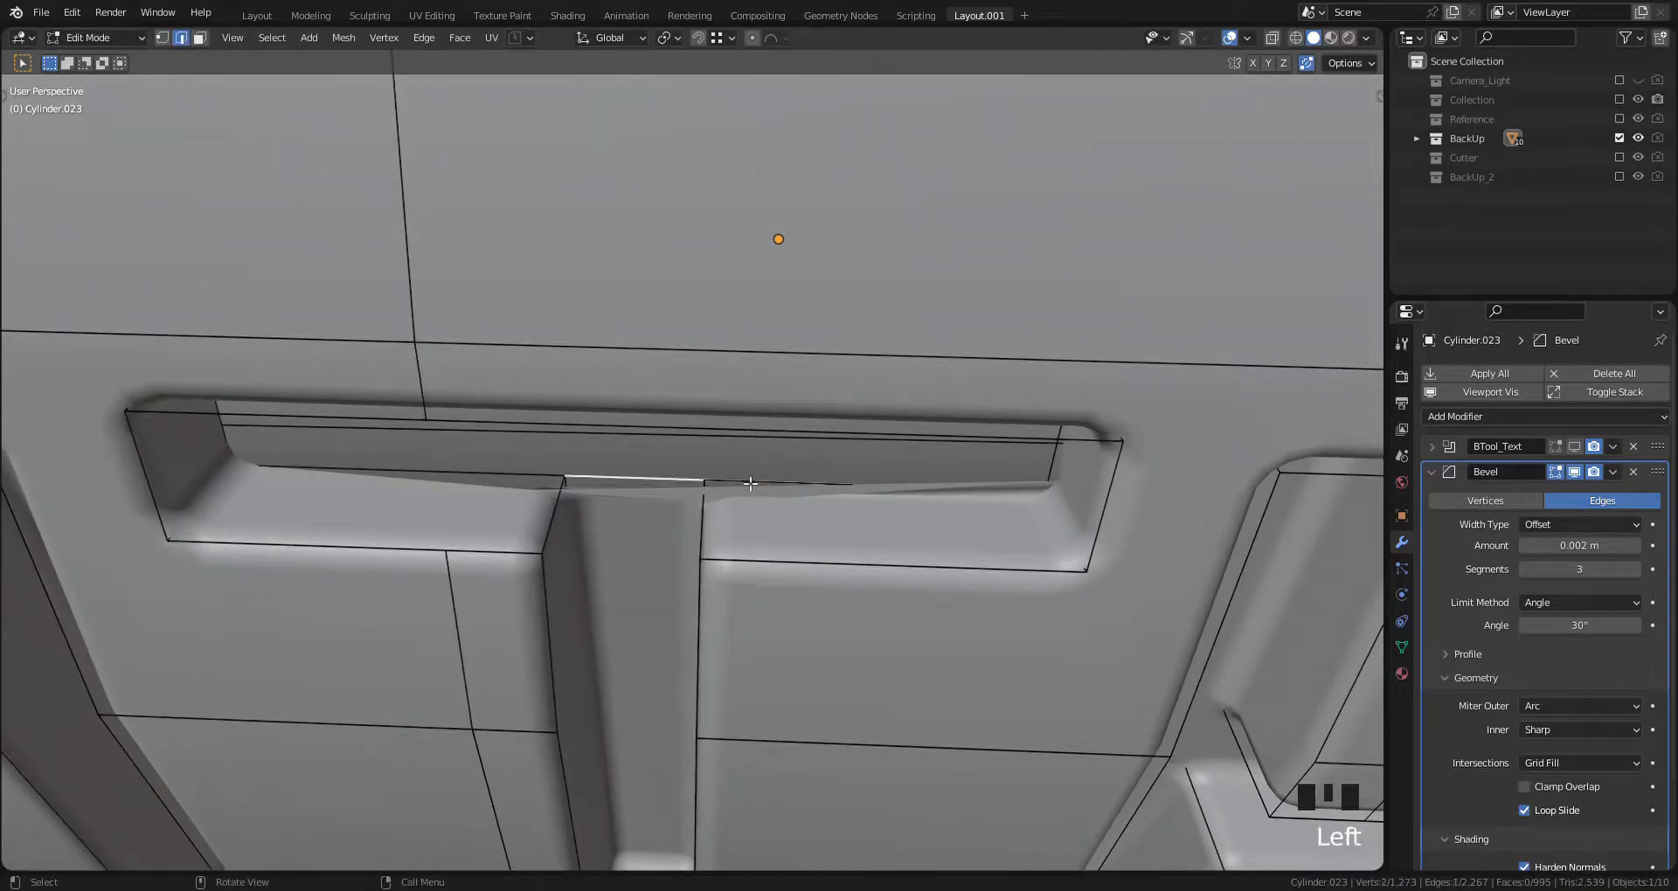
key(alt+z)
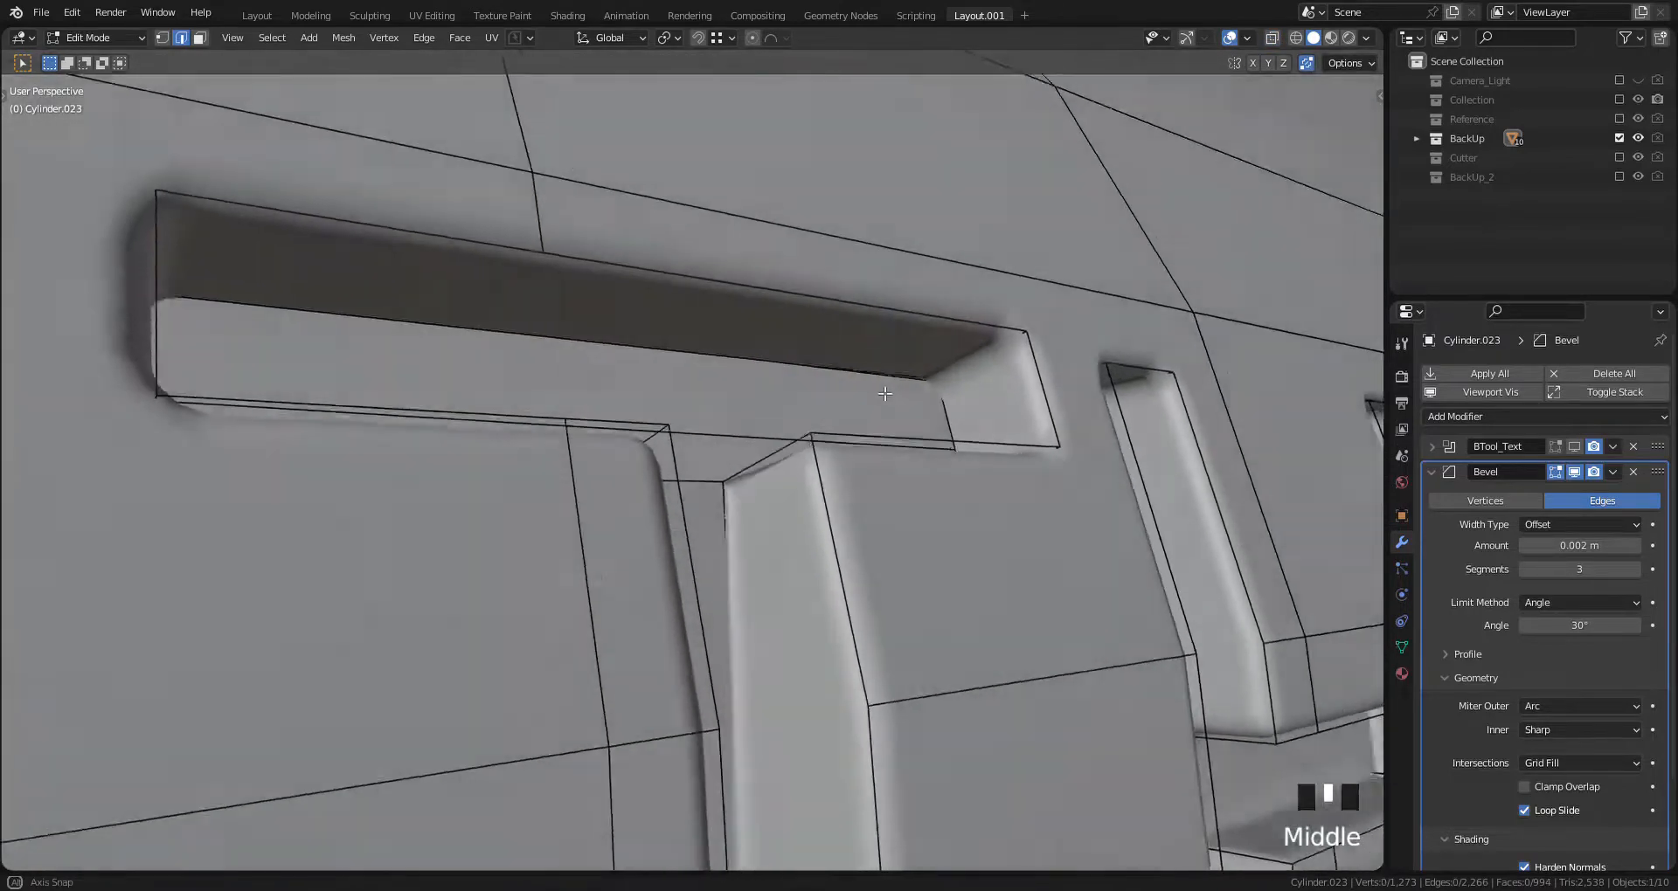
key(tab)
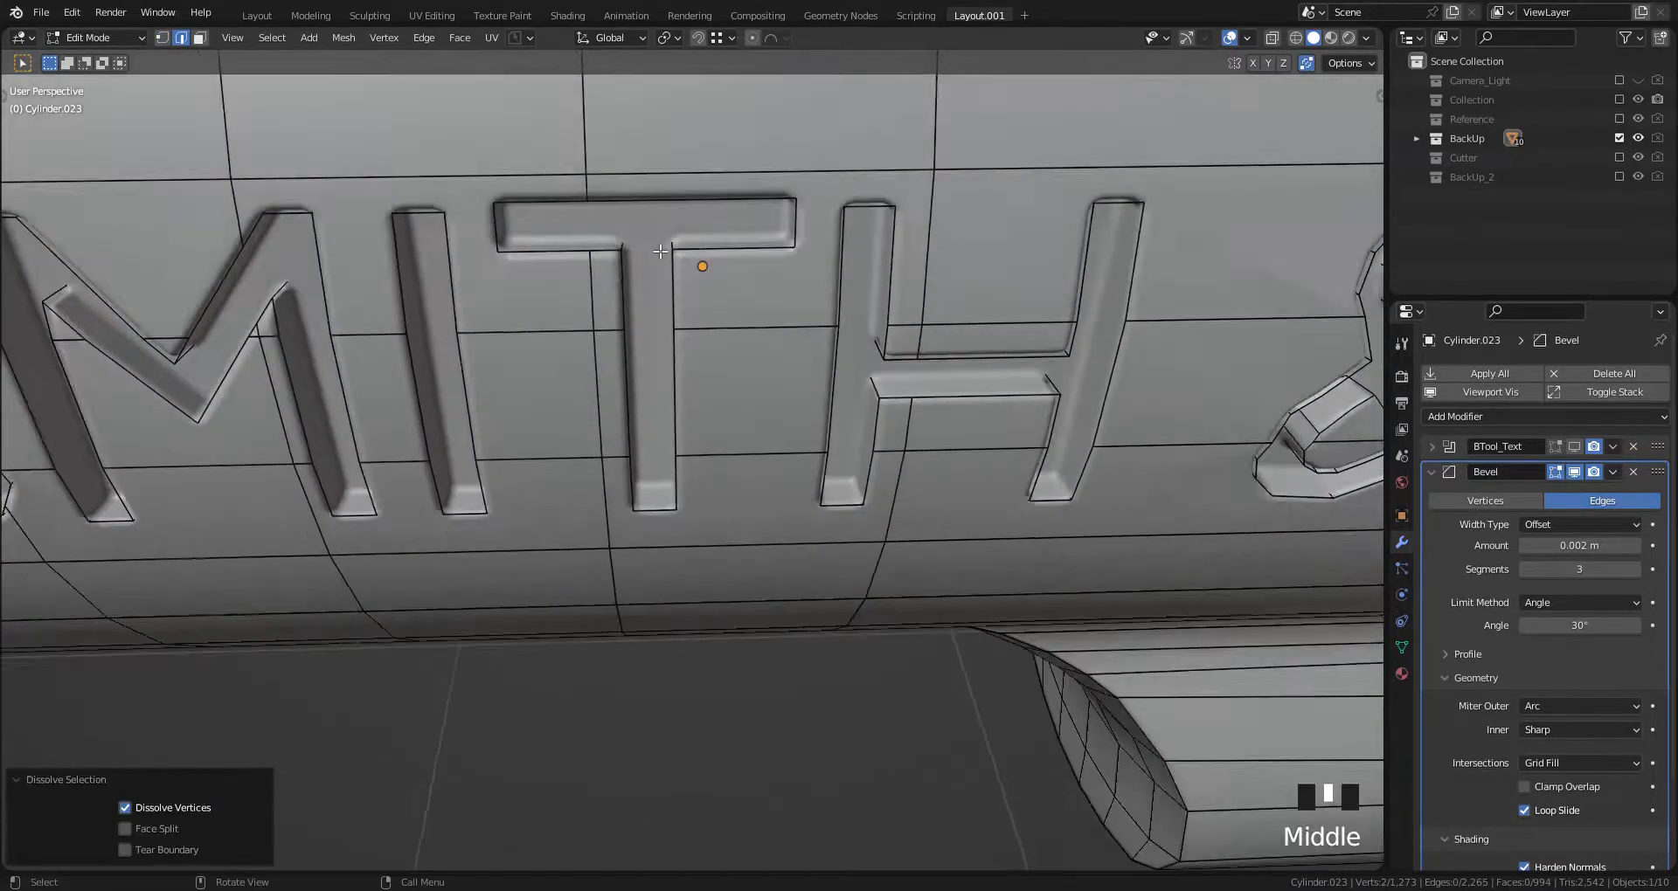
key(Tab)
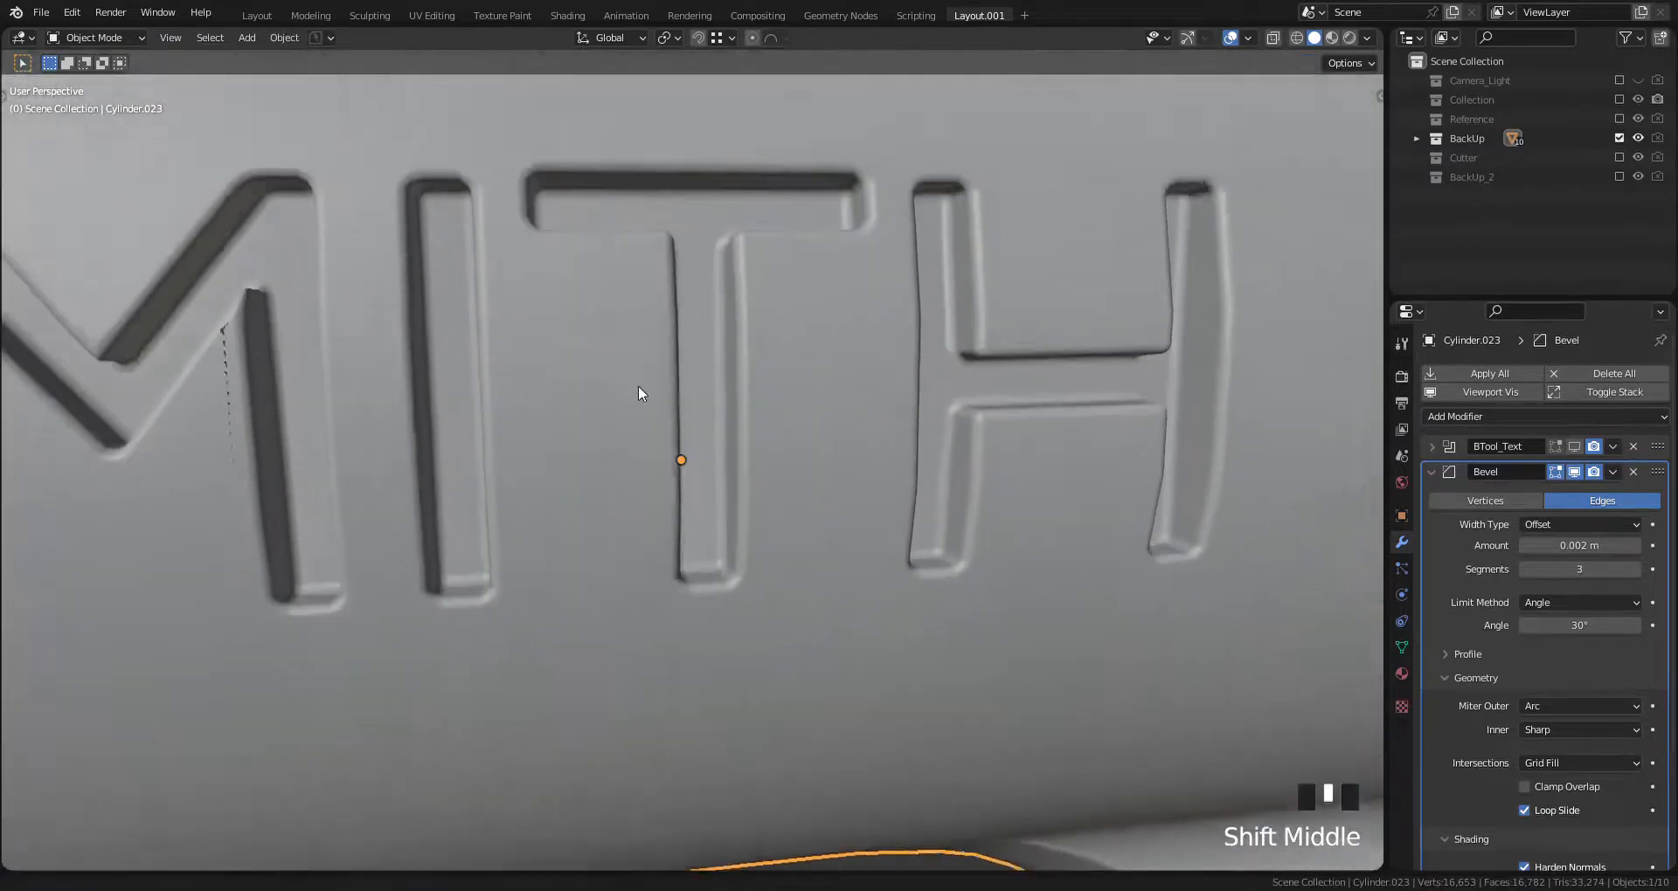
drag(637, 393, 787, 364)
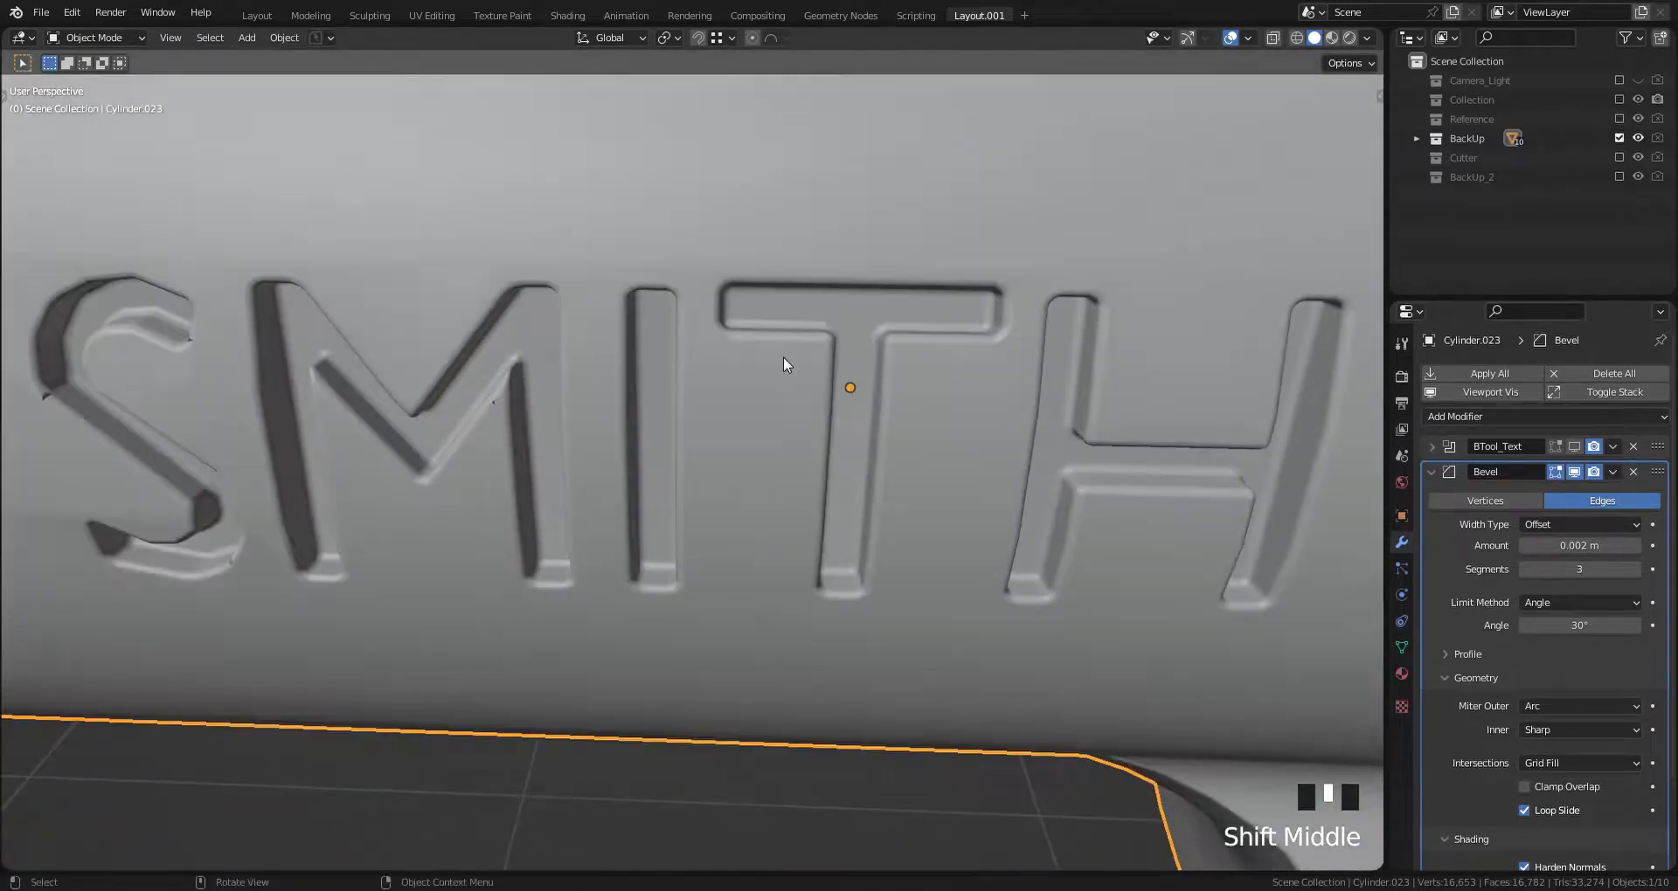
key(Tab)
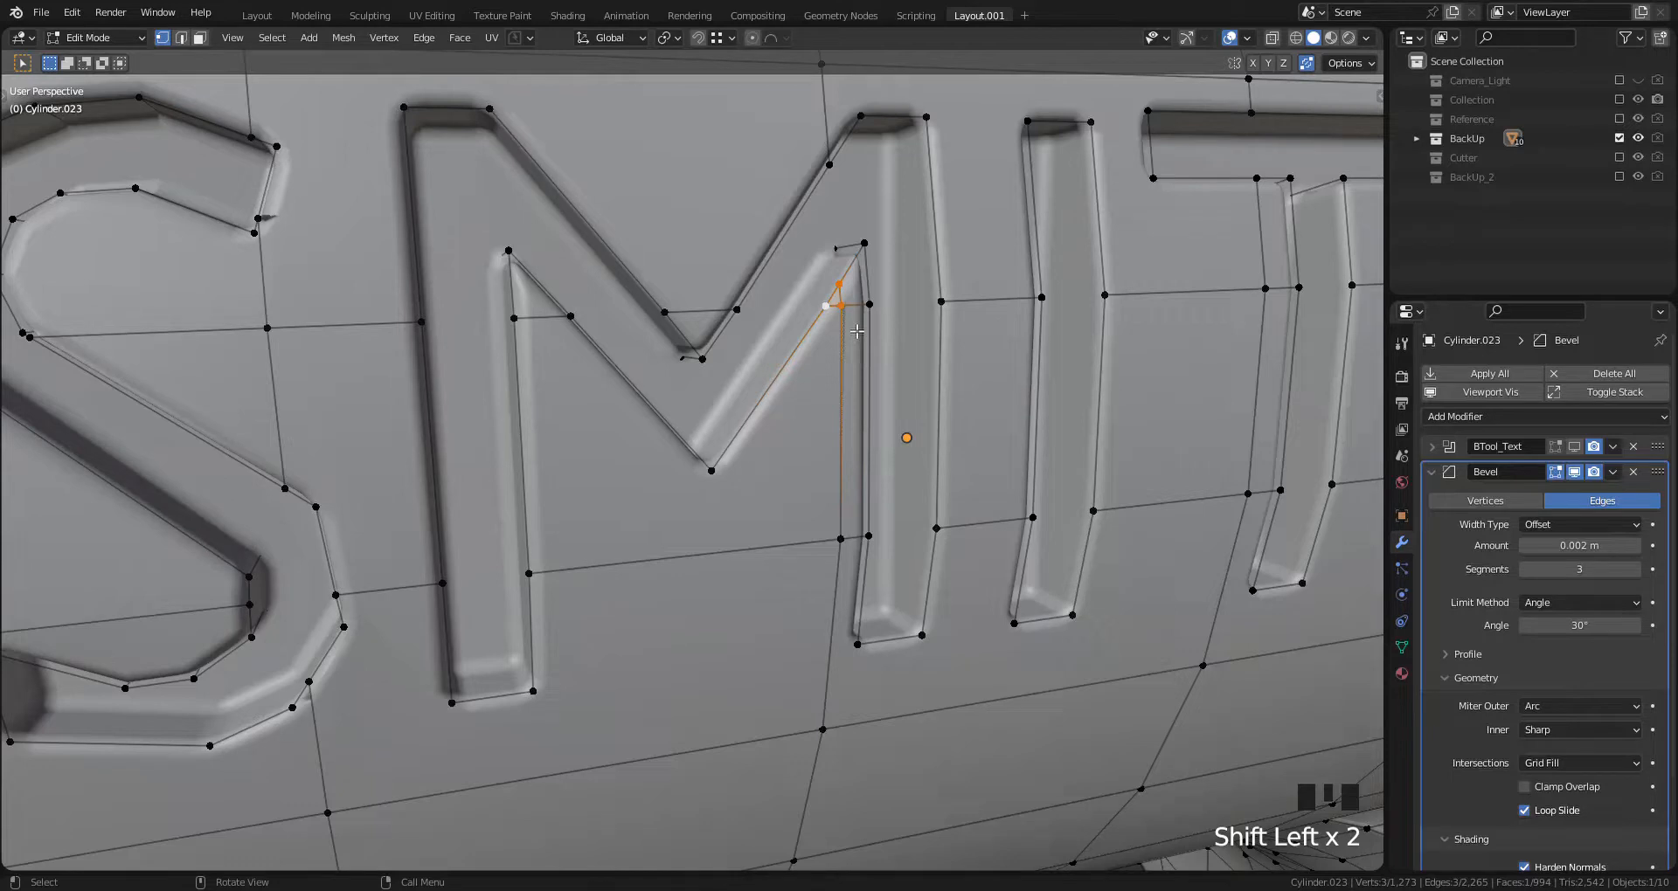
mouse_move(850, 344)
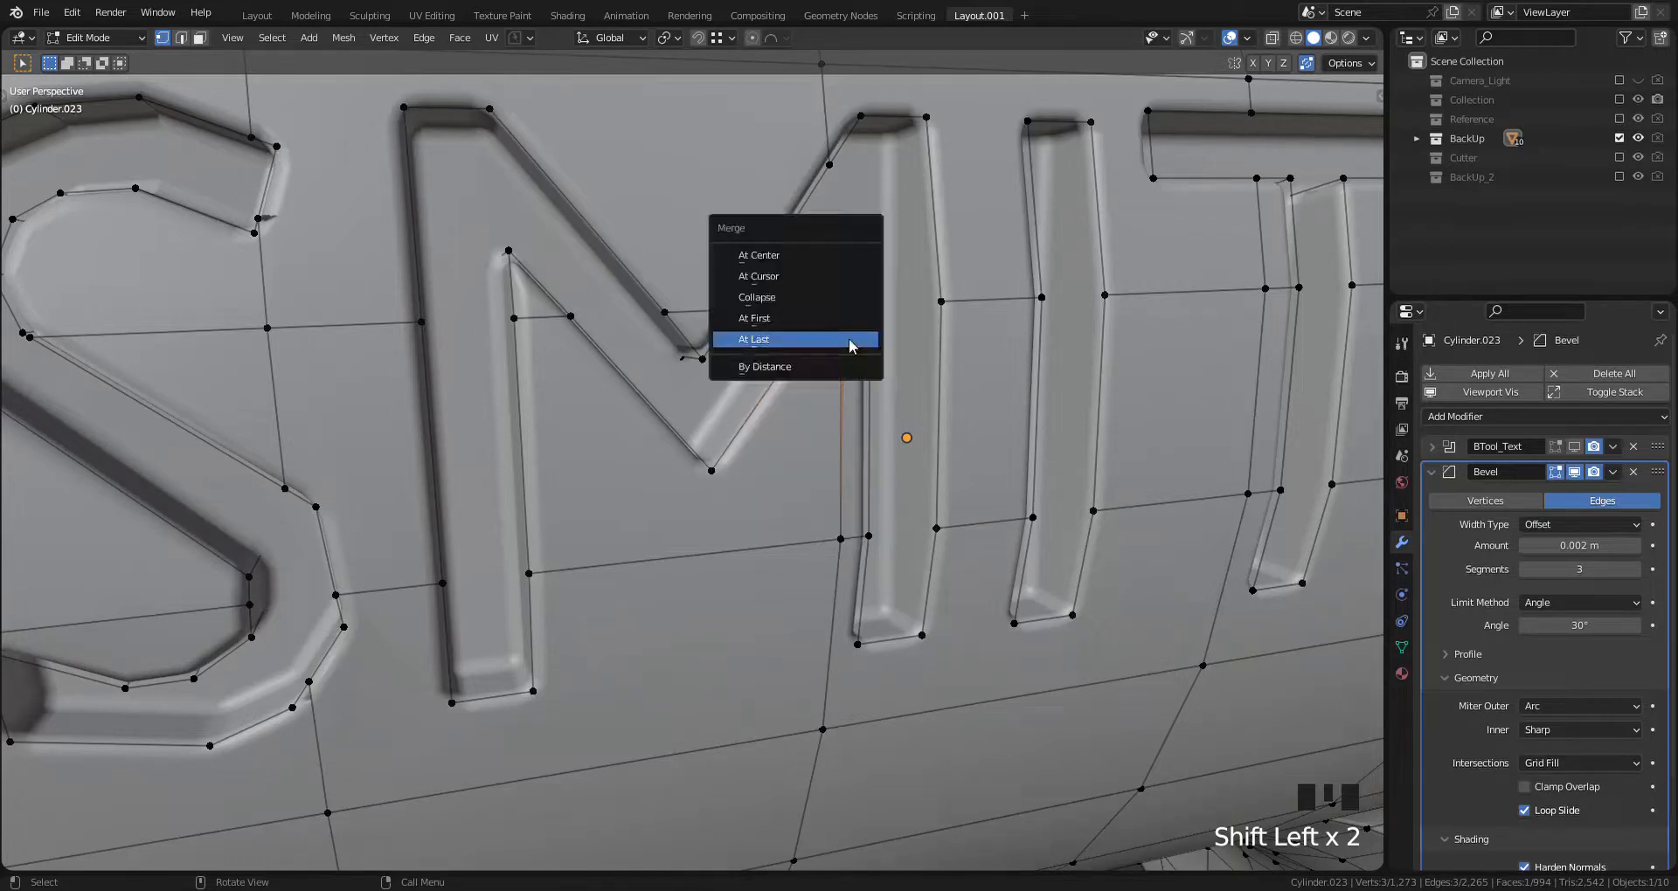
Step: Merge the two vertices at the top of the M At Last and exit Edit Mode
click(753, 339)
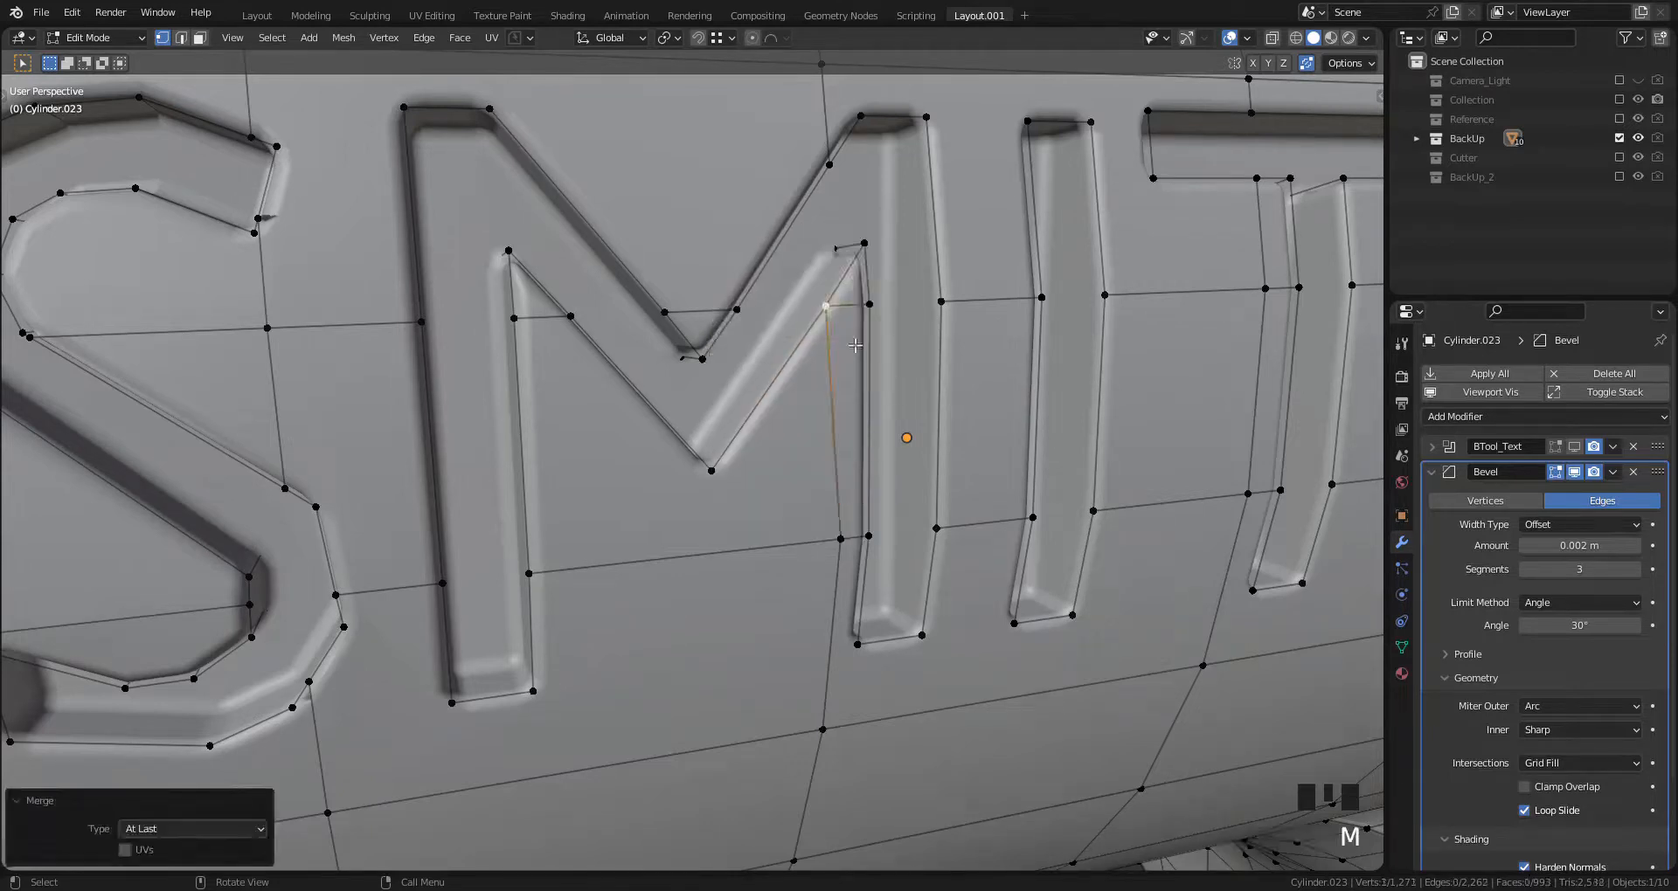
key(Tab)
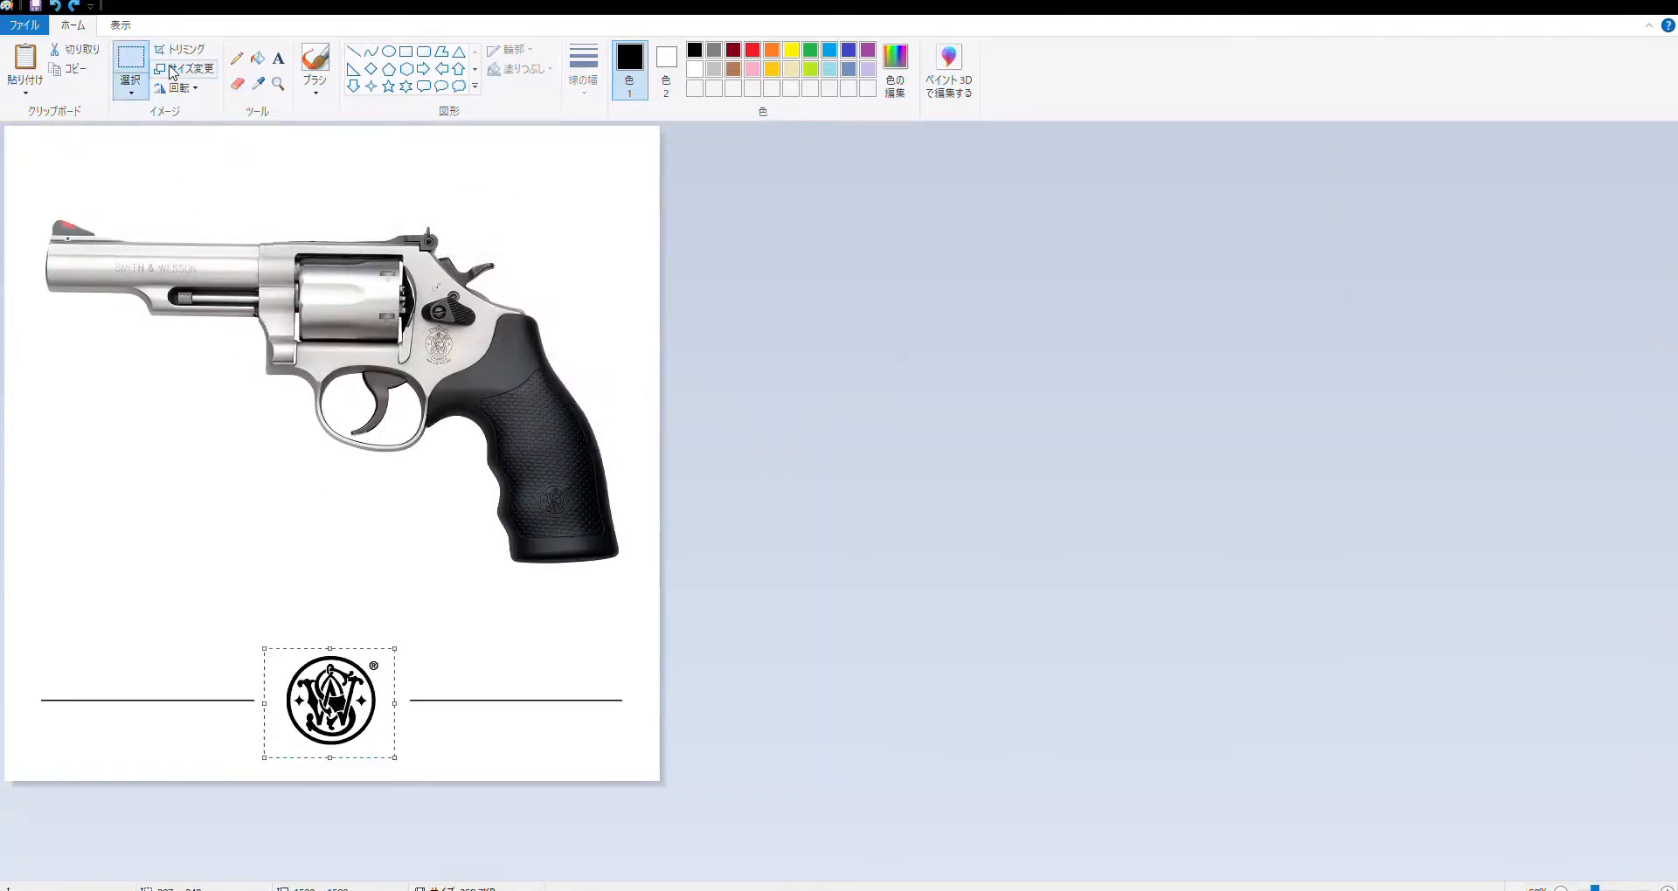
Step: Crop the reference image in Paint to the selected circular S&W logo
click(186, 49)
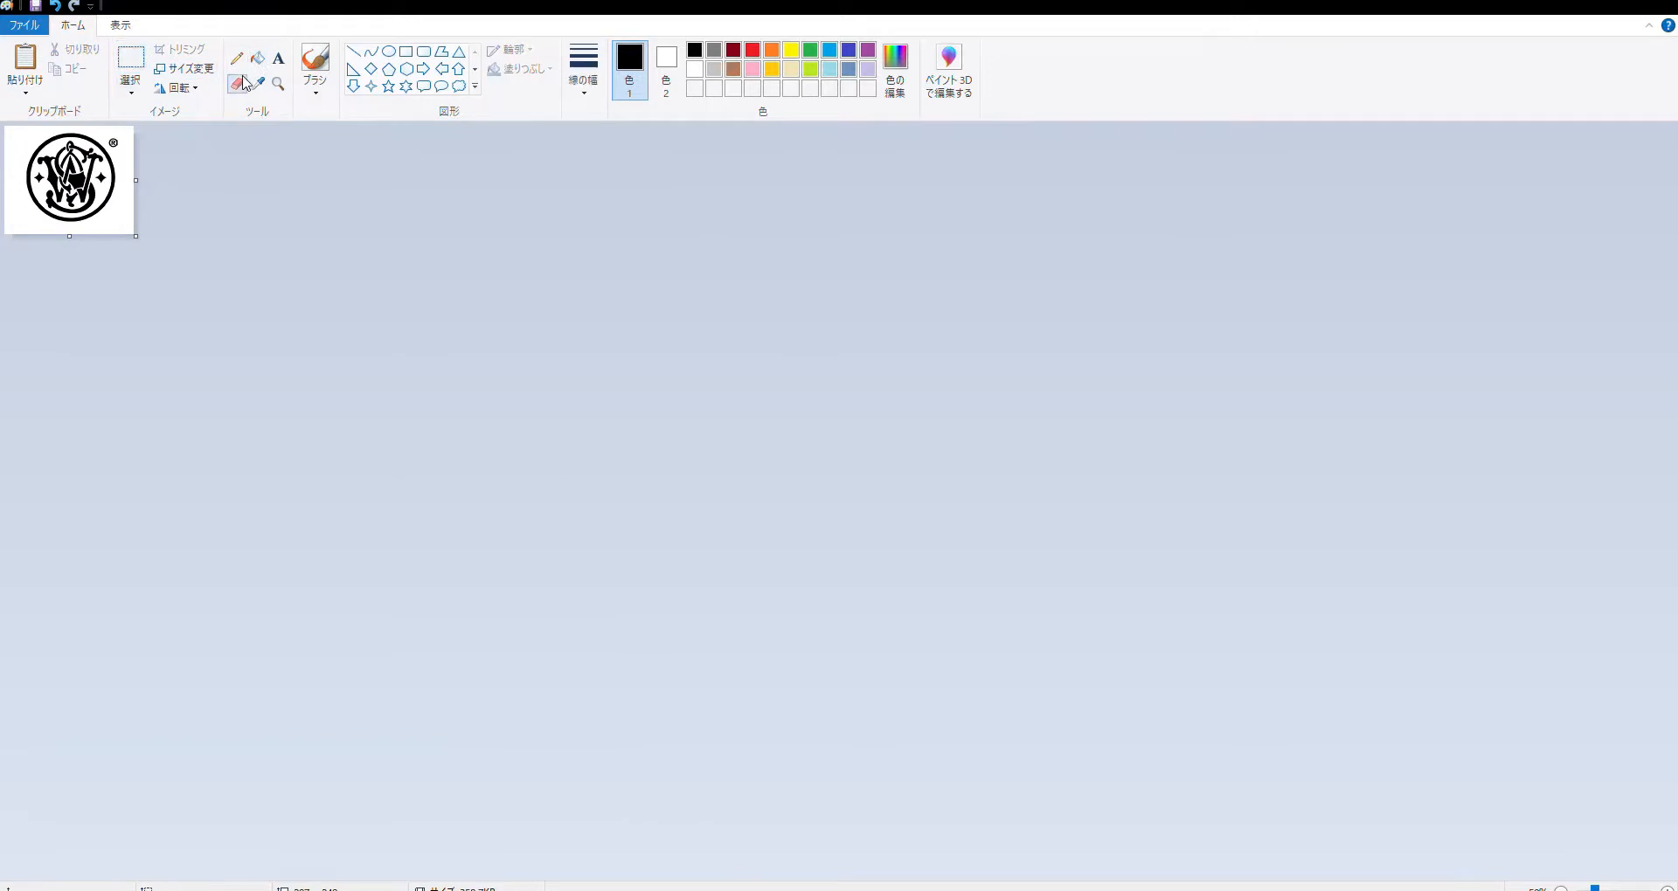